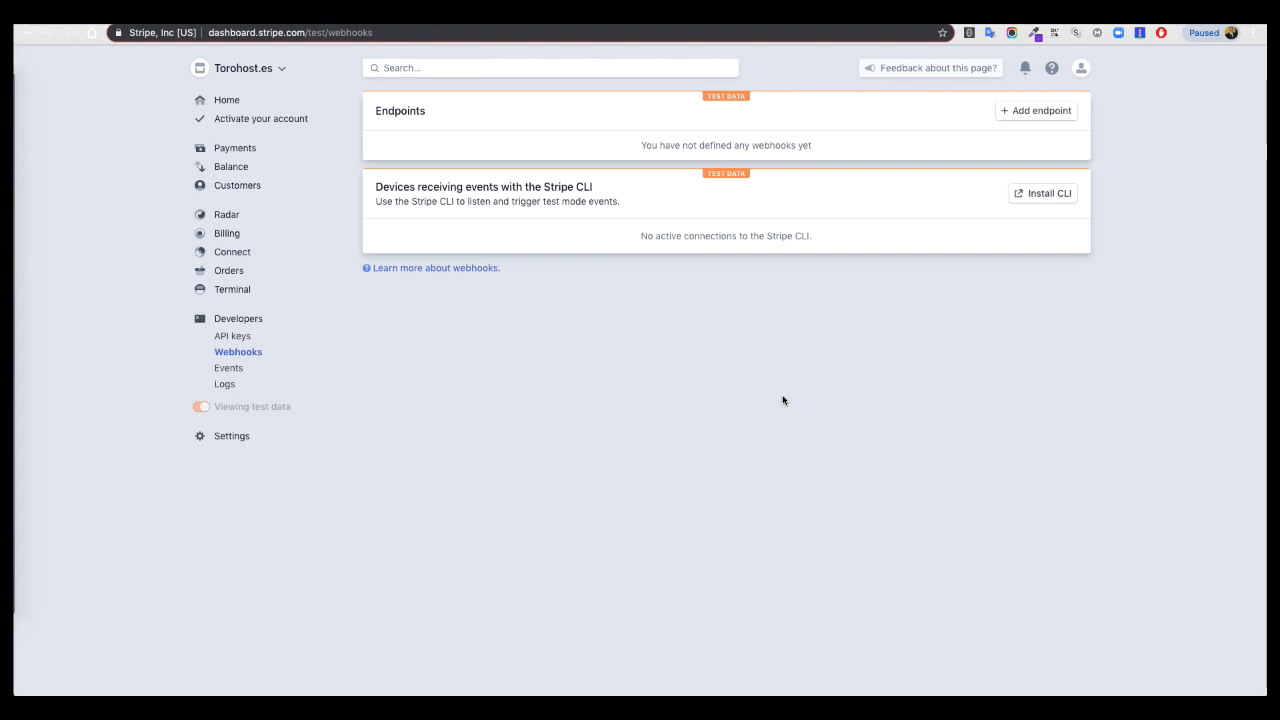
{"action": "mouse_move", "coordinate": [264, 584]}
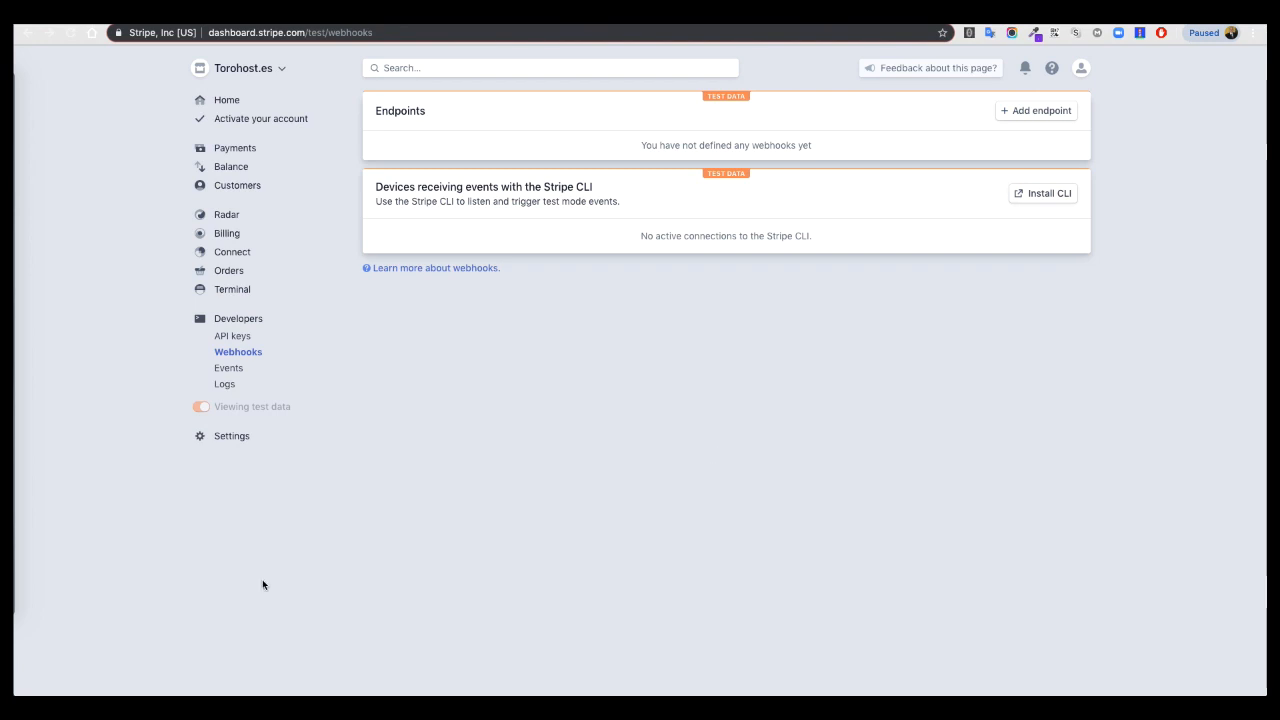
{"action": "mouse_move", "coordinate": [216, 320]}
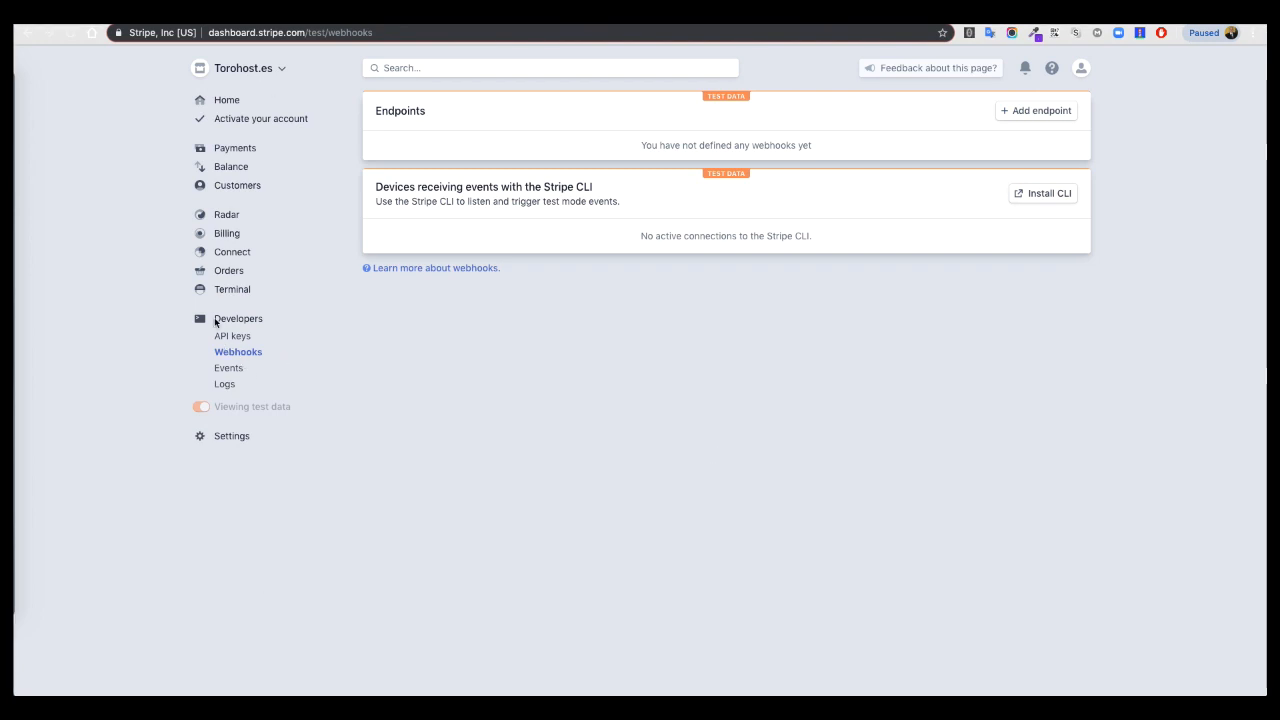
{"action": "mouse_move", "coordinate": [240, 342]}
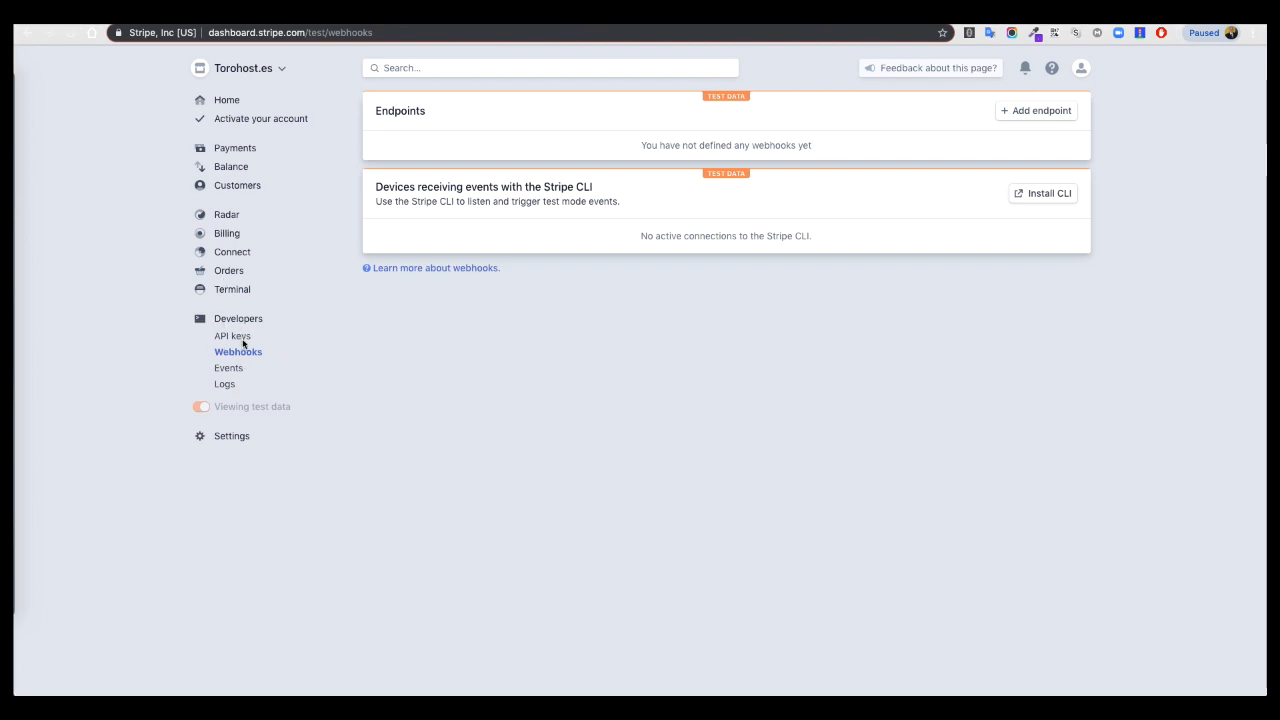
{"action": "mouse_move", "coordinate": [260, 362]}
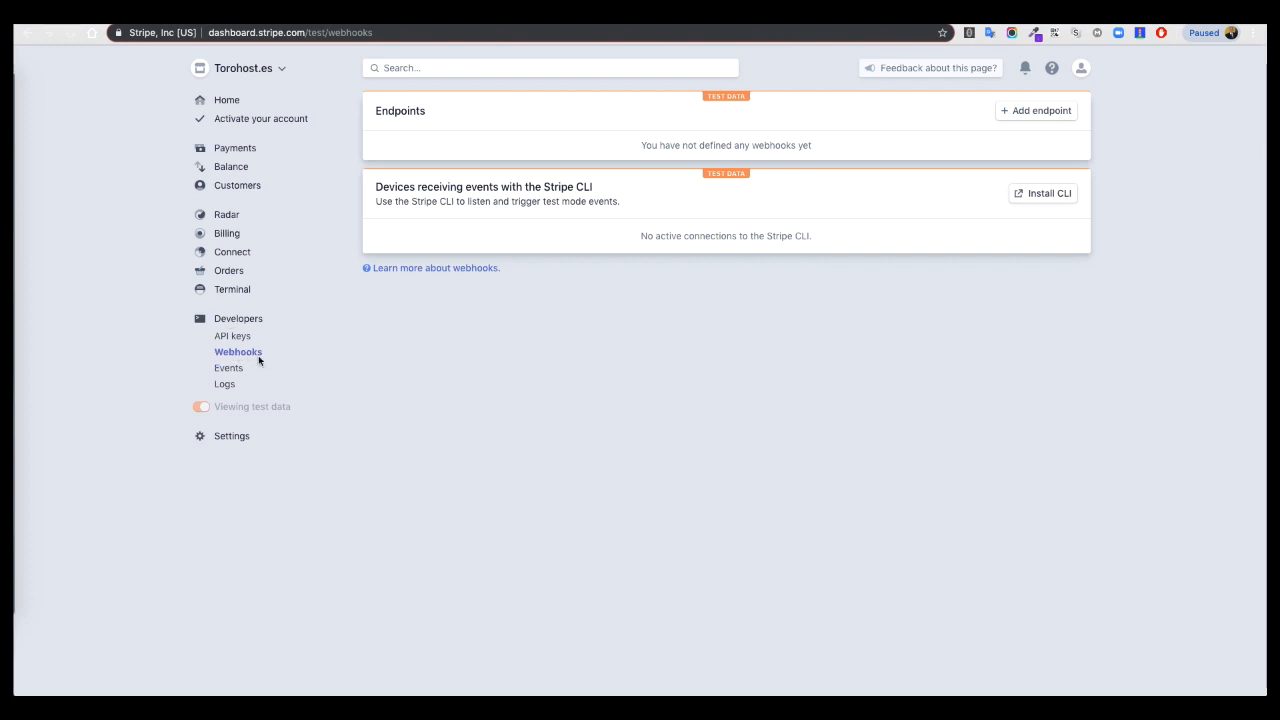
{"action": "mouse_move", "coordinate": [484, 390]}
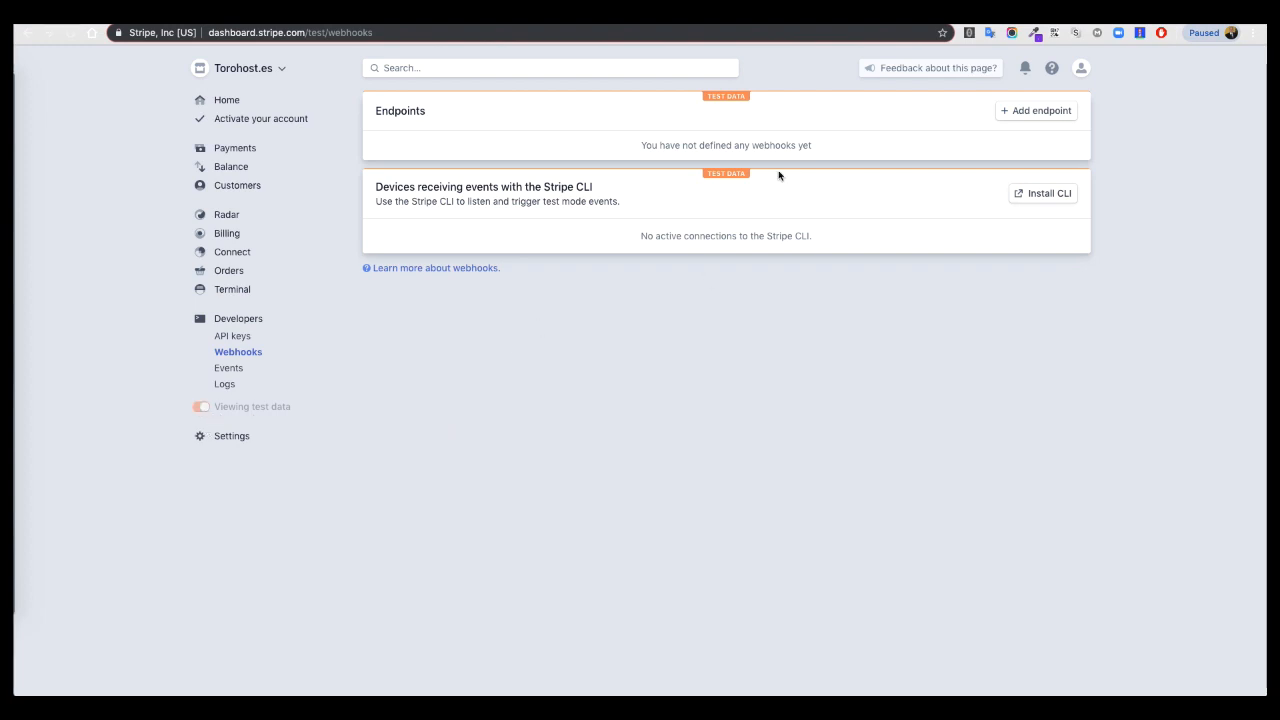
{"action": "mouse_move", "coordinate": [706, 102]}
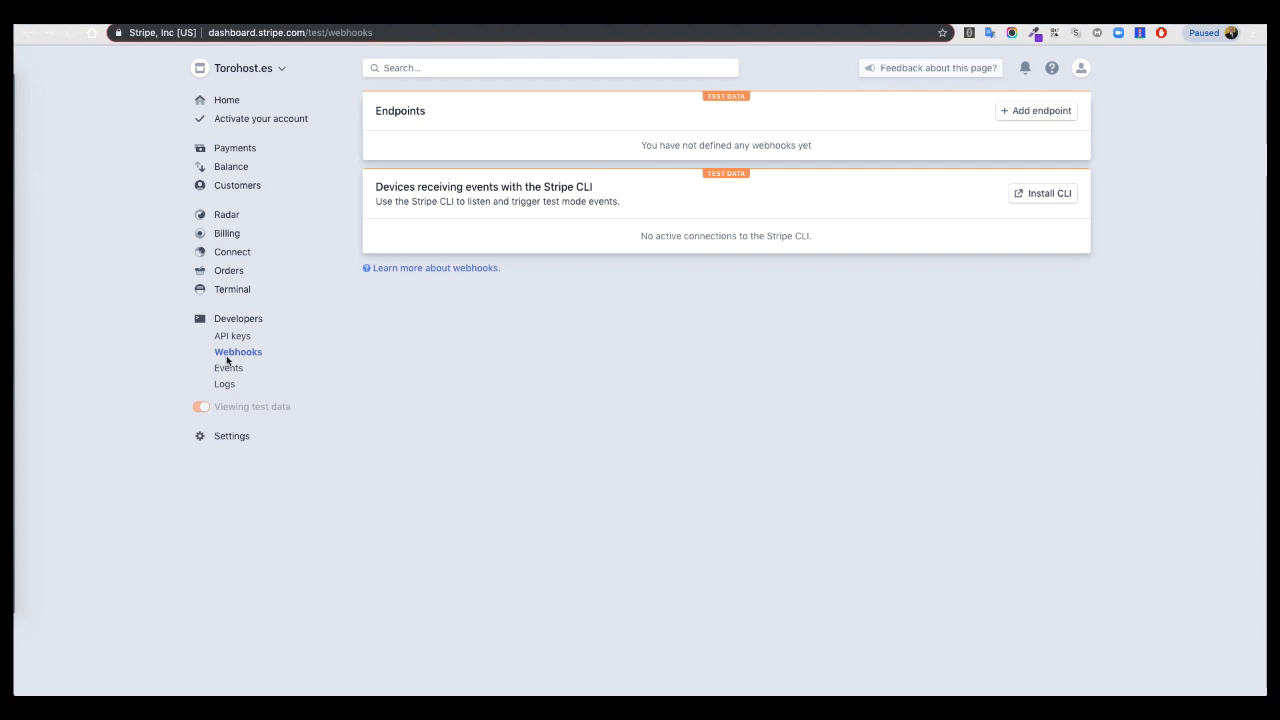
{"action": "mouse_move", "coordinate": [240, 362]}
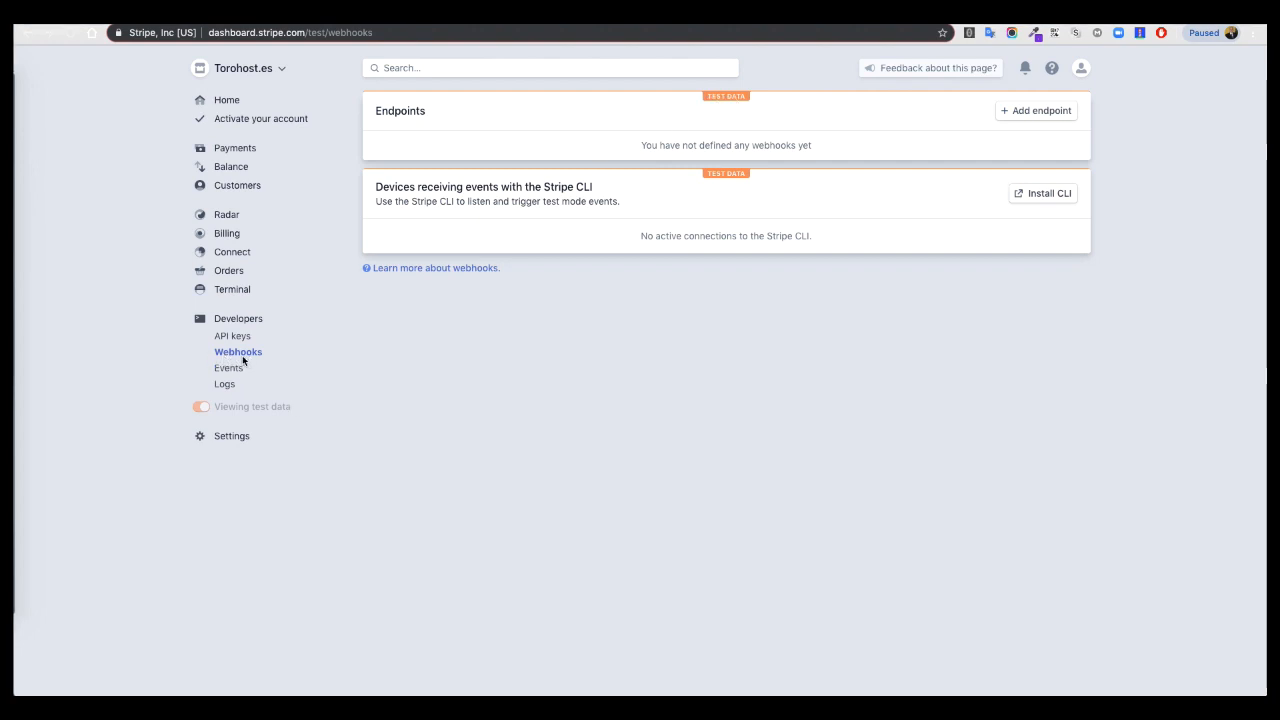
{"action": "mouse_move", "coordinate": [1016, 136]}
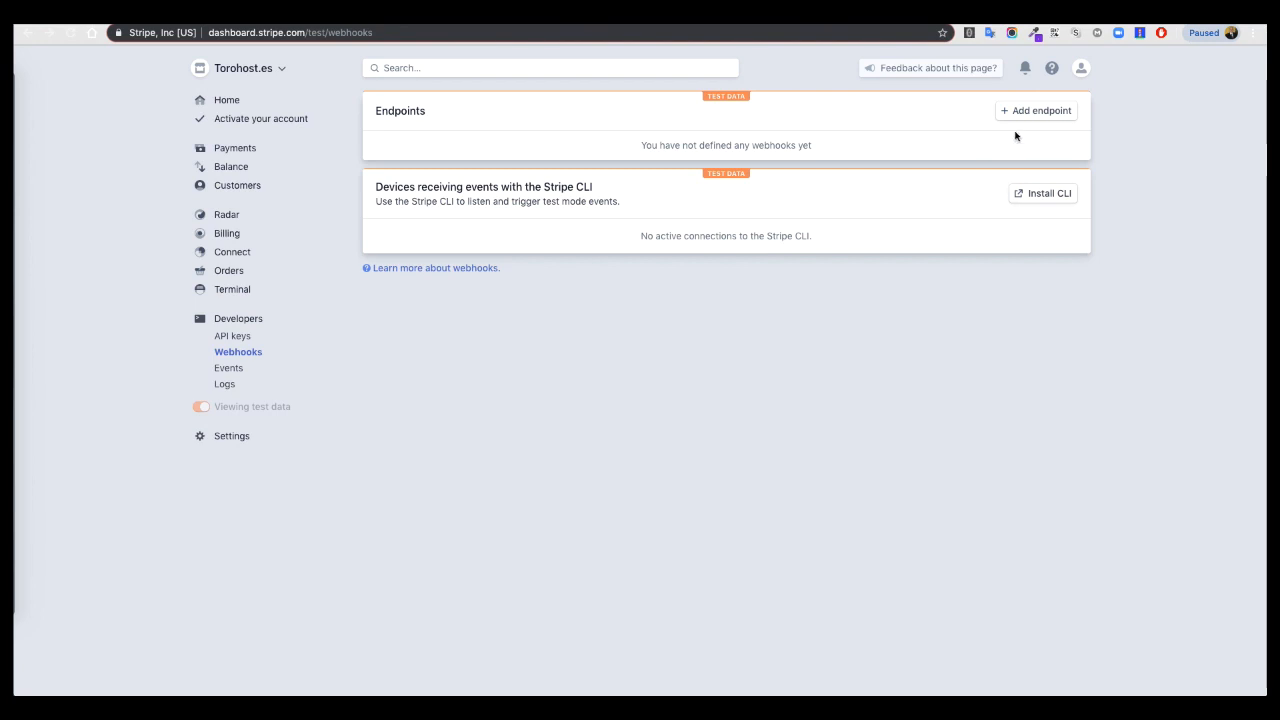
{"action": "mouse_move", "coordinate": [460, 304]}
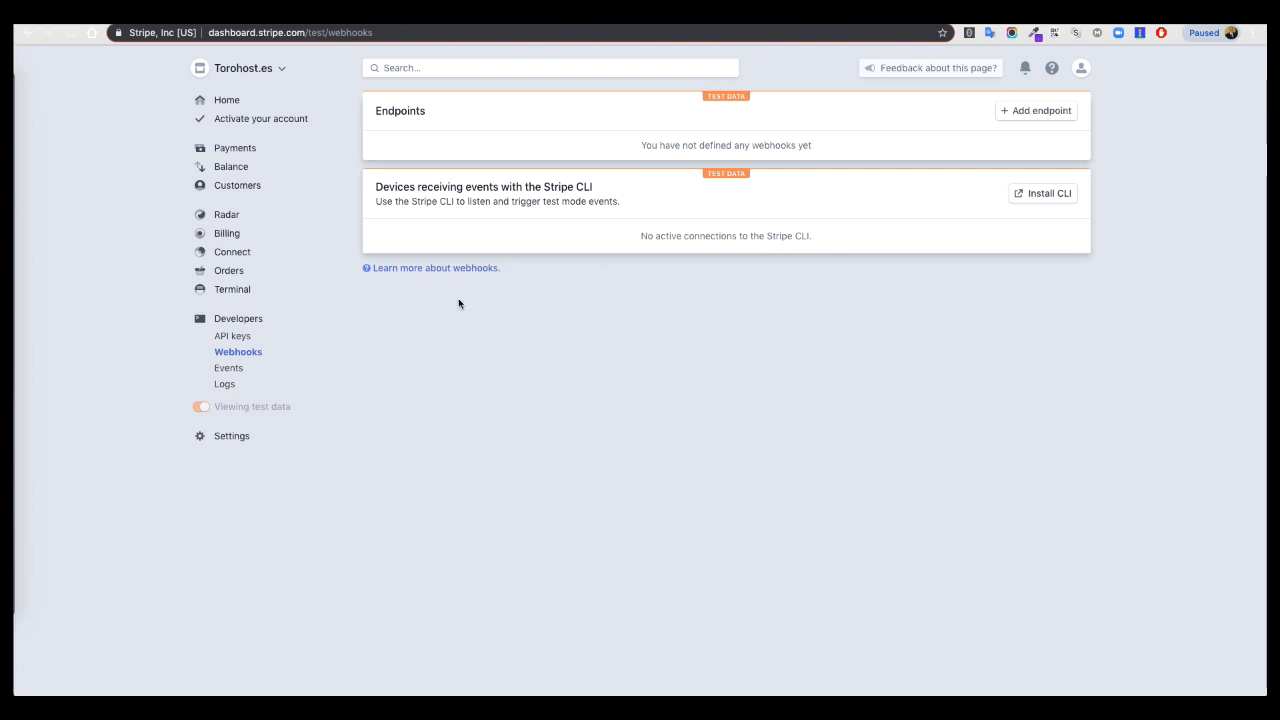
{"action": "mouse_move", "coordinate": [238, 352]}
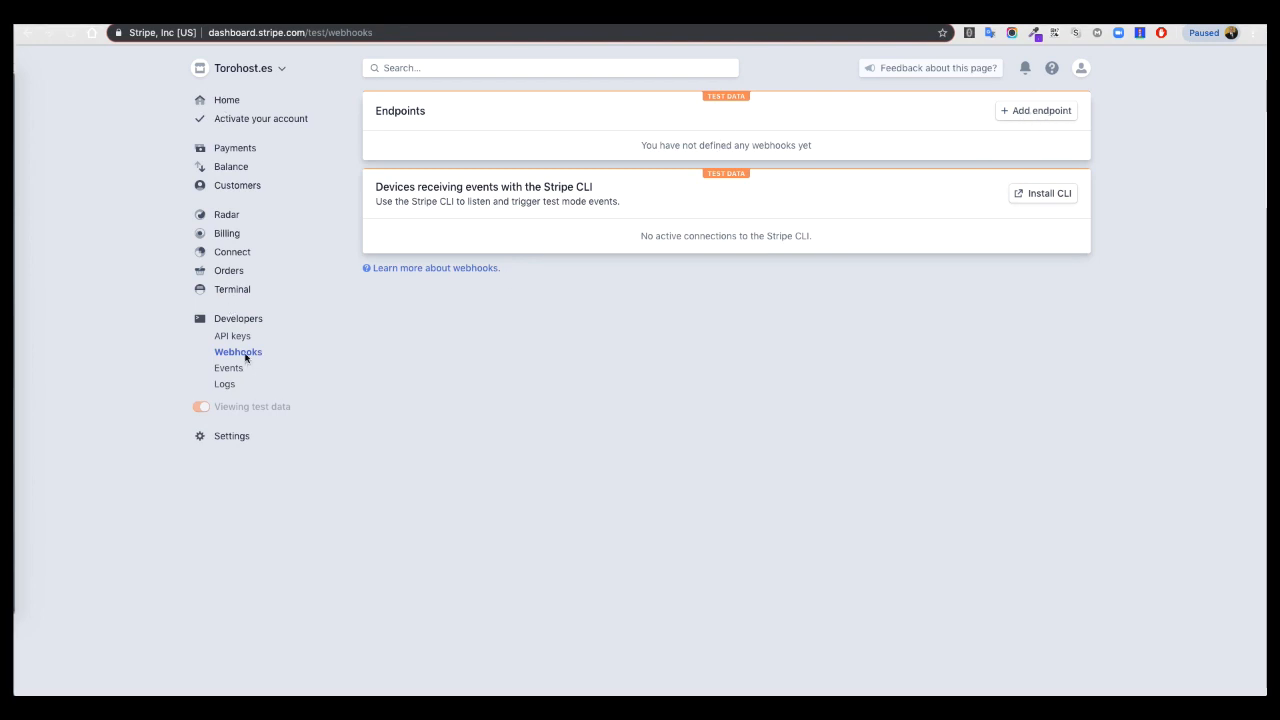
{"action": "mouse_move", "coordinate": [1116, 168]}
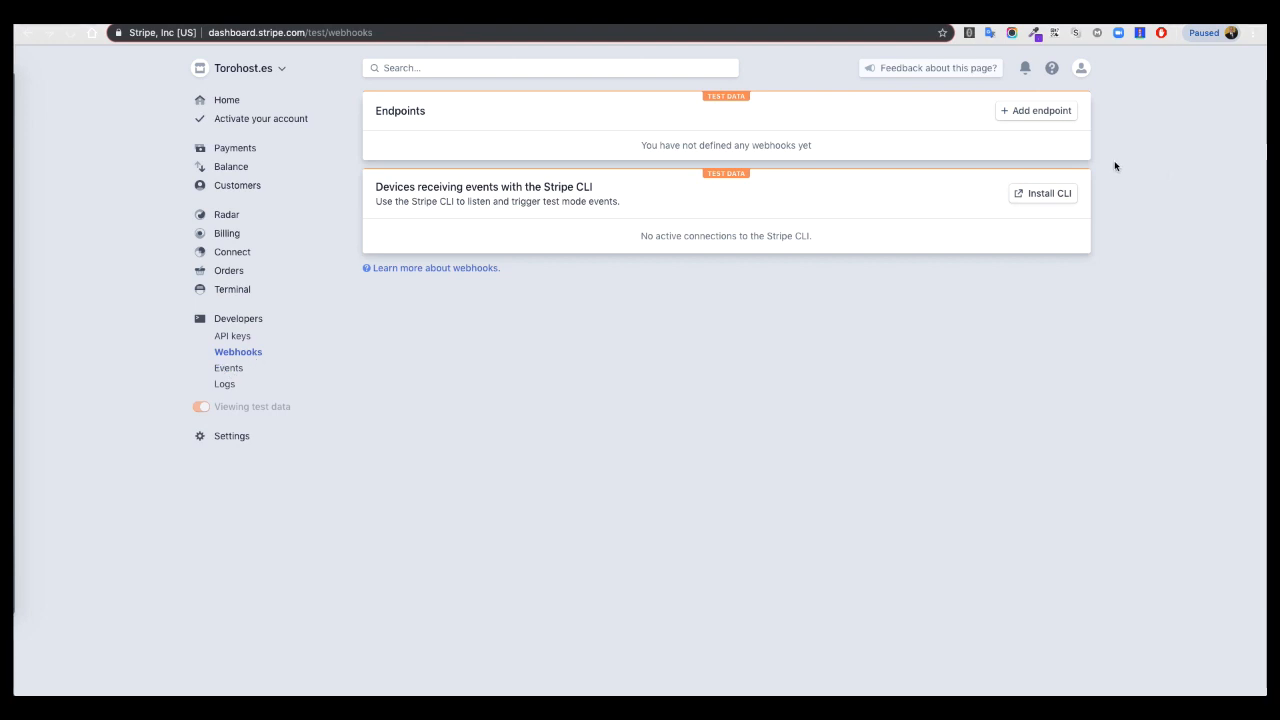
{"action": "mouse_move", "coordinate": [1036, 110]}
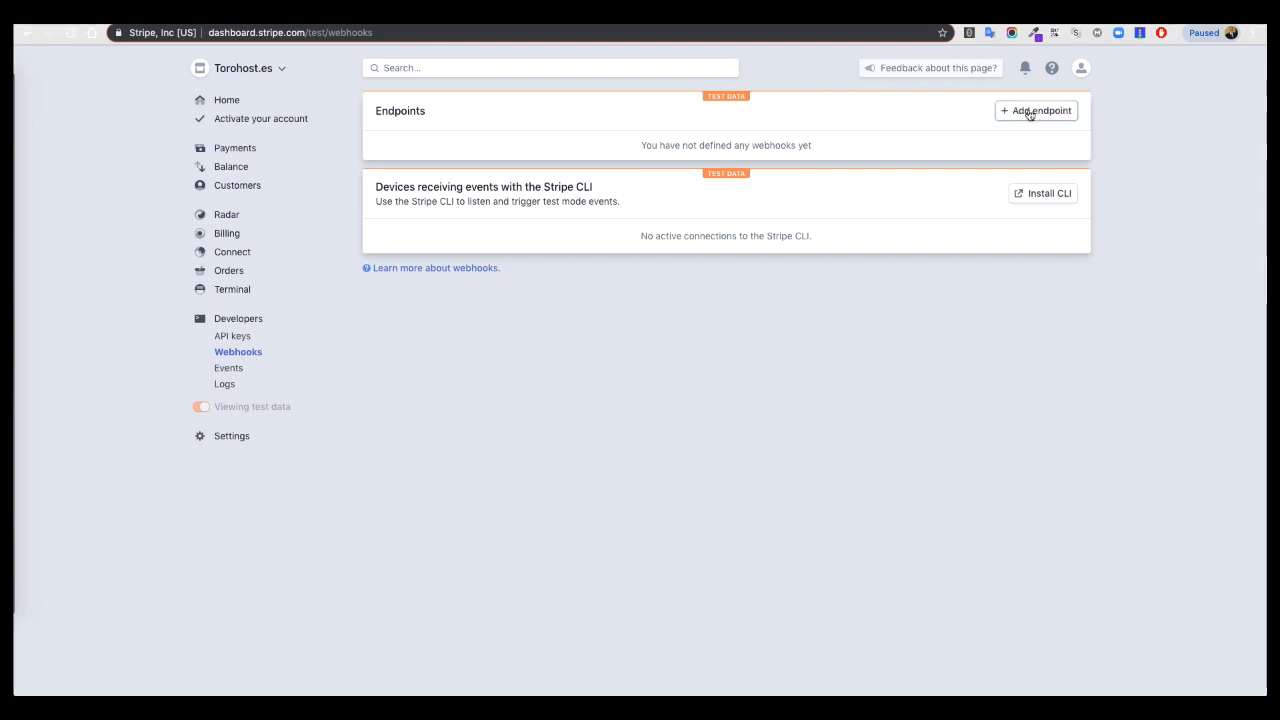
Step: Start a new webhook endpoint with the saved FareBookings checkout update URL and the latest API version
{"action": "left_click", "coordinate": [1036, 110]}
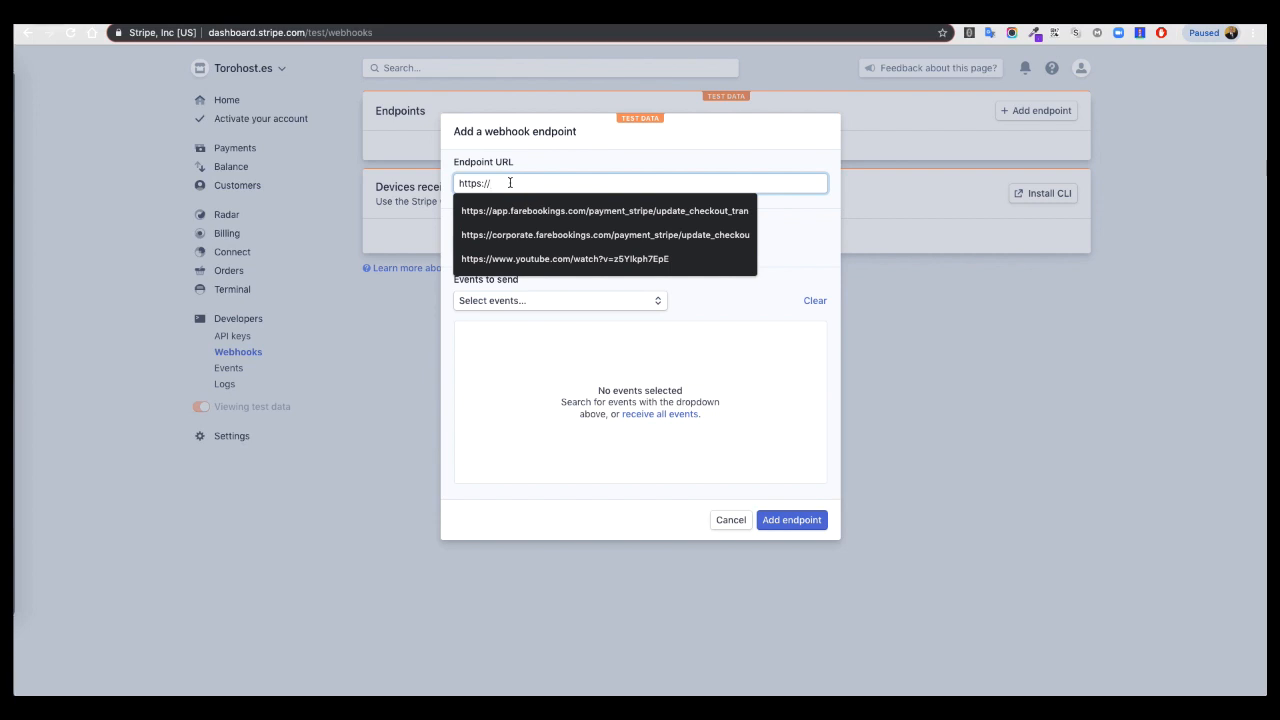
{"action": "left_click", "coordinate": [604, 210]}
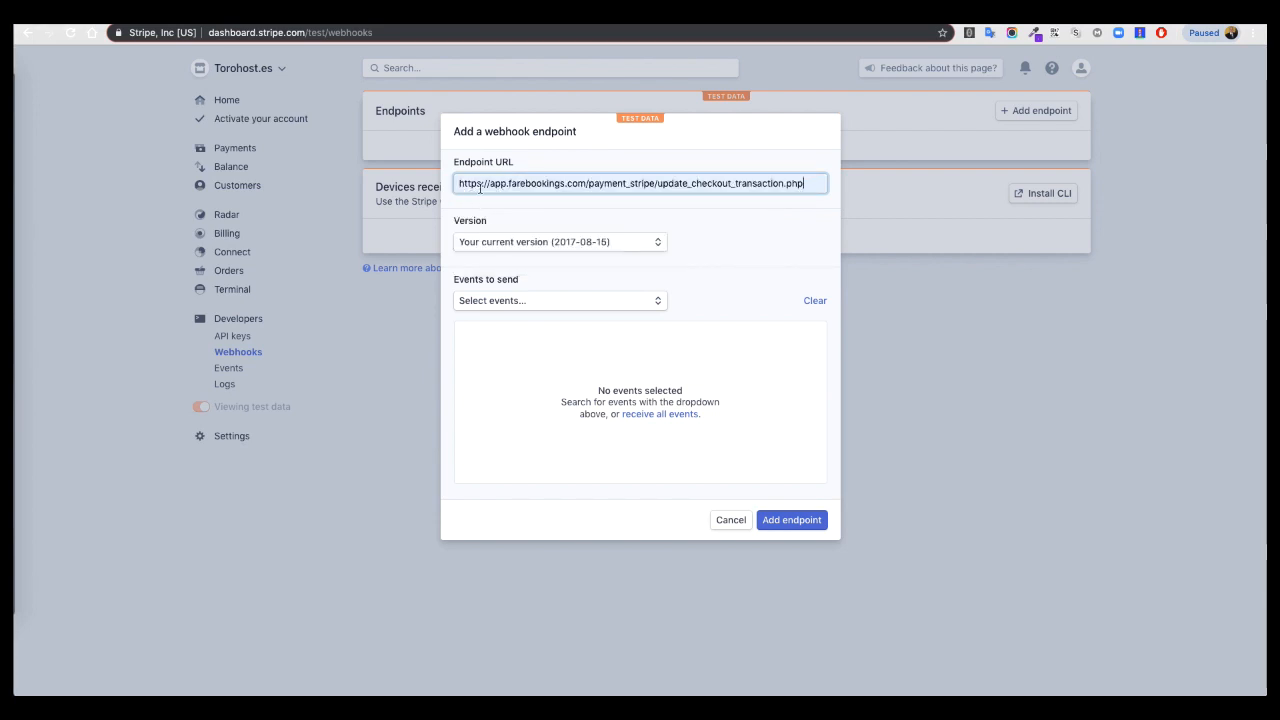
{"action": "mouse_move", "coordinate": [510, 192]}
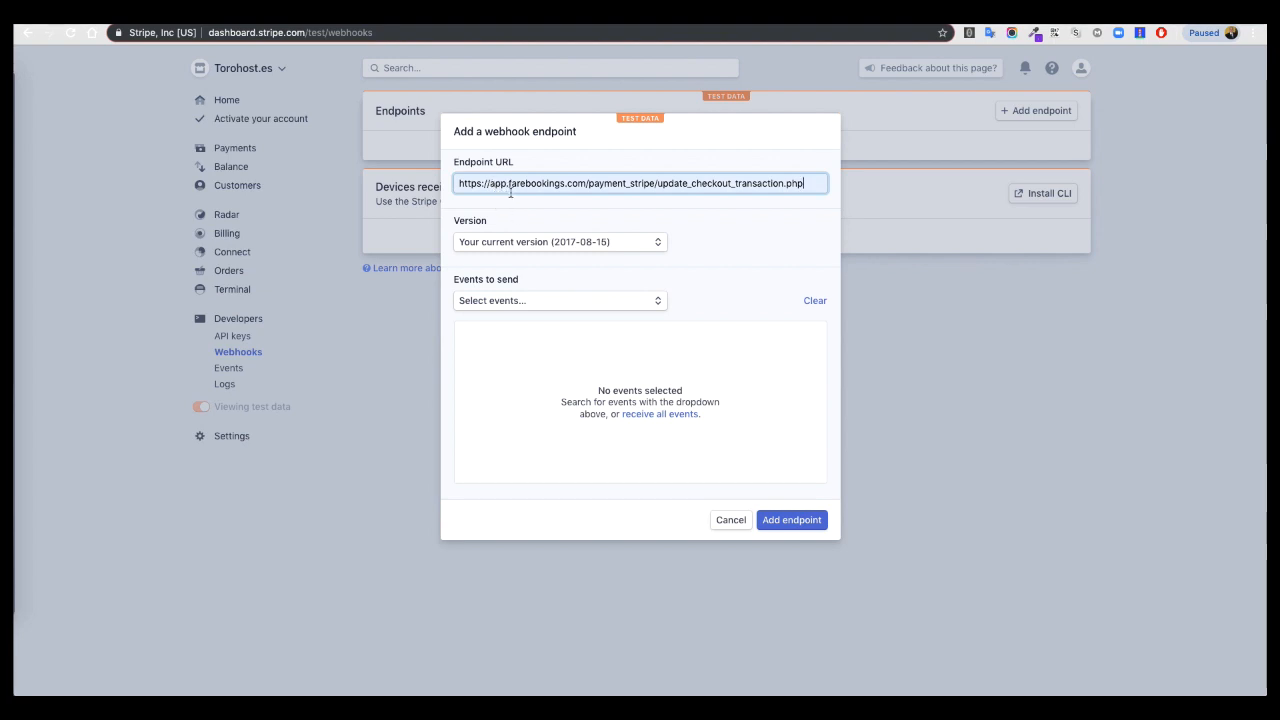
{"action": "mouse_move", "coordinate": [634, 232]}
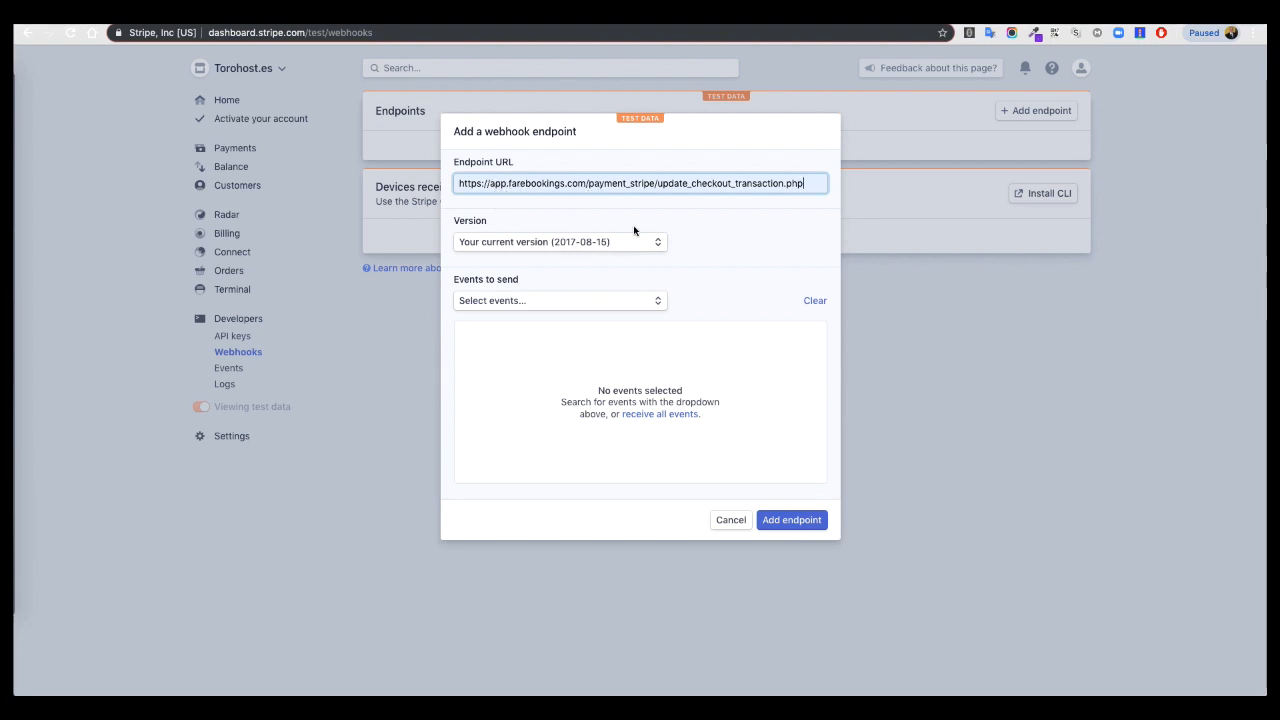
{"action": "mouse_move", "coordinate": [752, 204]}
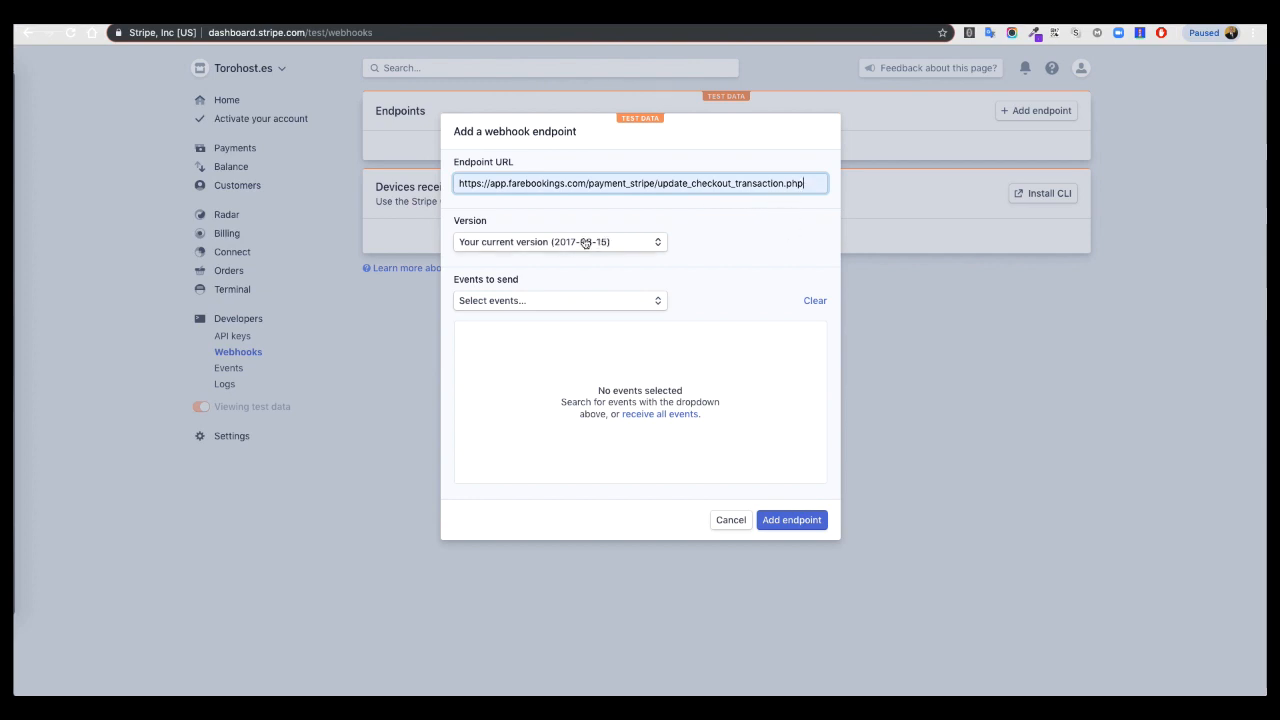
{"action": "mouse_move", "coordinate": [558, 266]}
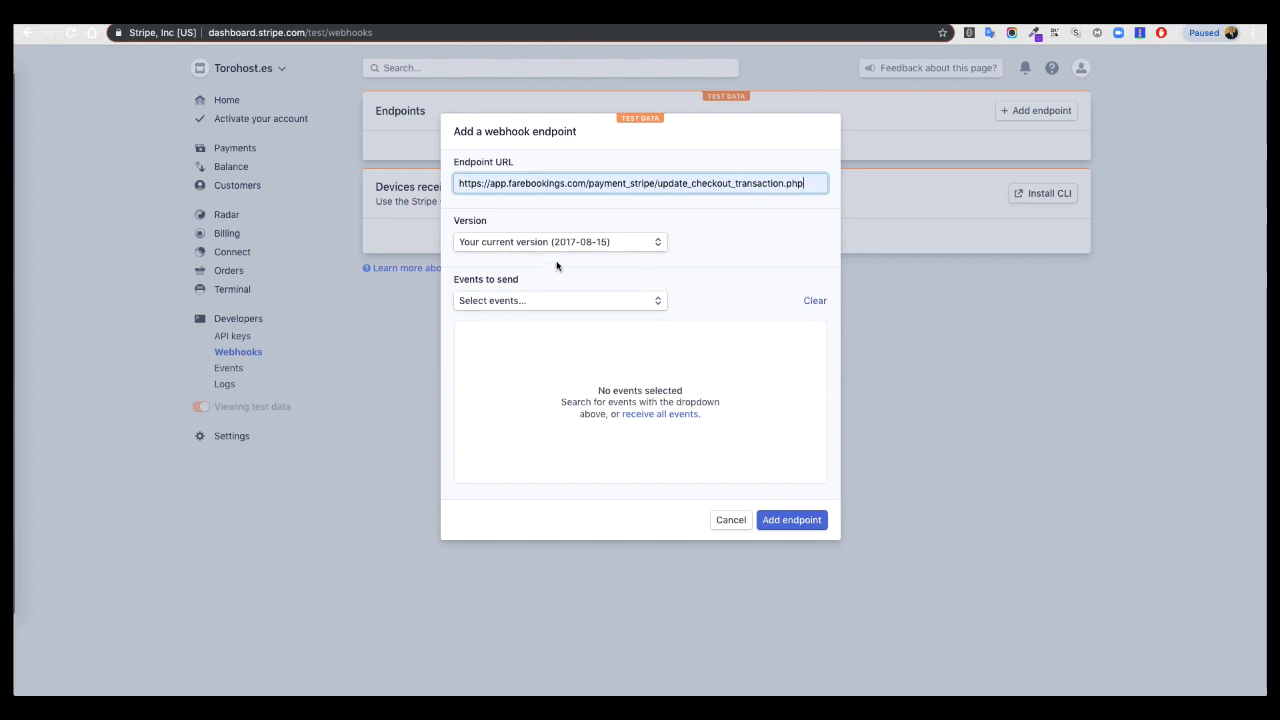
{"action": "left_click", "coordinate": [558, 240]}
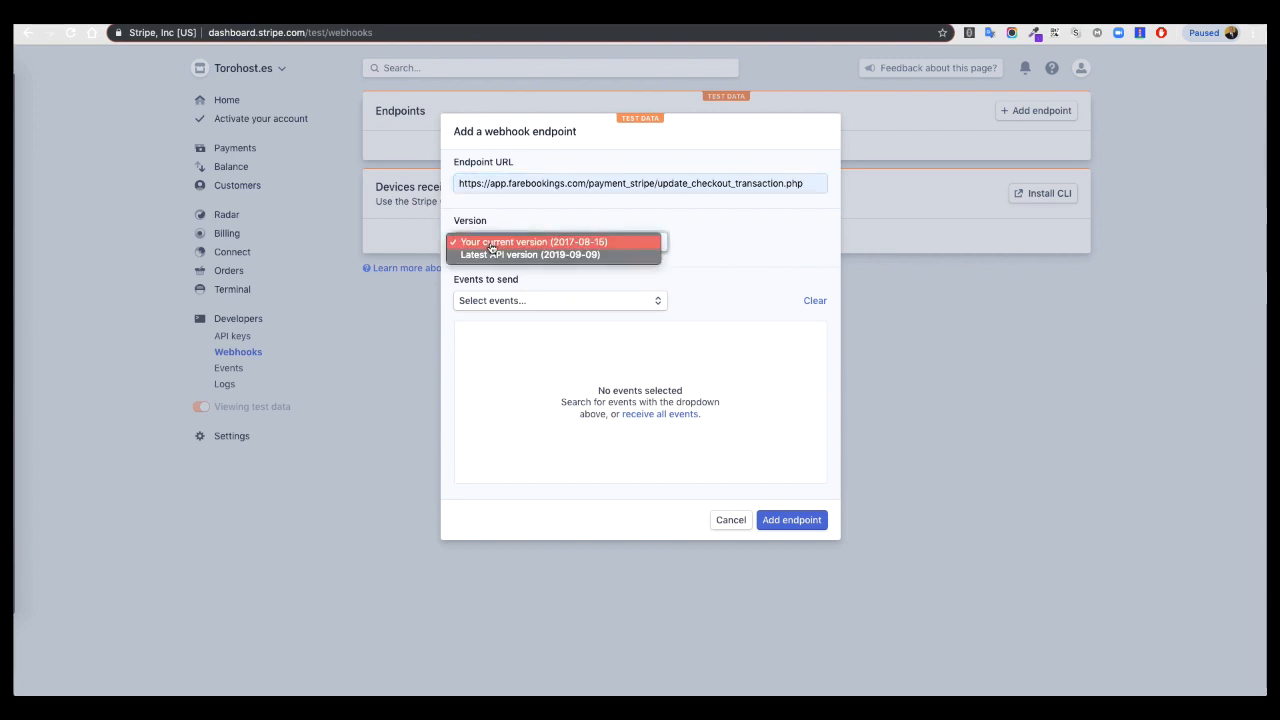
{"action": "mouse_move", "coordinate": [518, 268]}
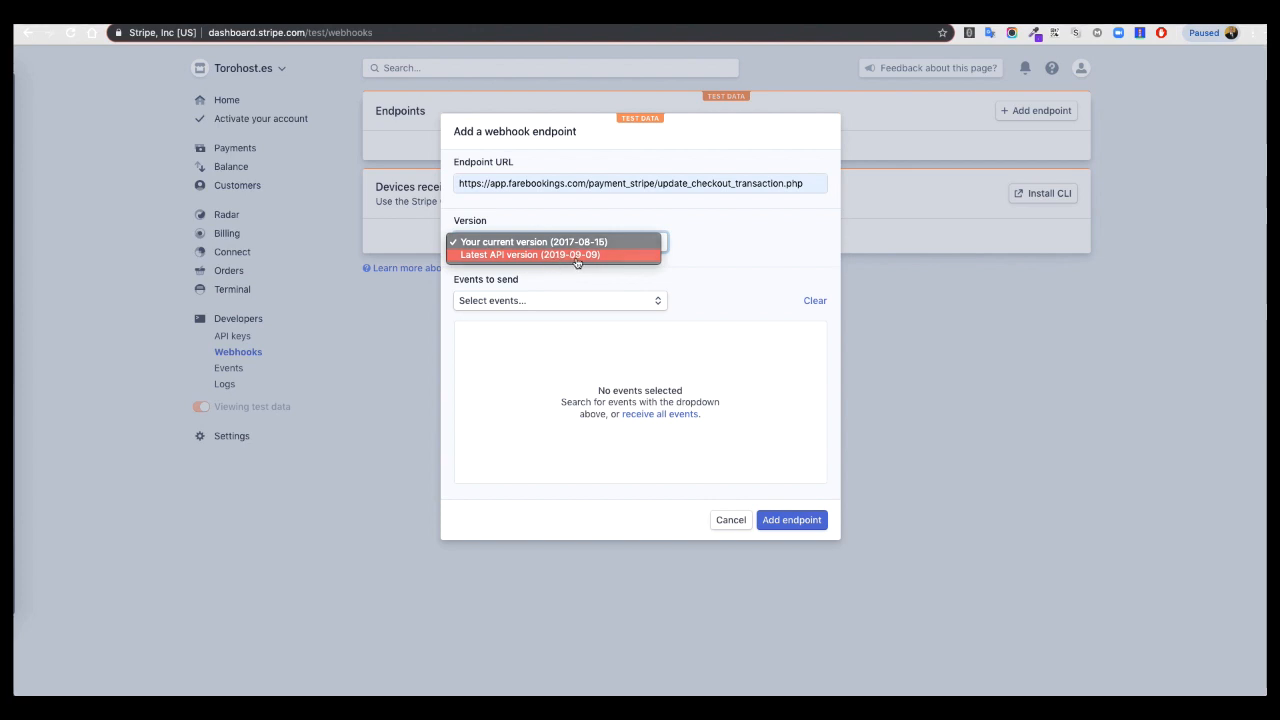
{"action": "left_click", "coordinate": [532, 254]}
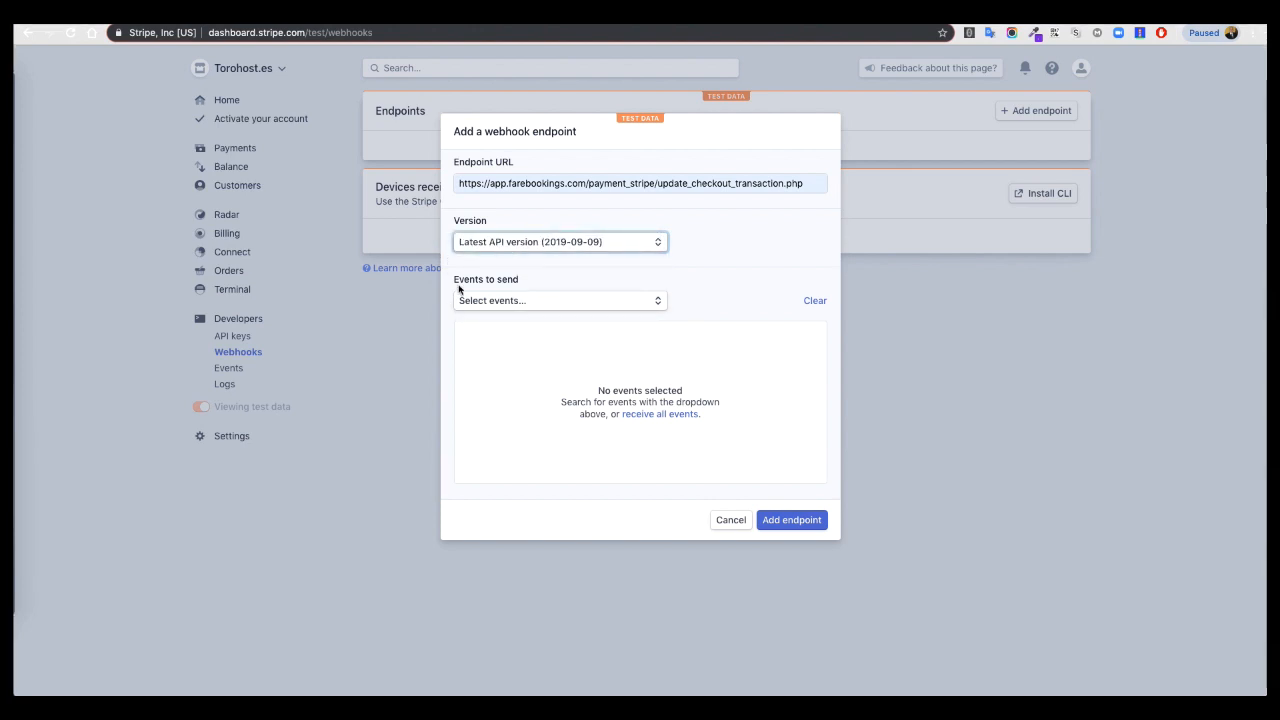
{"action": "mouse_move", "coordinate": [620, 330]}
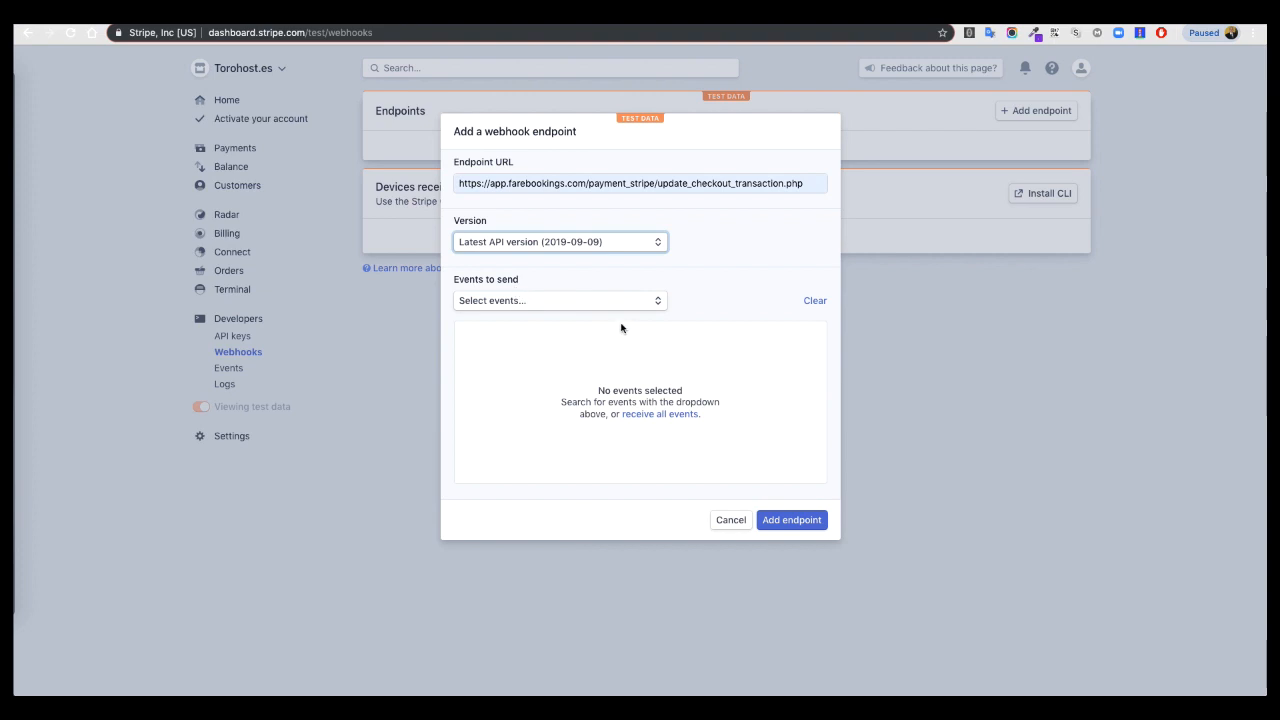
Step: Add checkout.session.completed as the event to send, found by searching 'chec'
{"action": "left_click", "coordinate": [556, 300]}
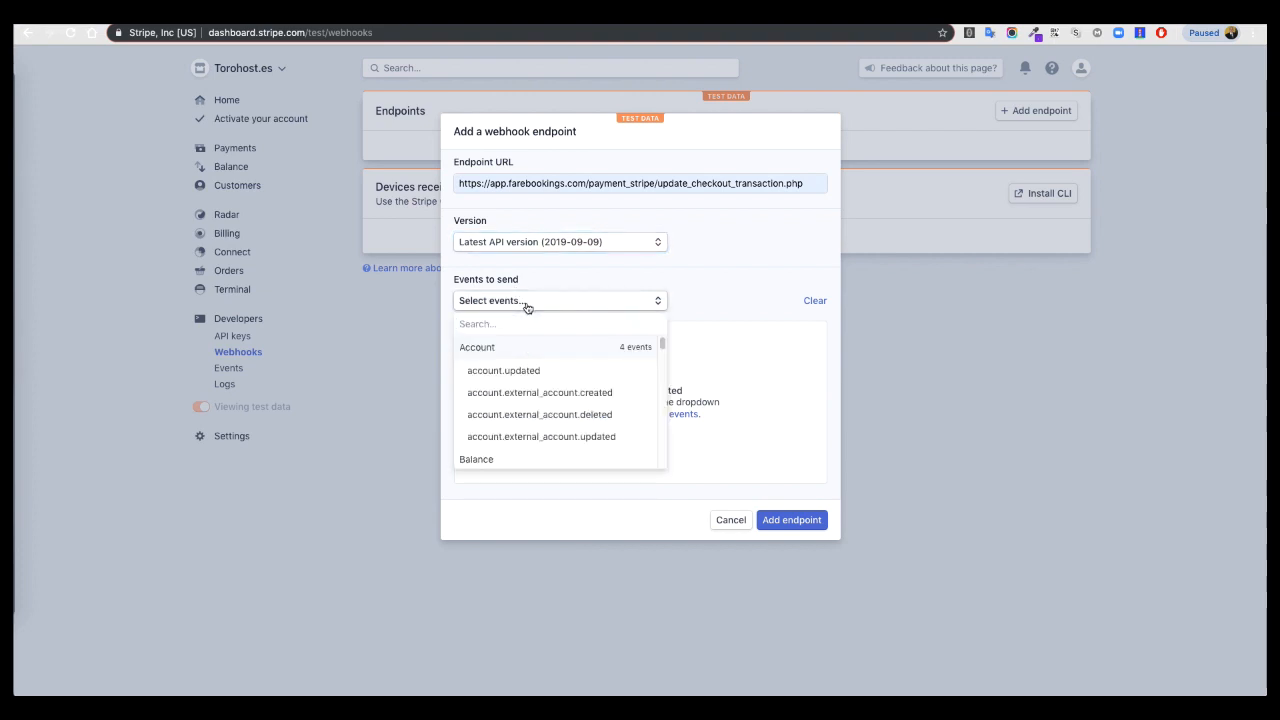
{"action": "type", "text": "chec"}
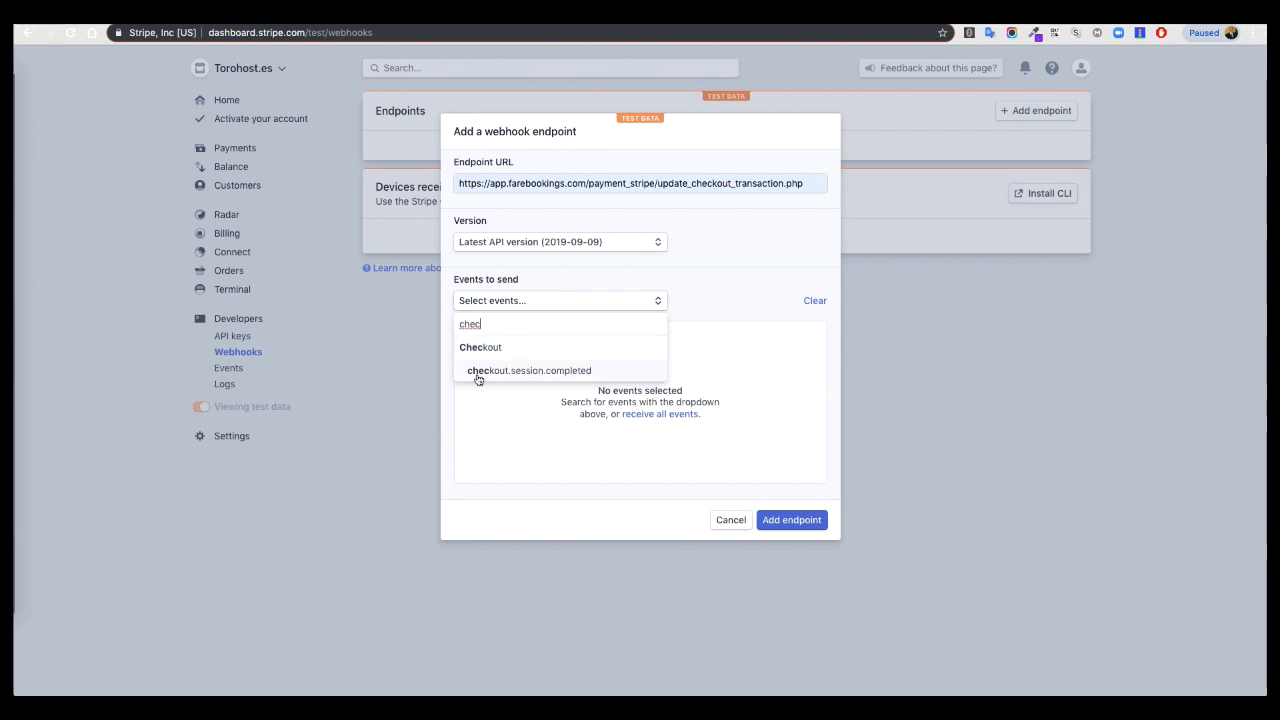
{"action": "left_click", "coordinate": [528, 370]}
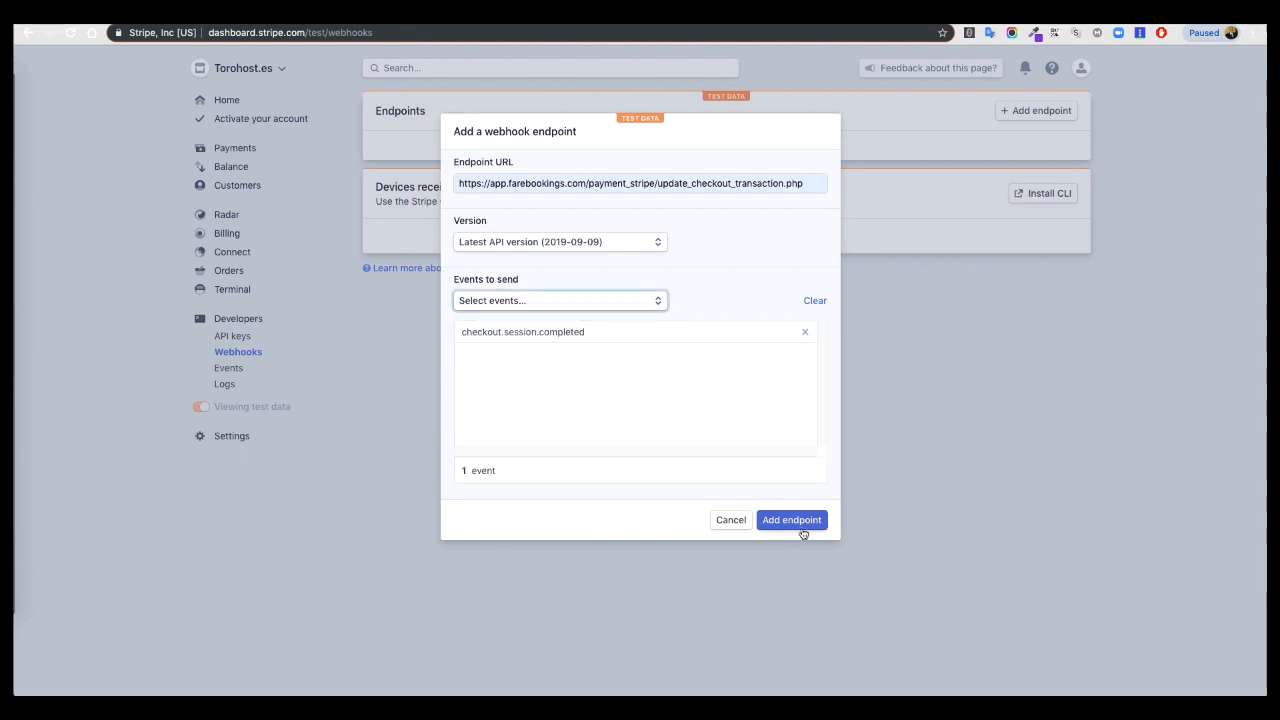
Step: Create the webhook endpoint and reveal its signing secret
{"action": "left_click", "coordinate": [792, 520]}
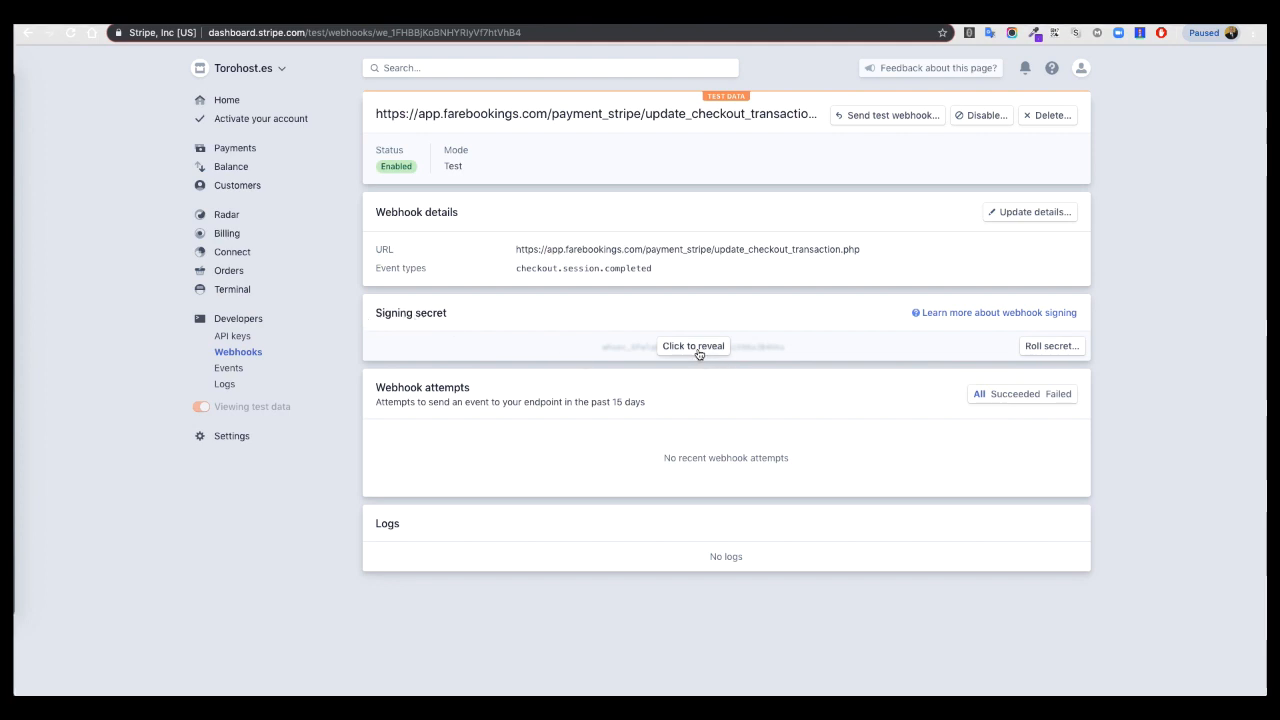
{"action": "left_click", "coordinate": [692, 346]}
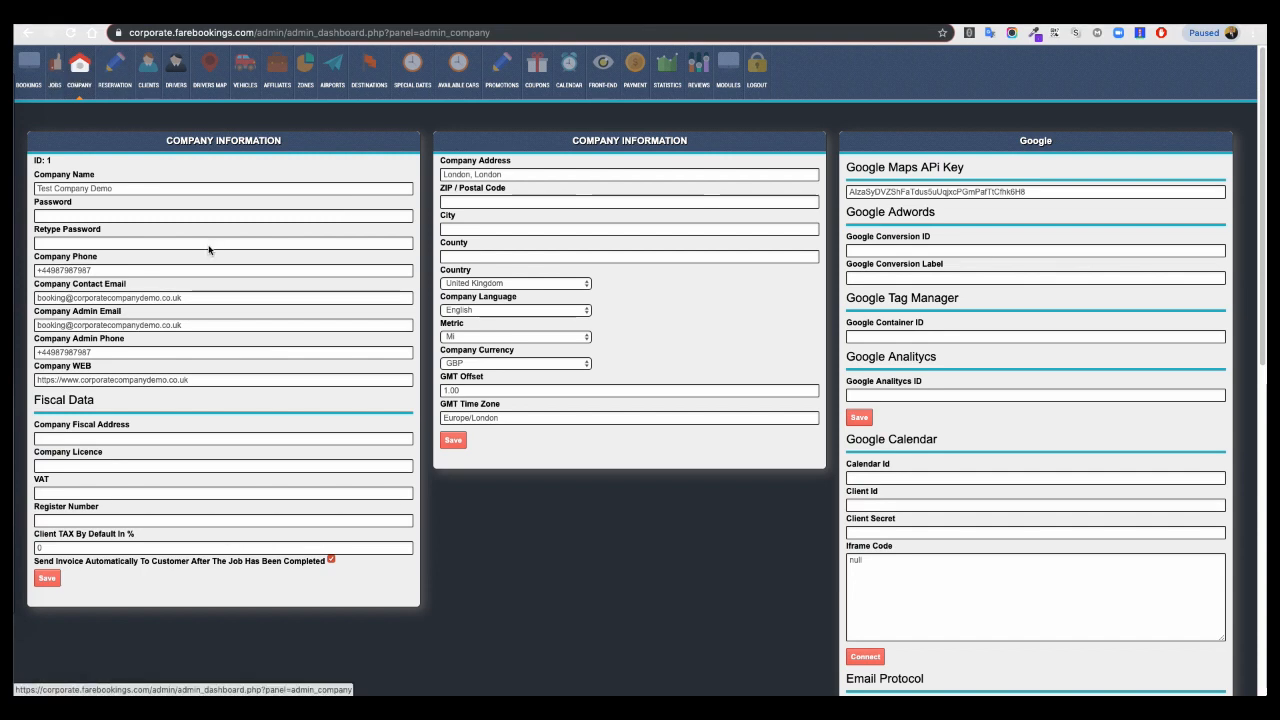
Step: Paste the webhook signing secret into the Stripe payment settings and save Payment Info
{"action": "scroll", "scroll_direction": "down", "scroll_amount": 3}
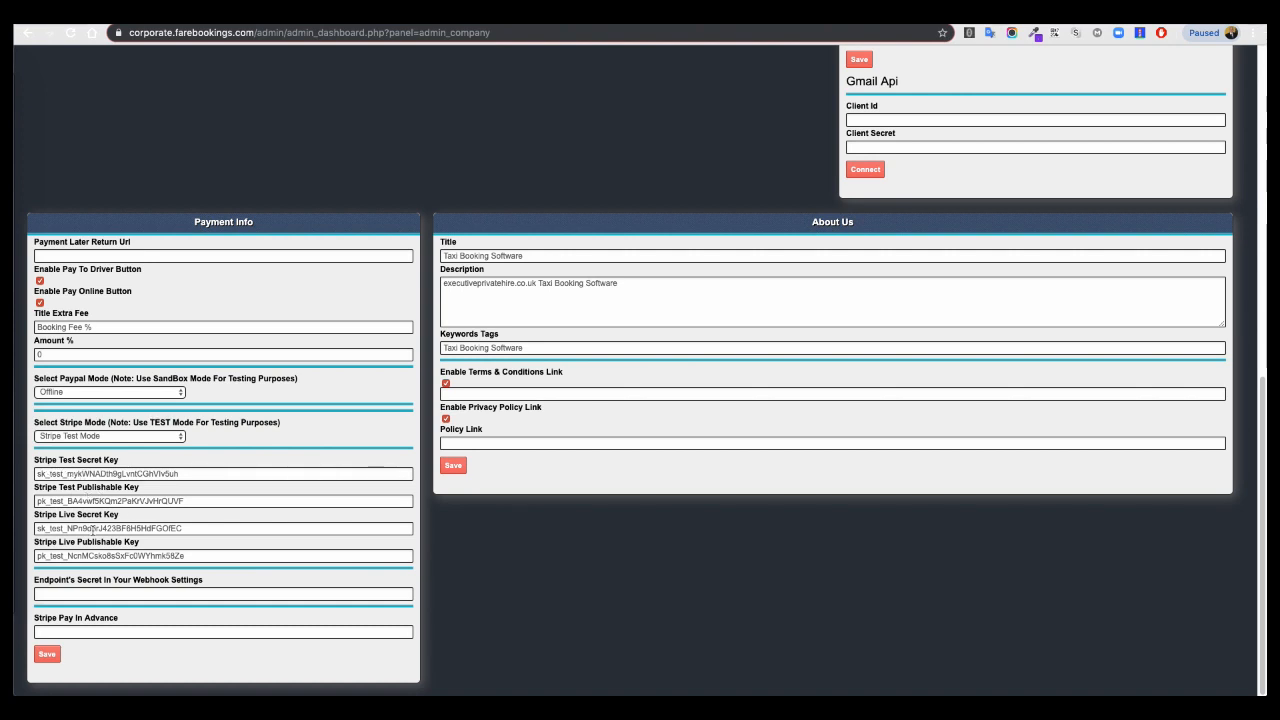
{"action": "left_click", "coordinate": [224, 594]}
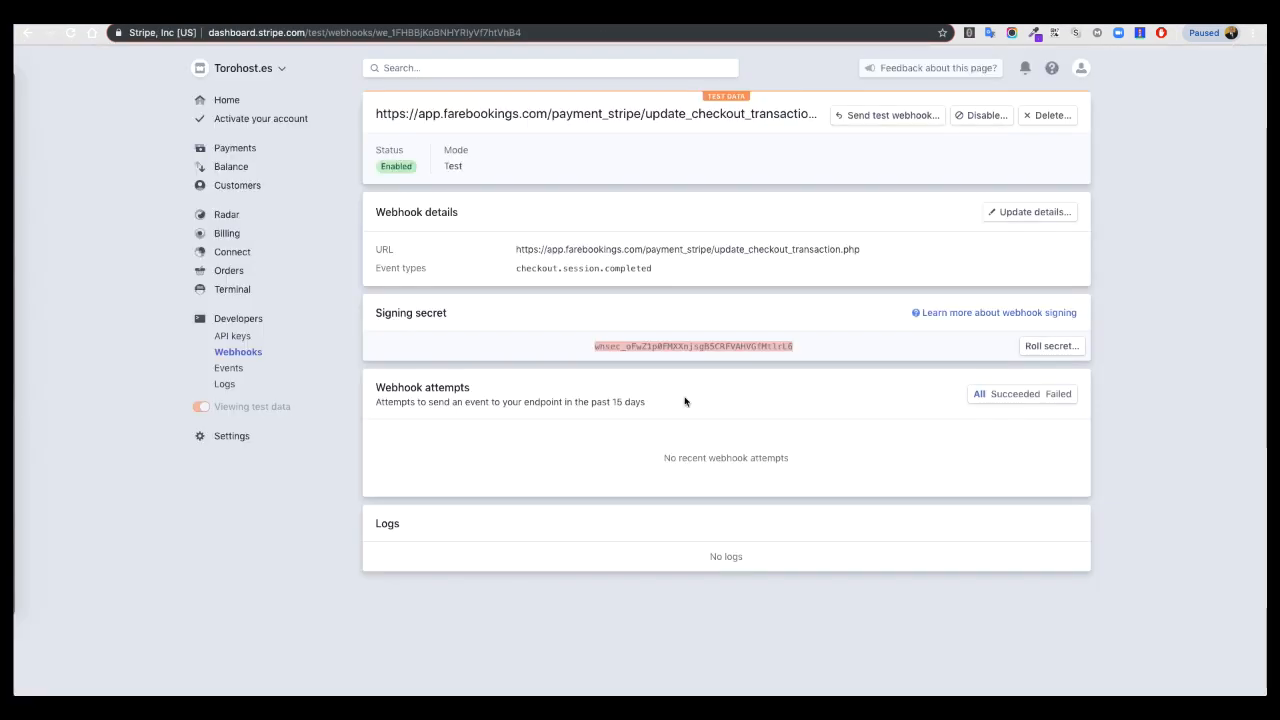
{"action": "mouse_move", "coordinate": [792, 328]}
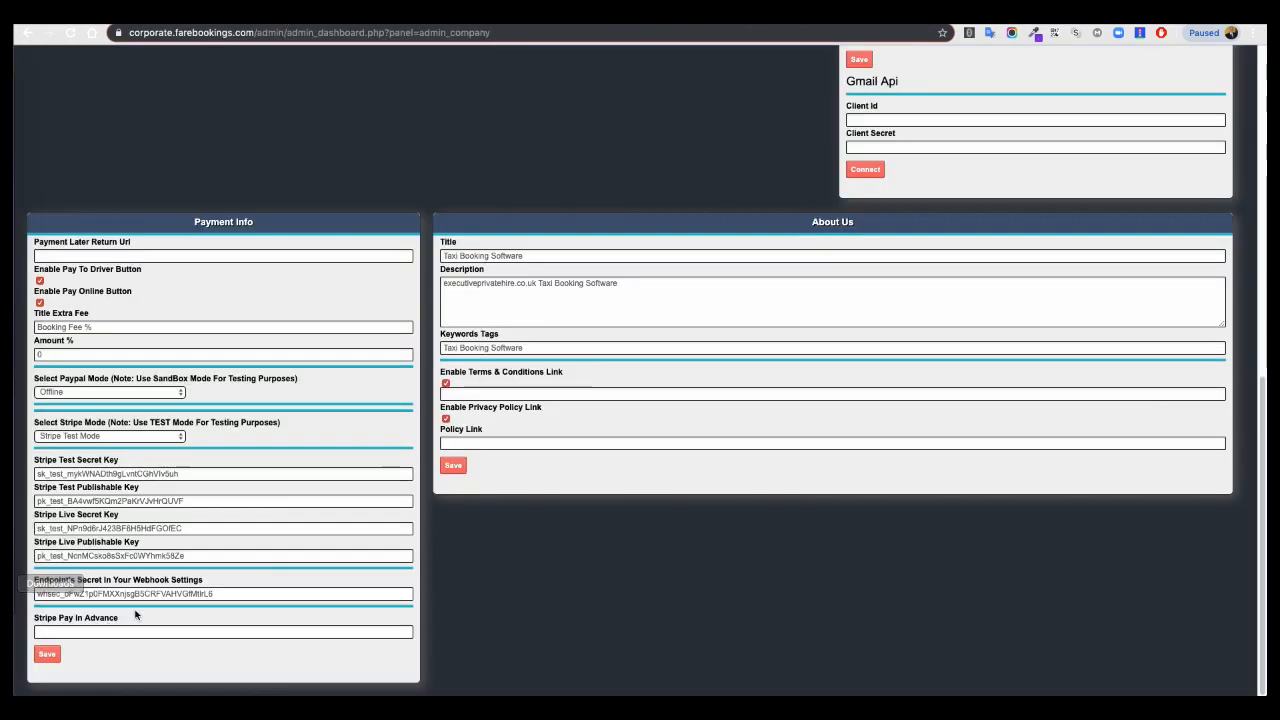
{"action": "left_click", "coordinate": [48, 654]}
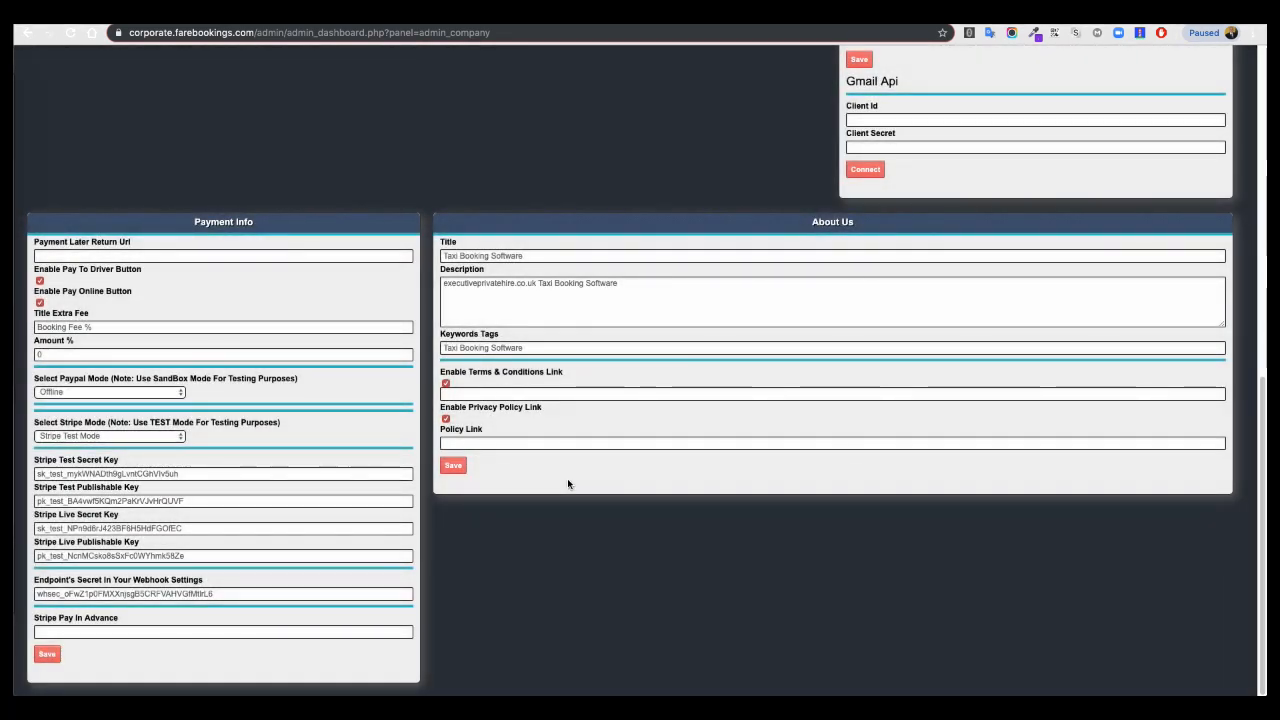
{"action": "scroll", "scroll_direction": "up", "scroll_amount": 3}
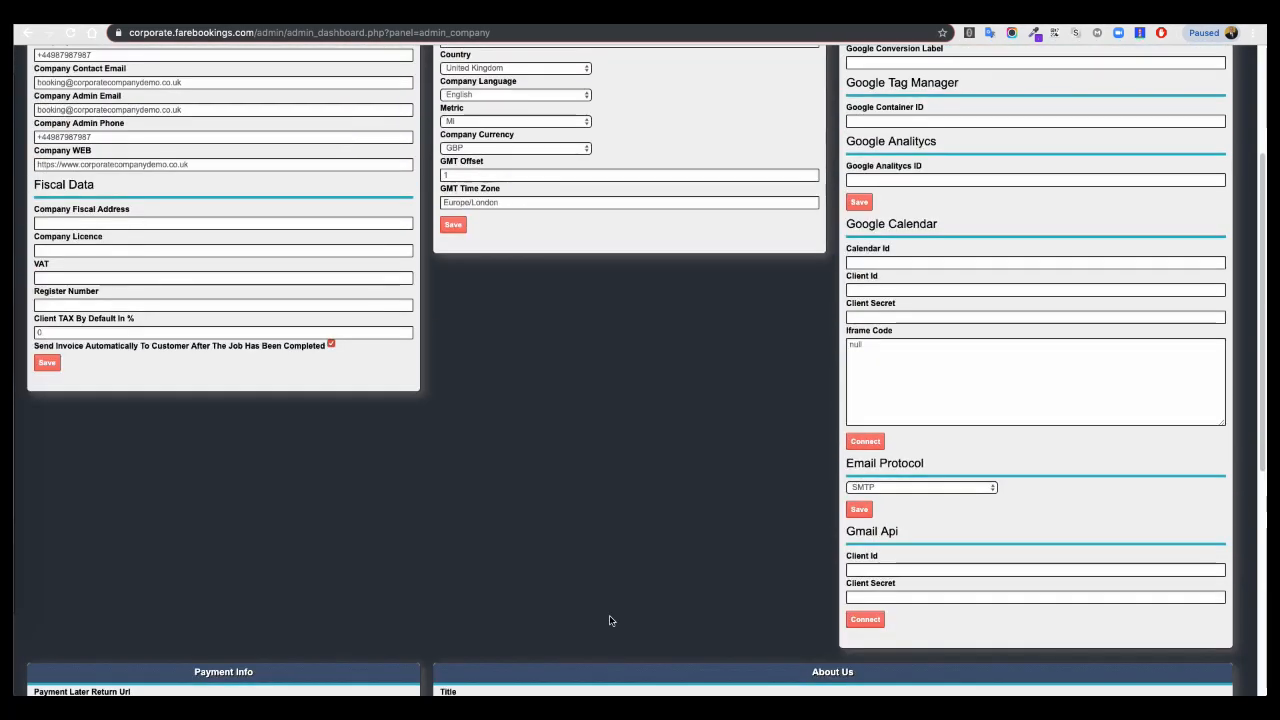
{"action": "scroll", "scroll_direction": "up", "scroll_amount": 3}
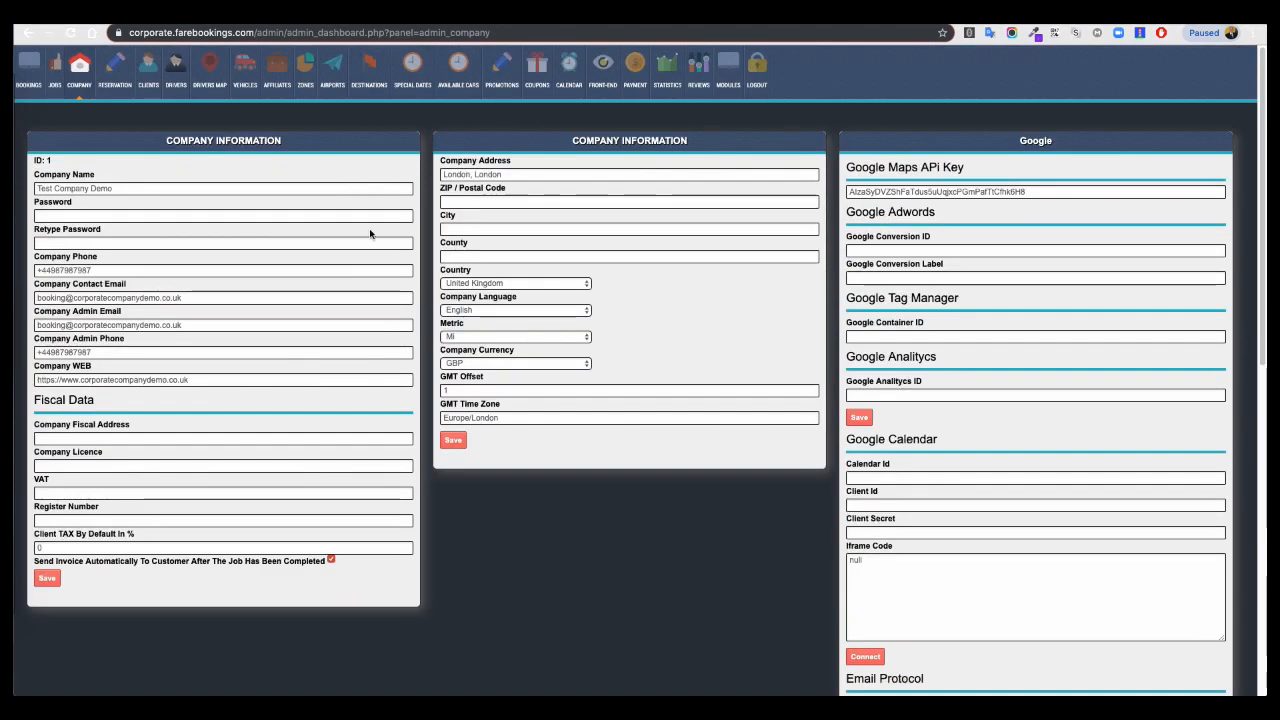
{"action": "mouse_move", "coordinate": [298, 266]}
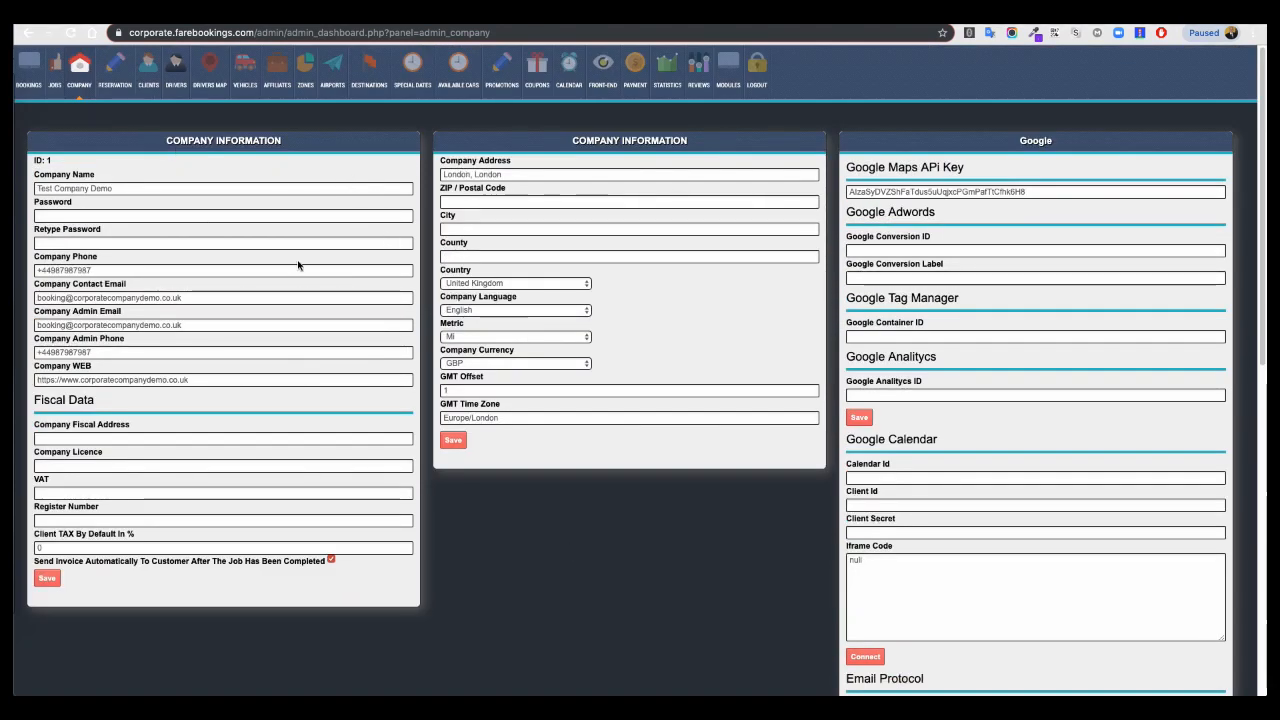
{"action": "mouse_move", "coordinate": [148, 68]}
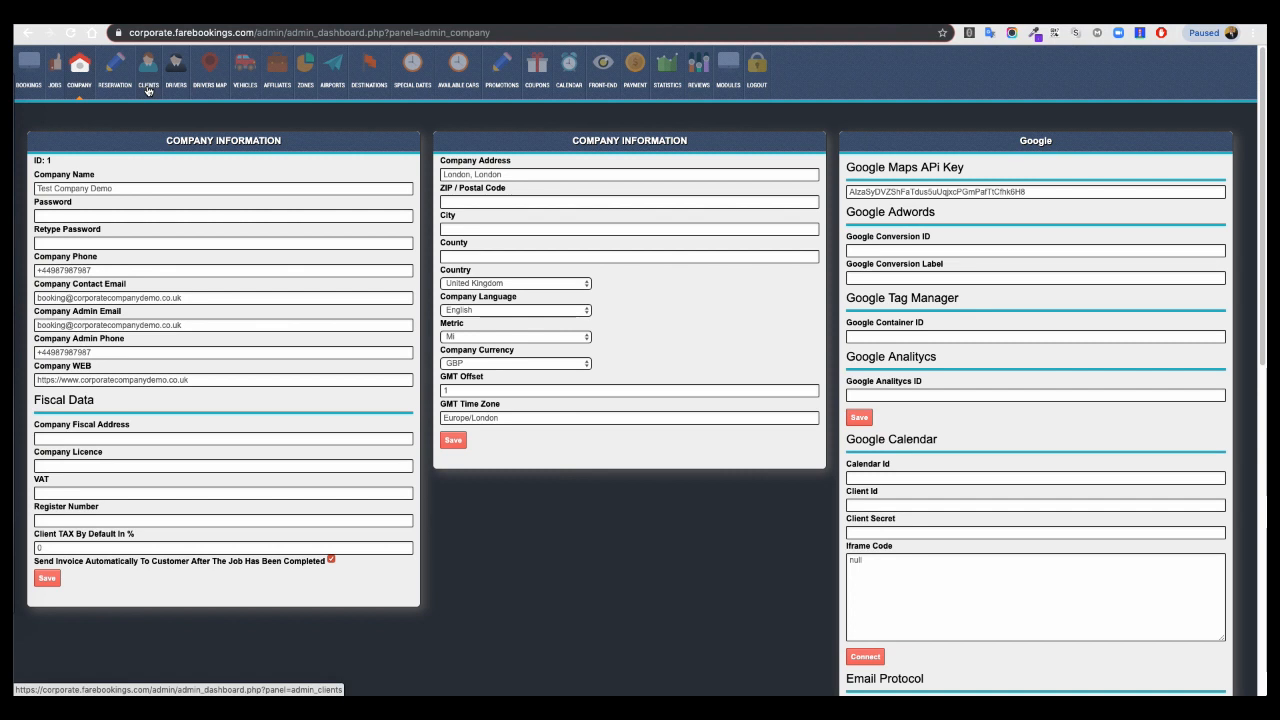
Step: Make a booking for the first client from London, Reino Unido to Leeds and get price quotes
{"action": "left_click", "coordinate": [148, 68]}
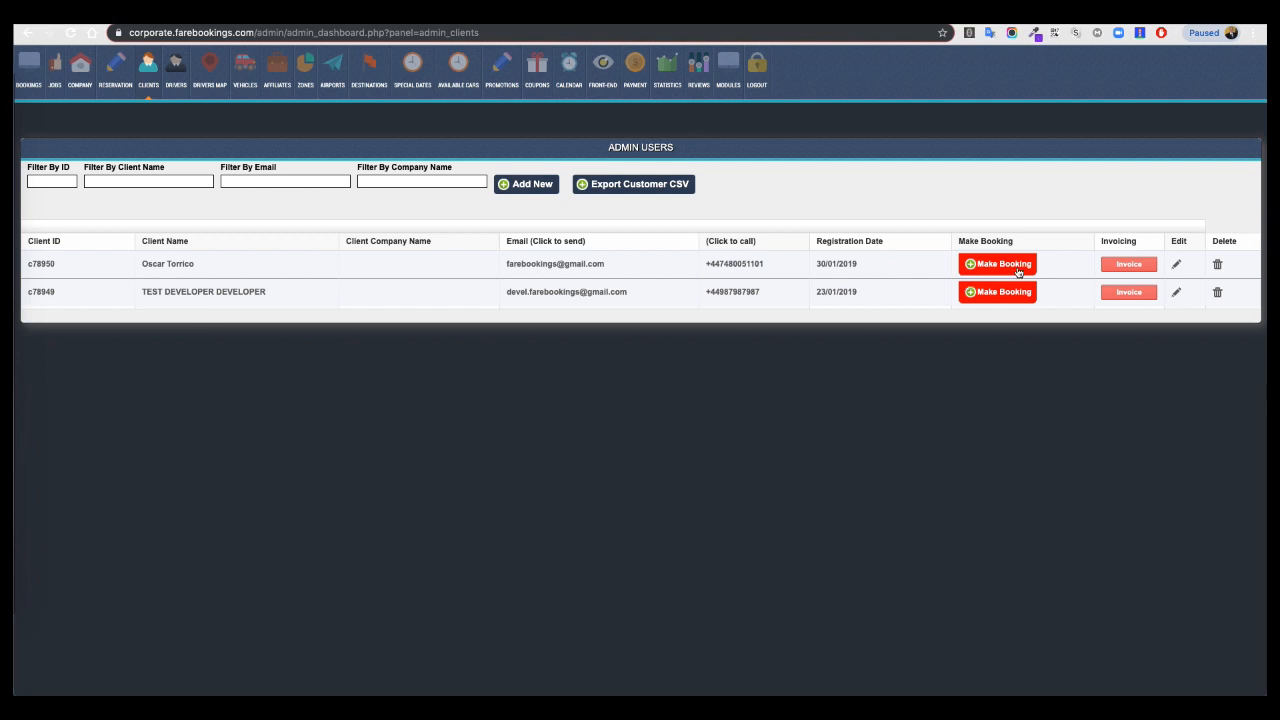
{"action": "left_click", "coordinate": [996, 264]}
{"action": "type", "text": "l"}
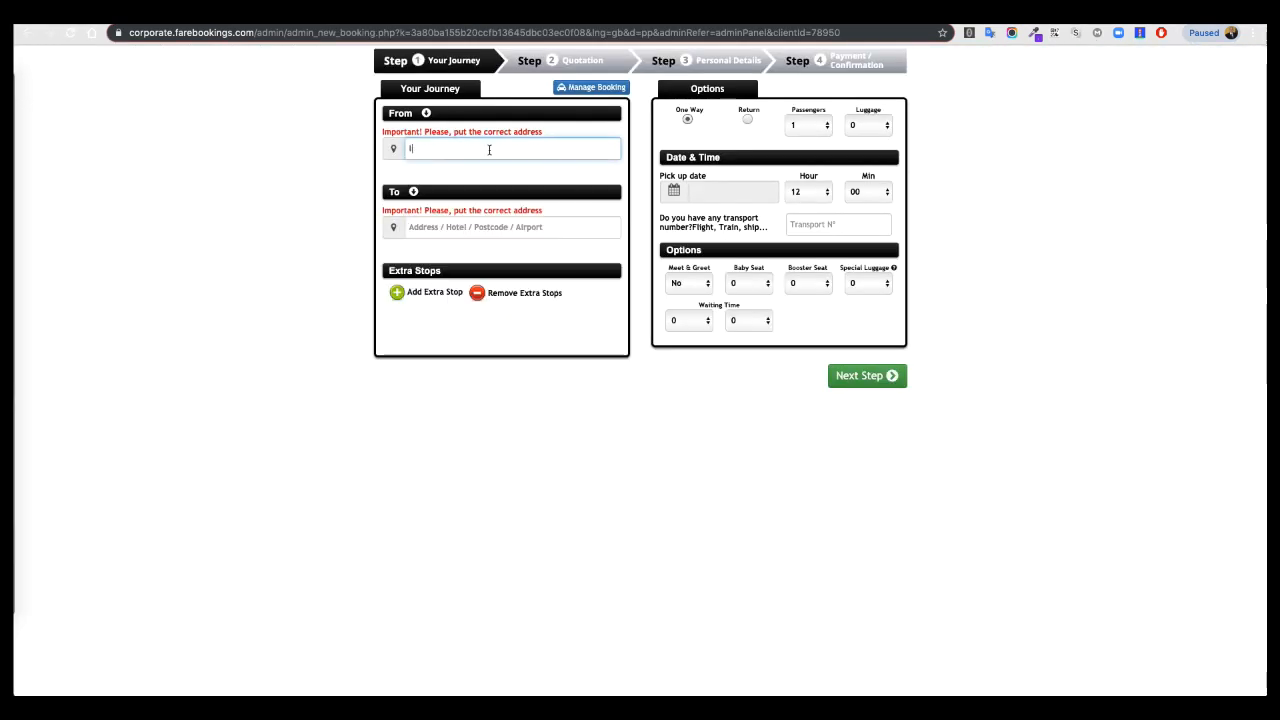
{"action": "type", "text": "London, Reino Unido"}
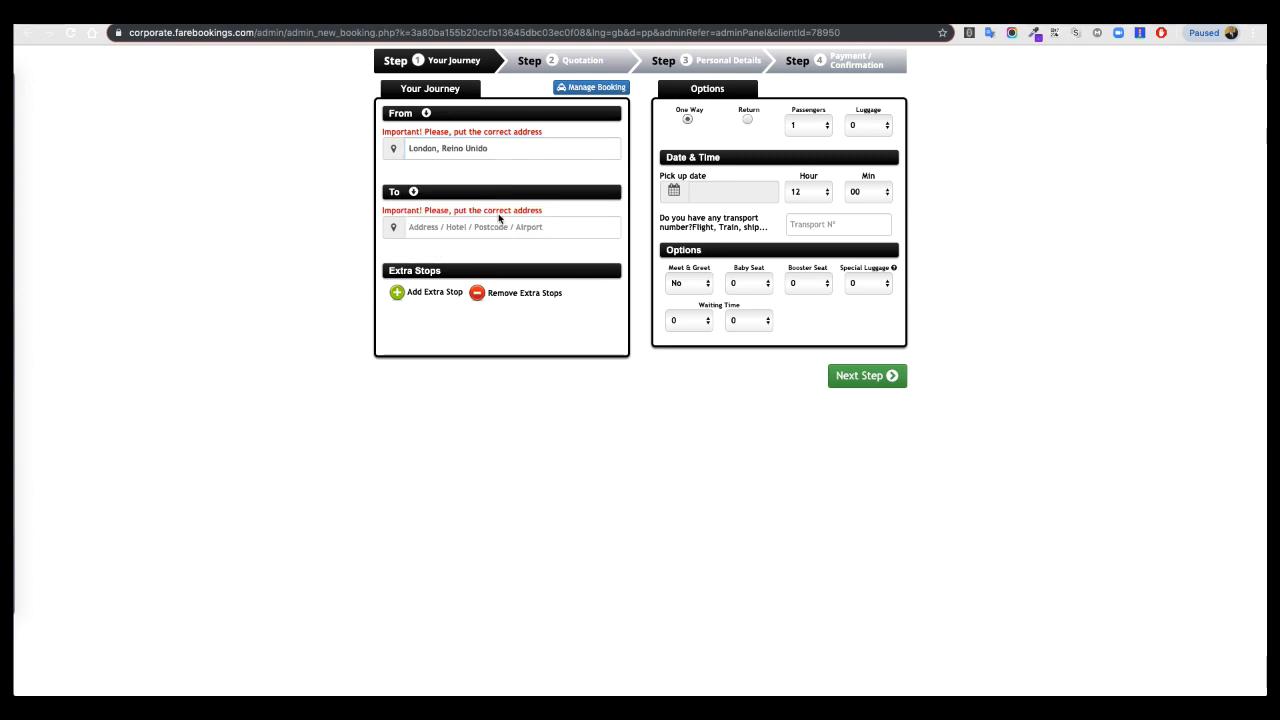
{"action": "type", "text": "leeds"}
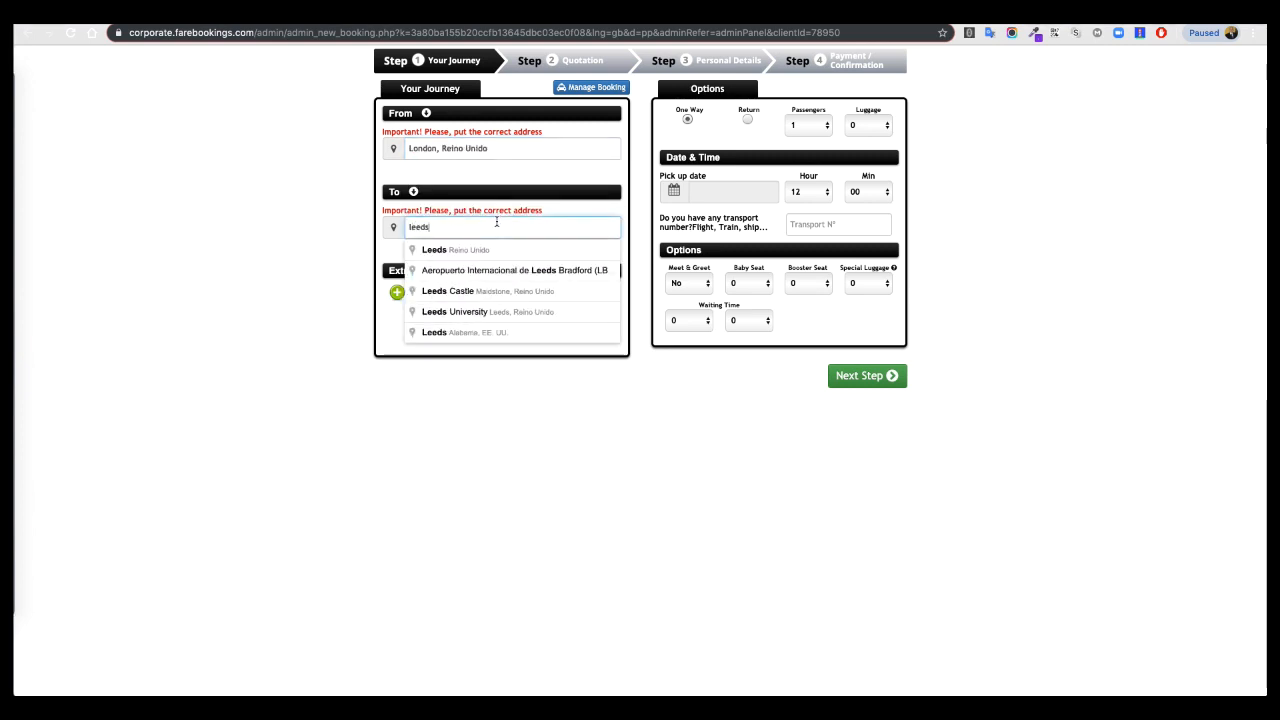
{"action": "left_click", "coordinate": [434, 248]}
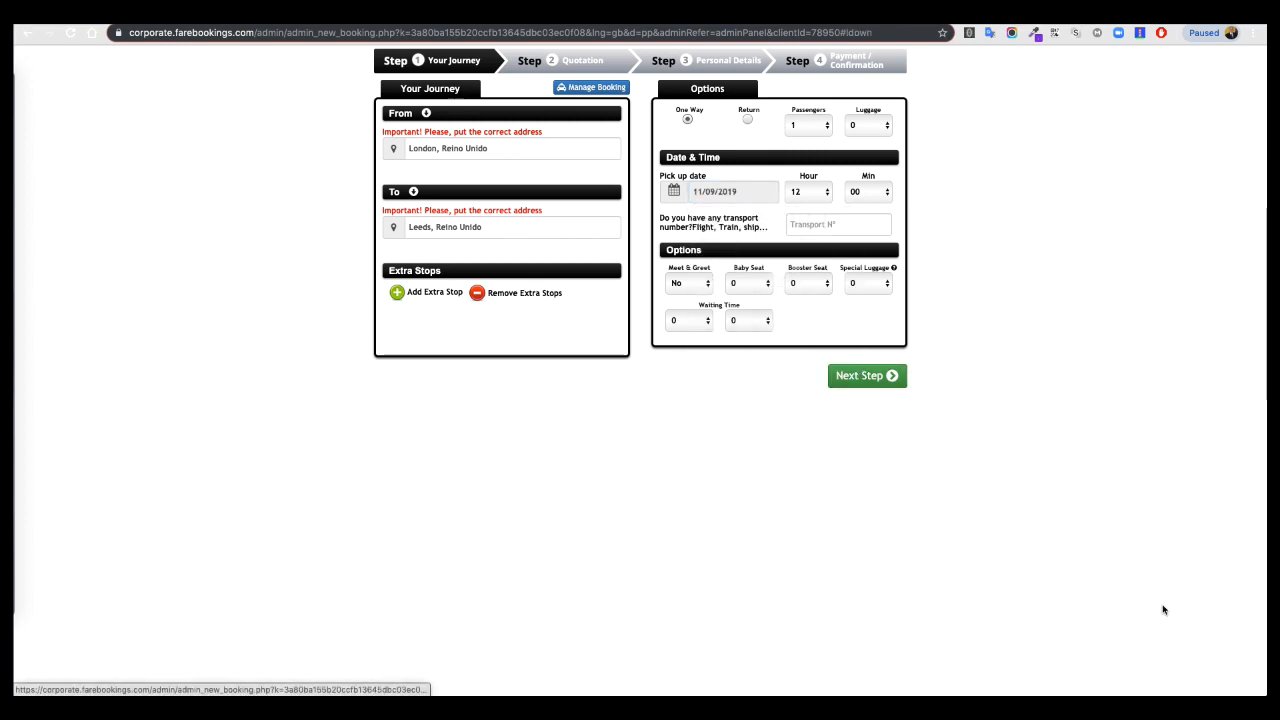
{"action": "left_click", "coordinate": [860, 376]}
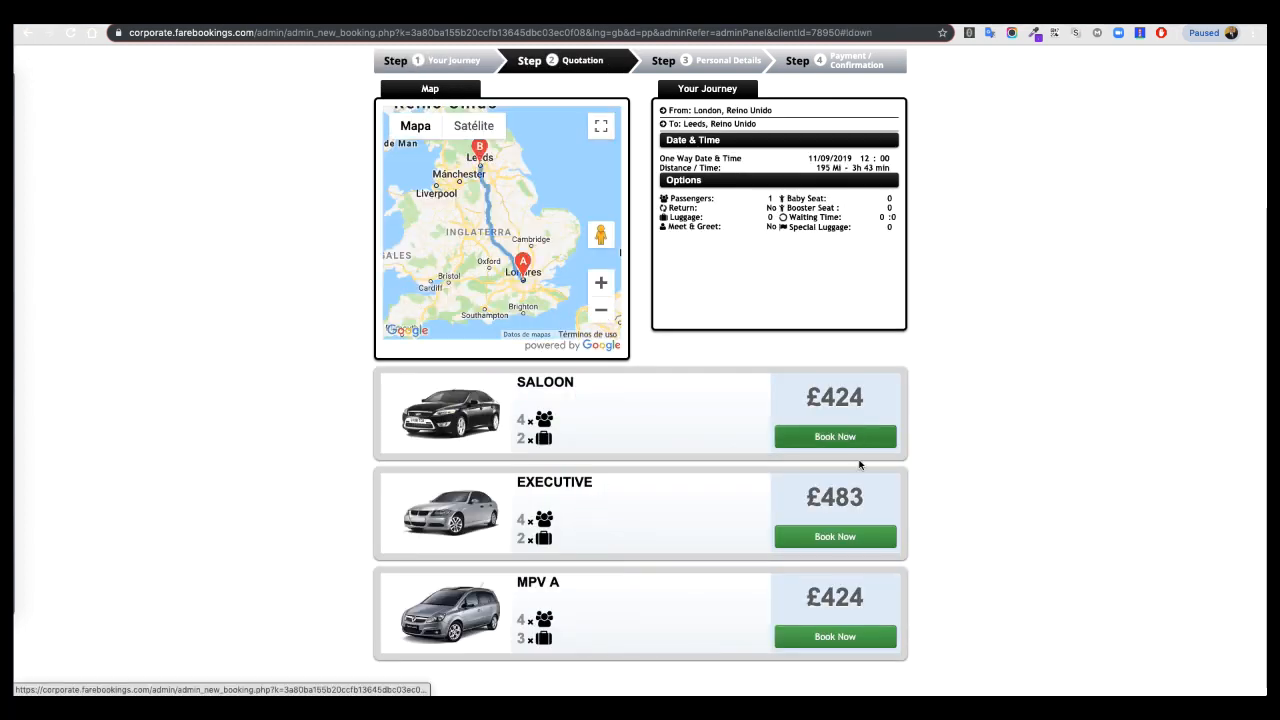
{"action": "mouse_move", "coordinate": [584, 490]}
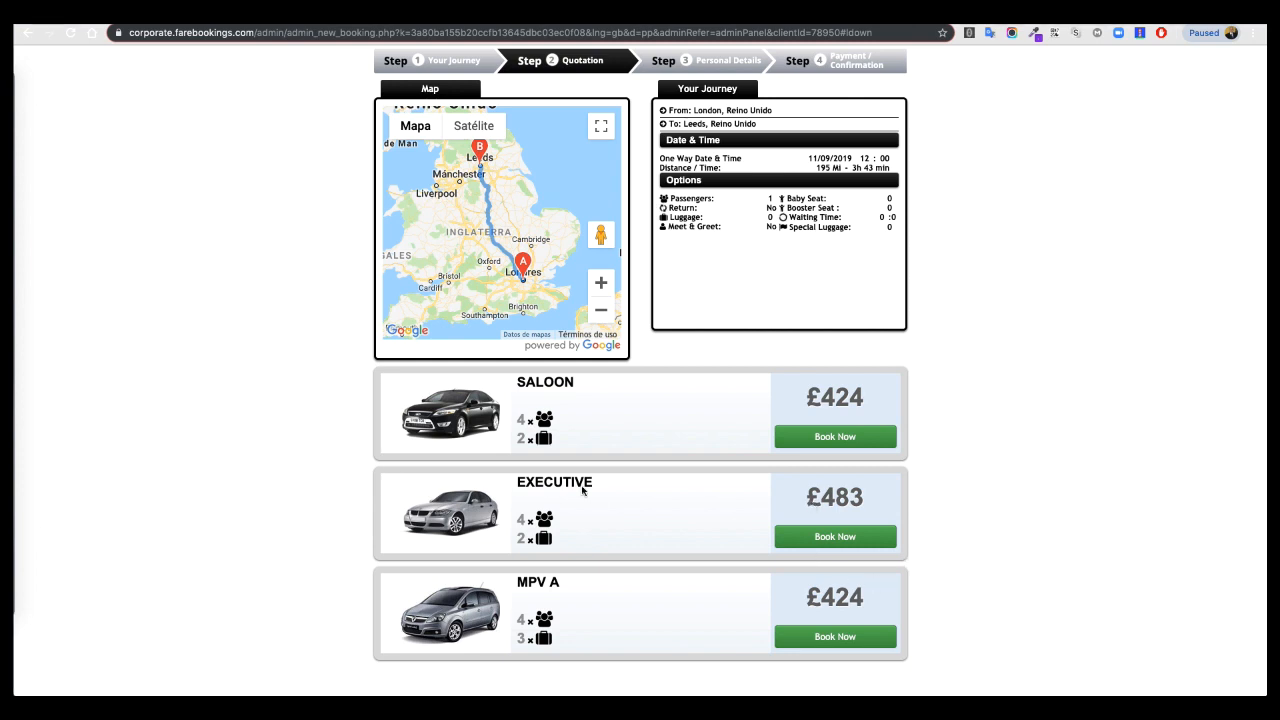
{"action": "mouse_move", "coordinate": [844, 522]}
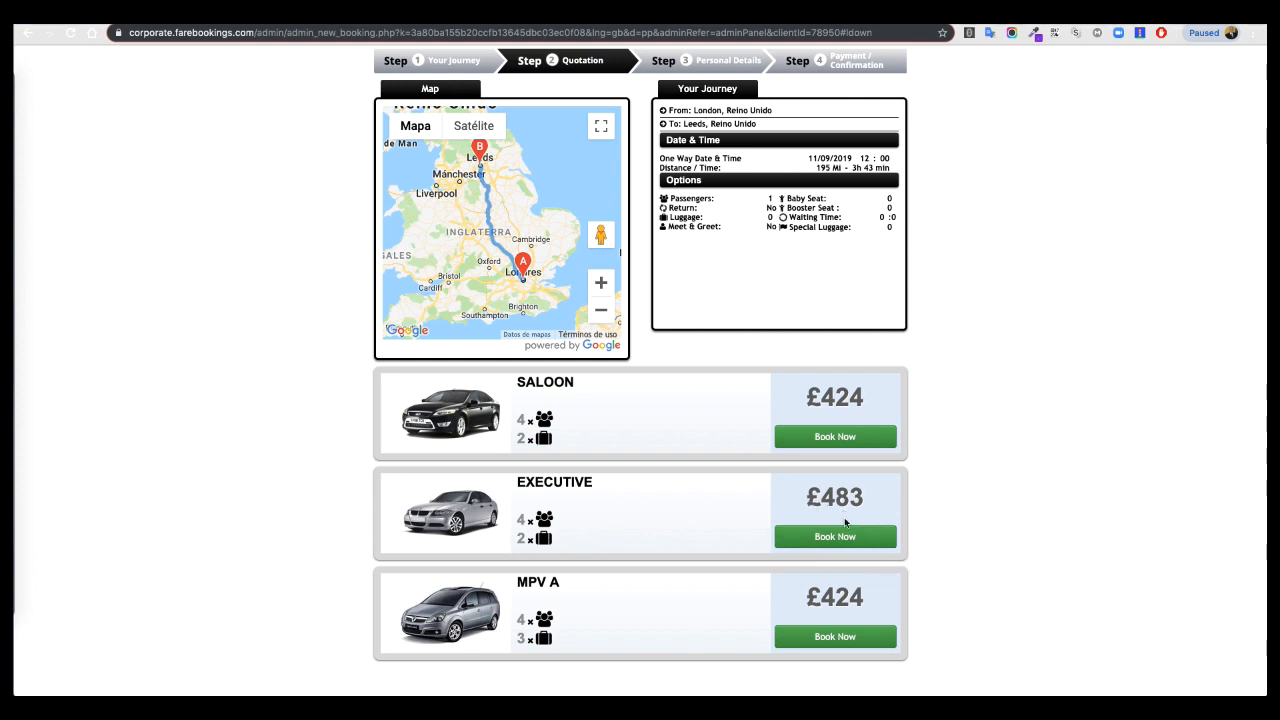
Step: Book the Executive car at £483
{"action": "left_click", "coordinate": [834, 536]}
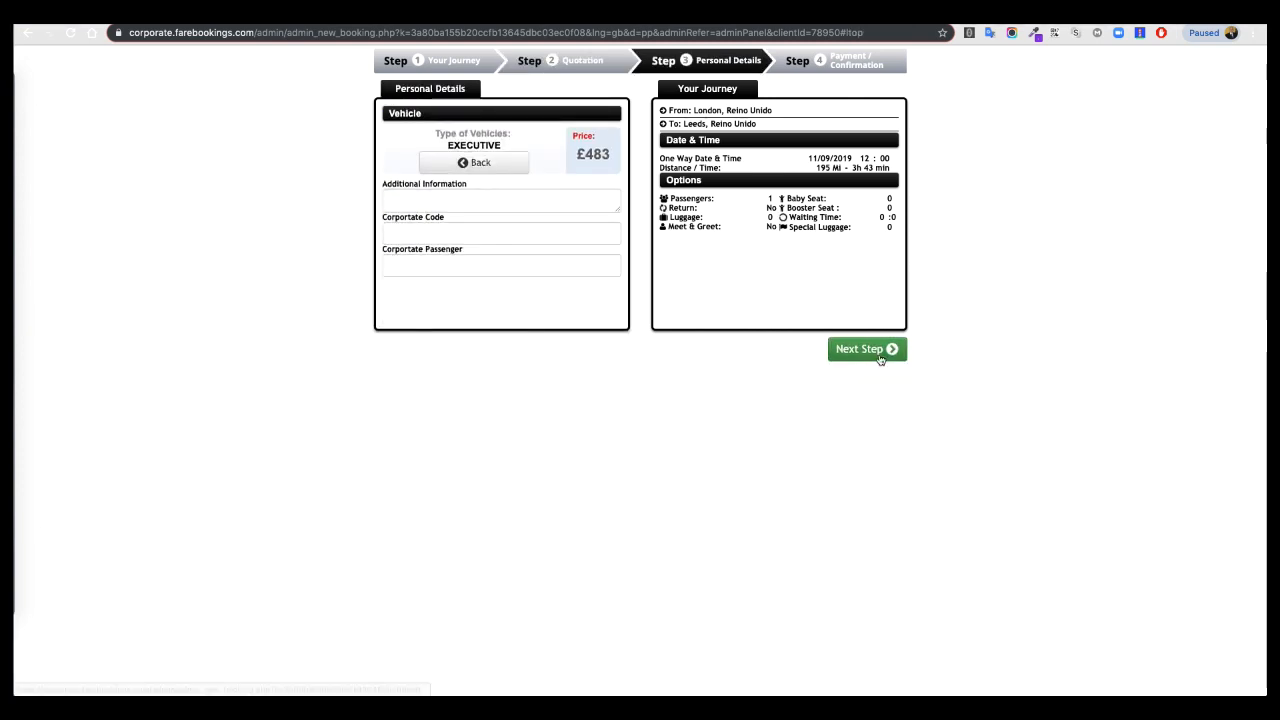
Step: Continue past Personal Details and choose Pay Online on the confirmation page
{"action": "left_click", "coordinate": [864, 348]}
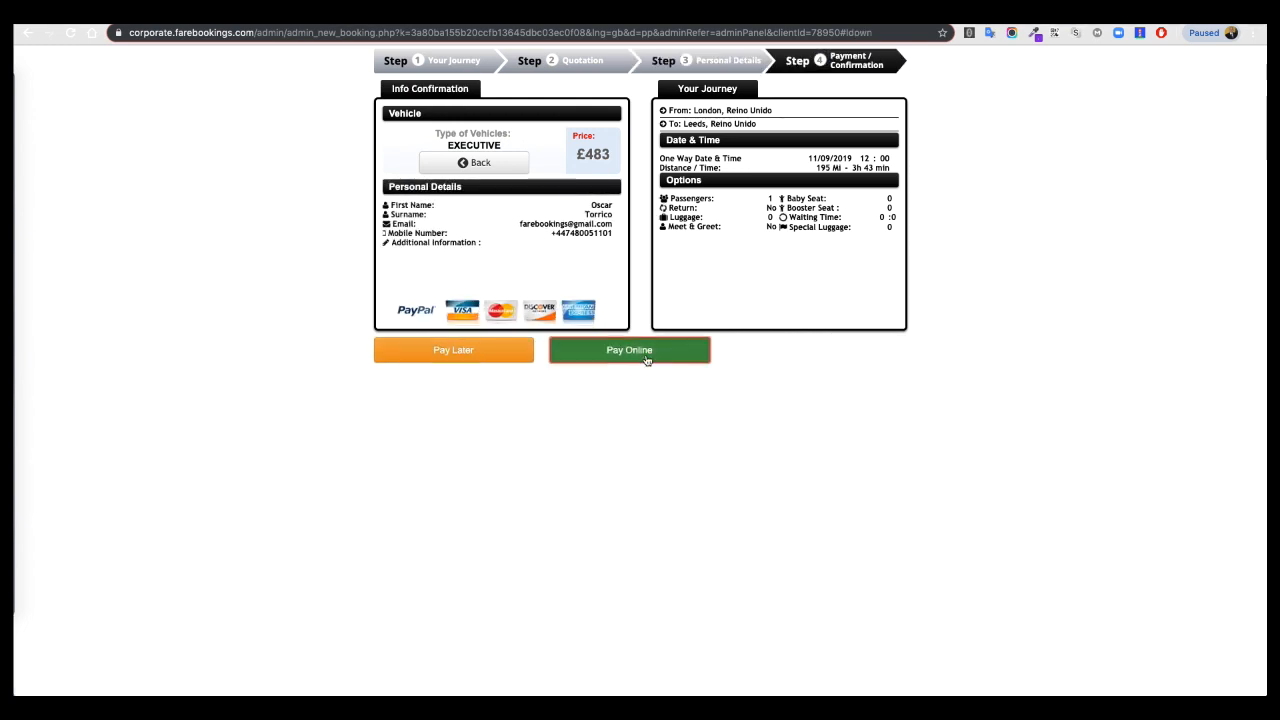
{"action": "left_click", "coordinate": [628, 350]}
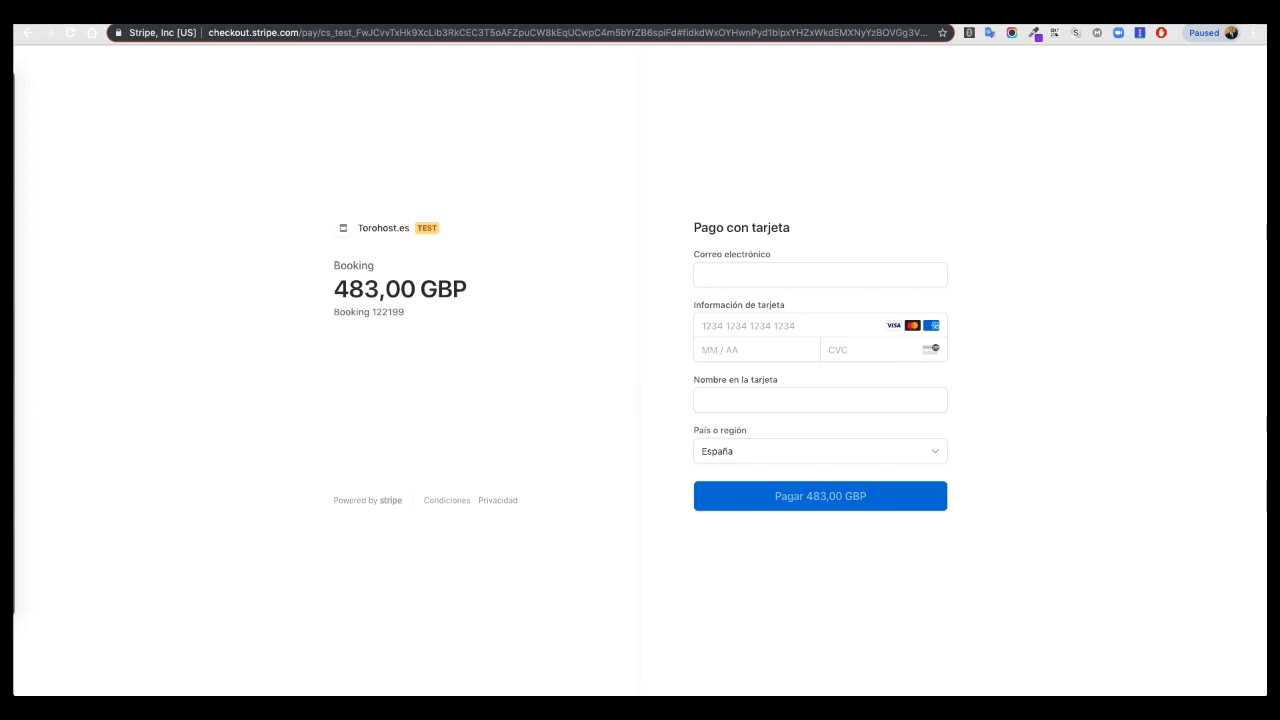
{"action": "mouse_move", "coordinate": [496, 388]}
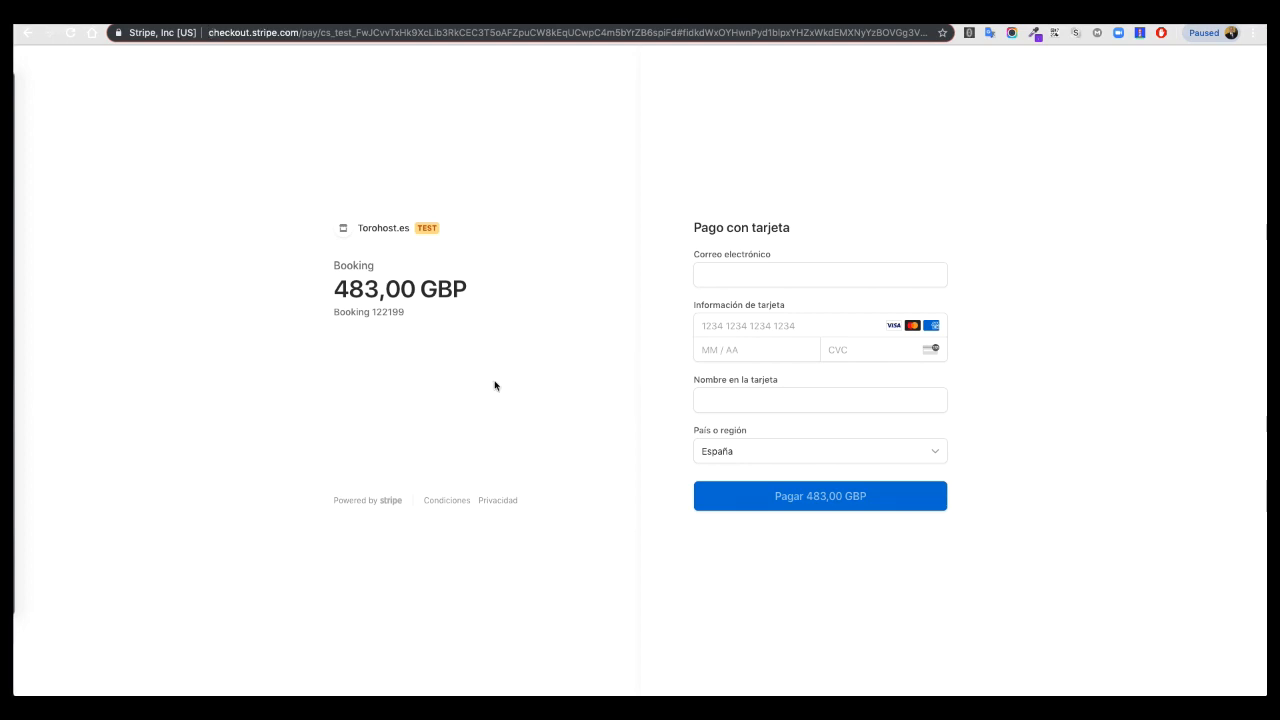
Step: Fill the checkout email field with a suggested autofill address
{"action": "left_click", "coordinate": [820, 274]}
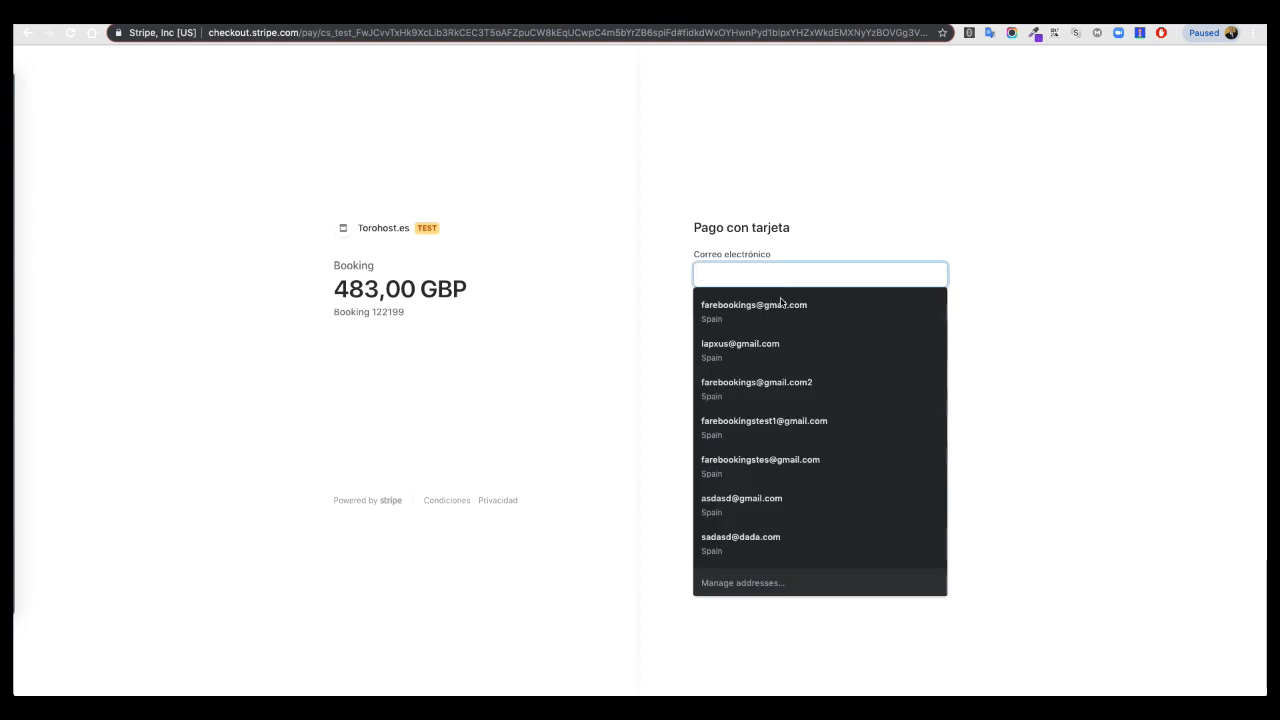
{"action": "left_click", "coordinate": [754, 304]}
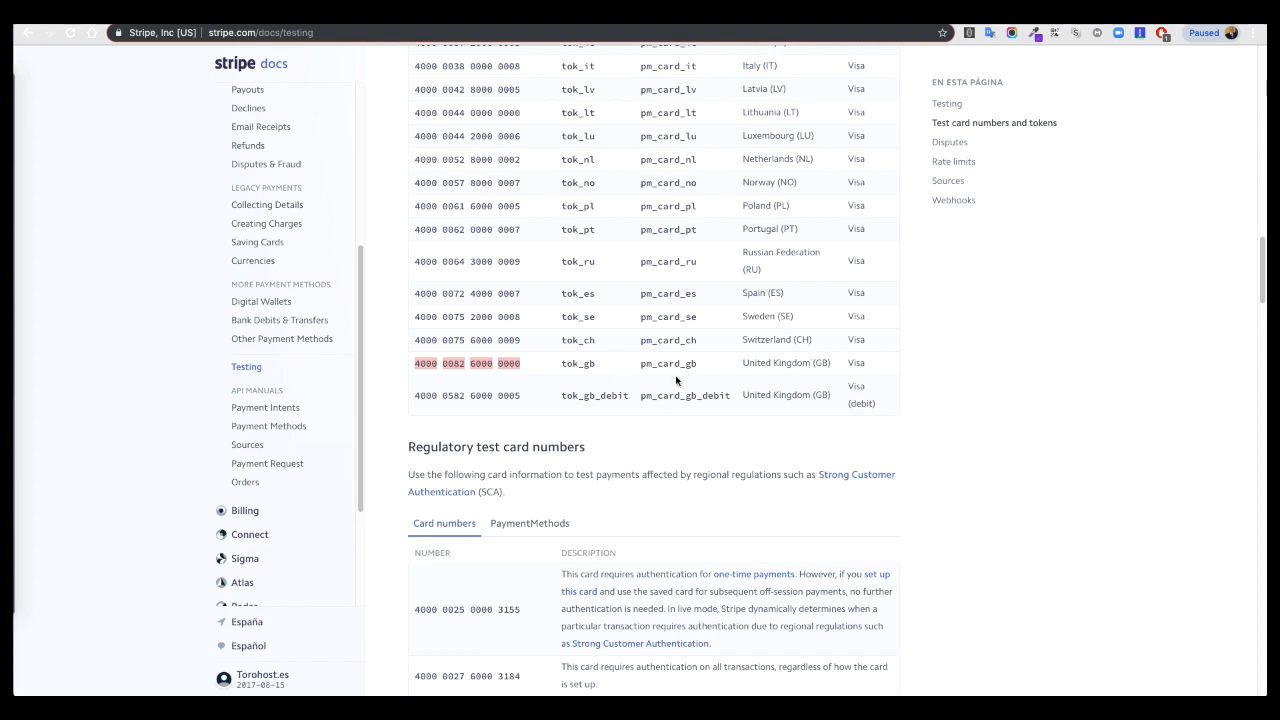
Step: Show the Europe, Middle East and Africa test cards and copy the United Kingdom card number
{"action": "right_click", "coordinate": [468, 364]}
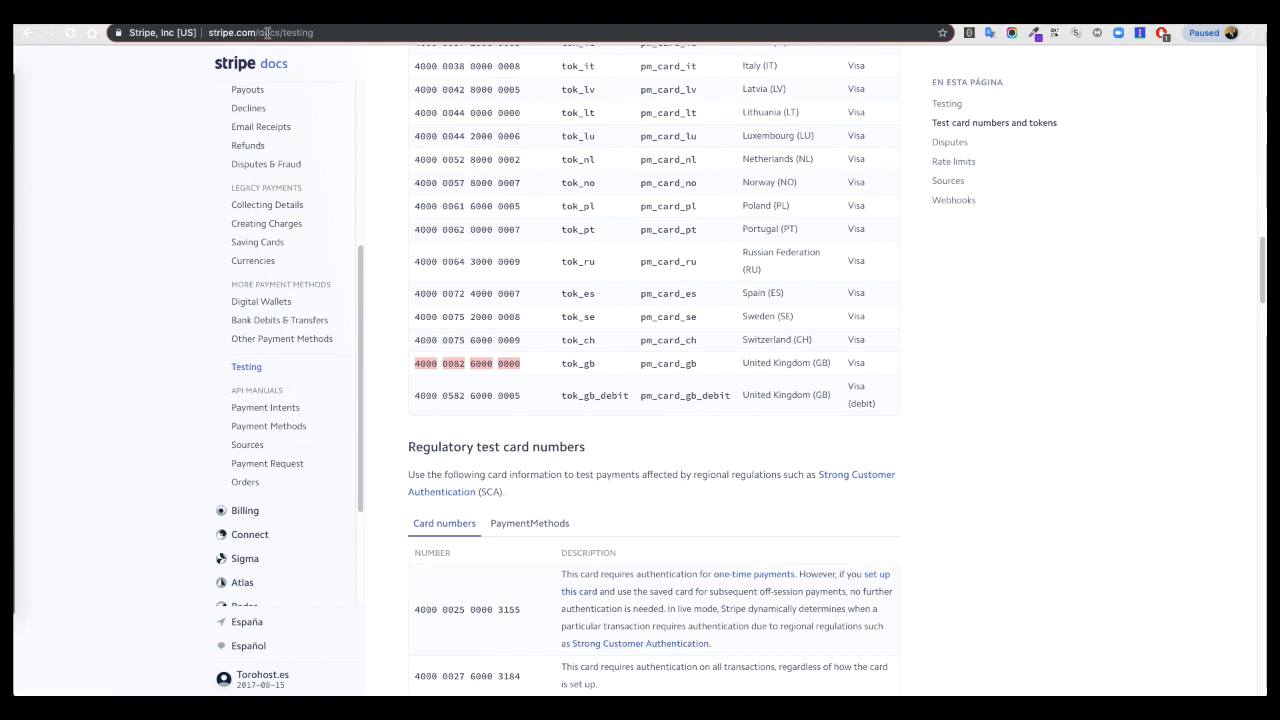
{"action": "scroll", "scroll_direction": "up", "scroll_amount": 3}
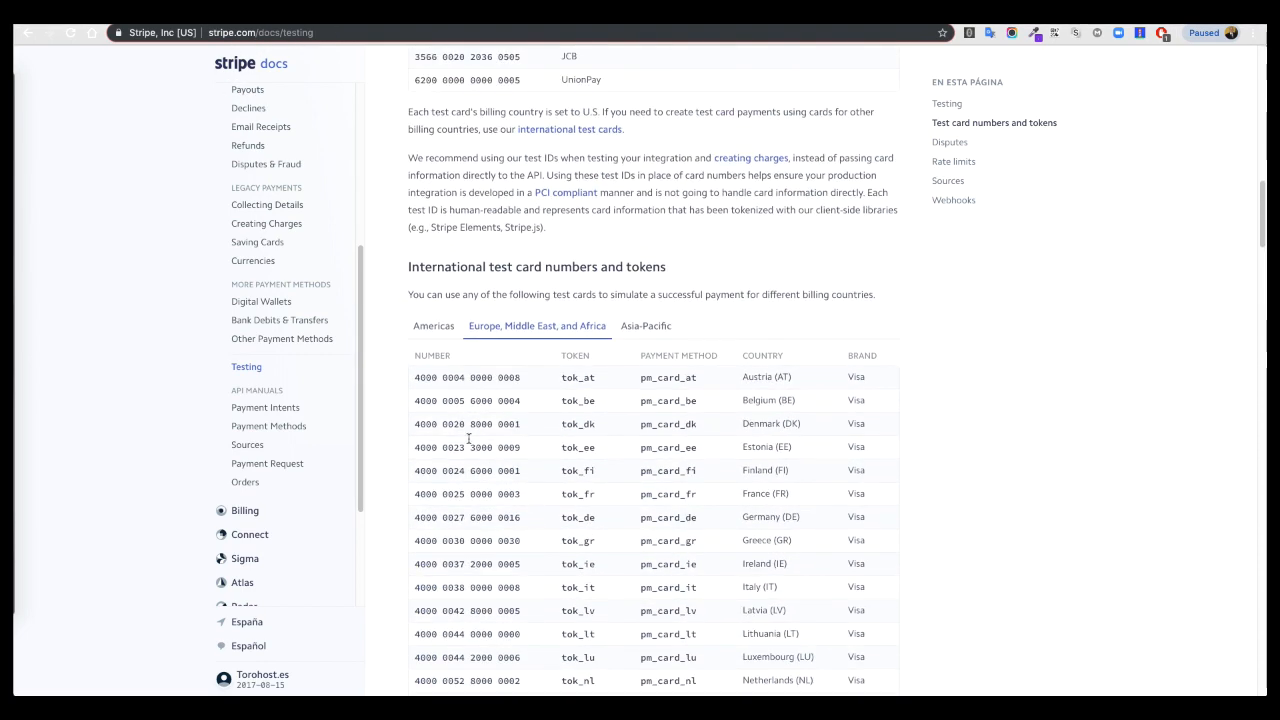
{"action": "scroll", "scroll_direction": "up", "scroll_amount": 3}
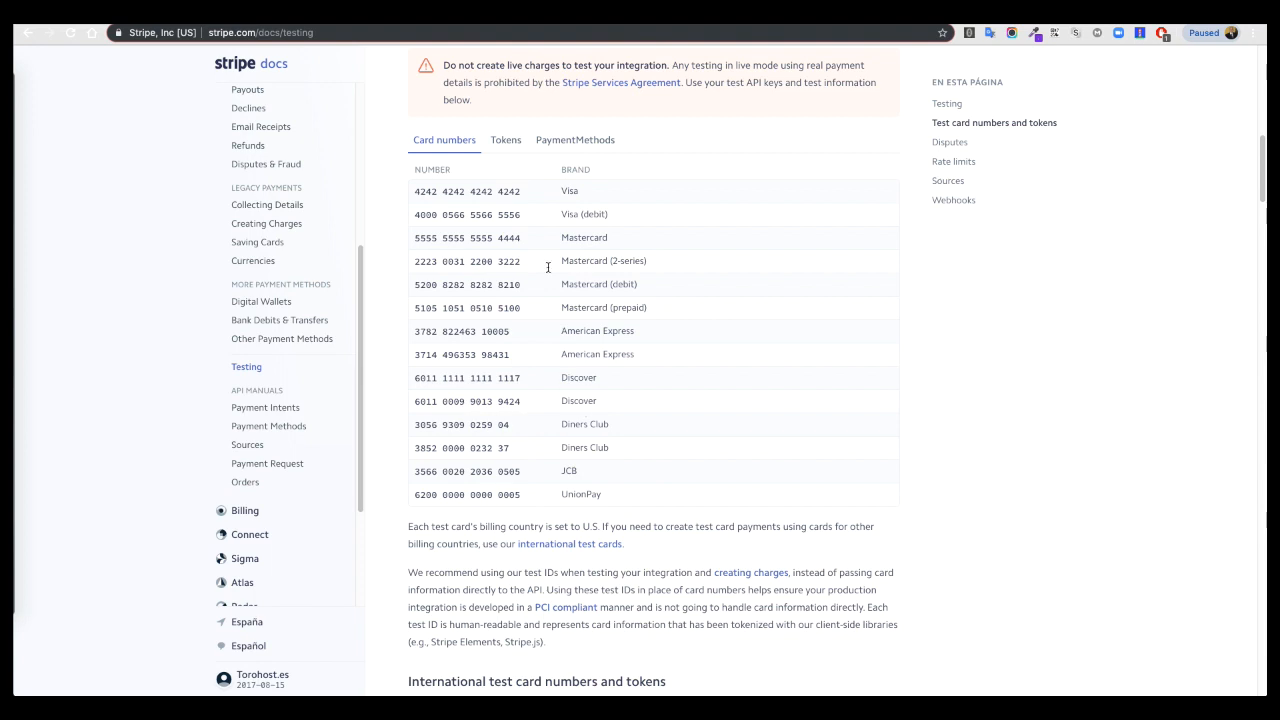
{"action": "mouse_move", "coordinate": [688, 396]}
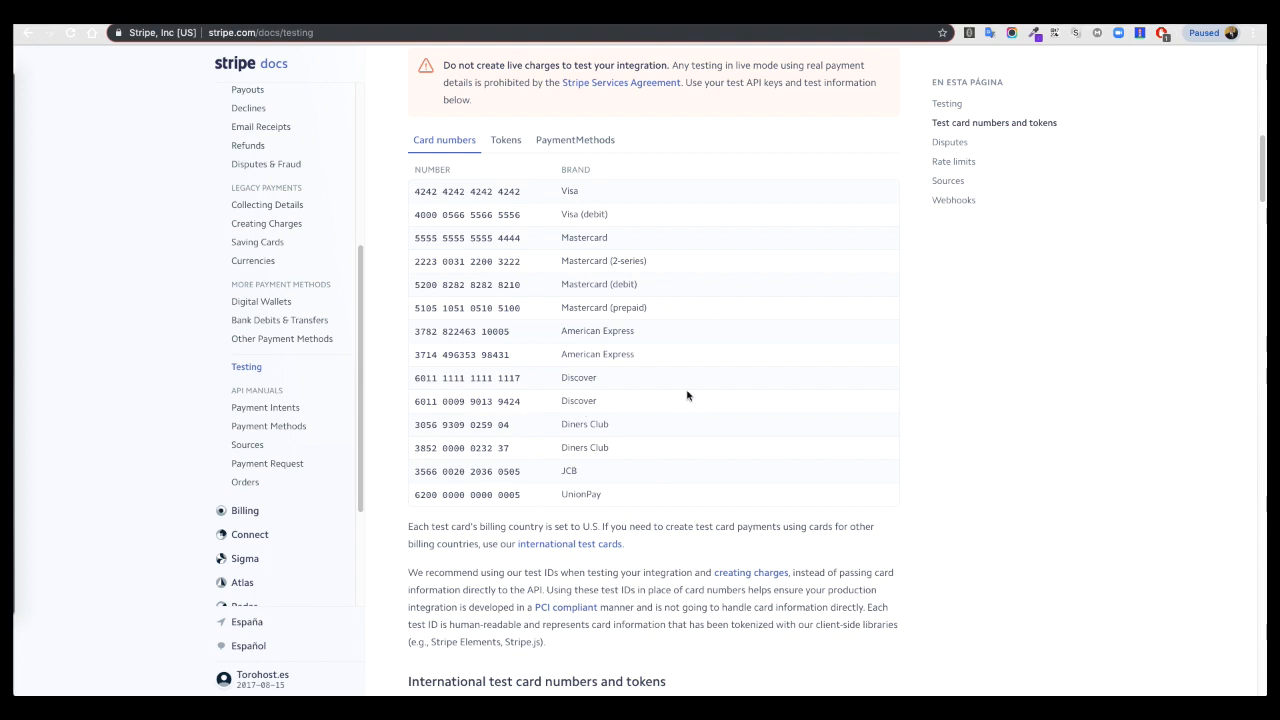
{"action": "mouse_move", "coordinate": [546, 384]}
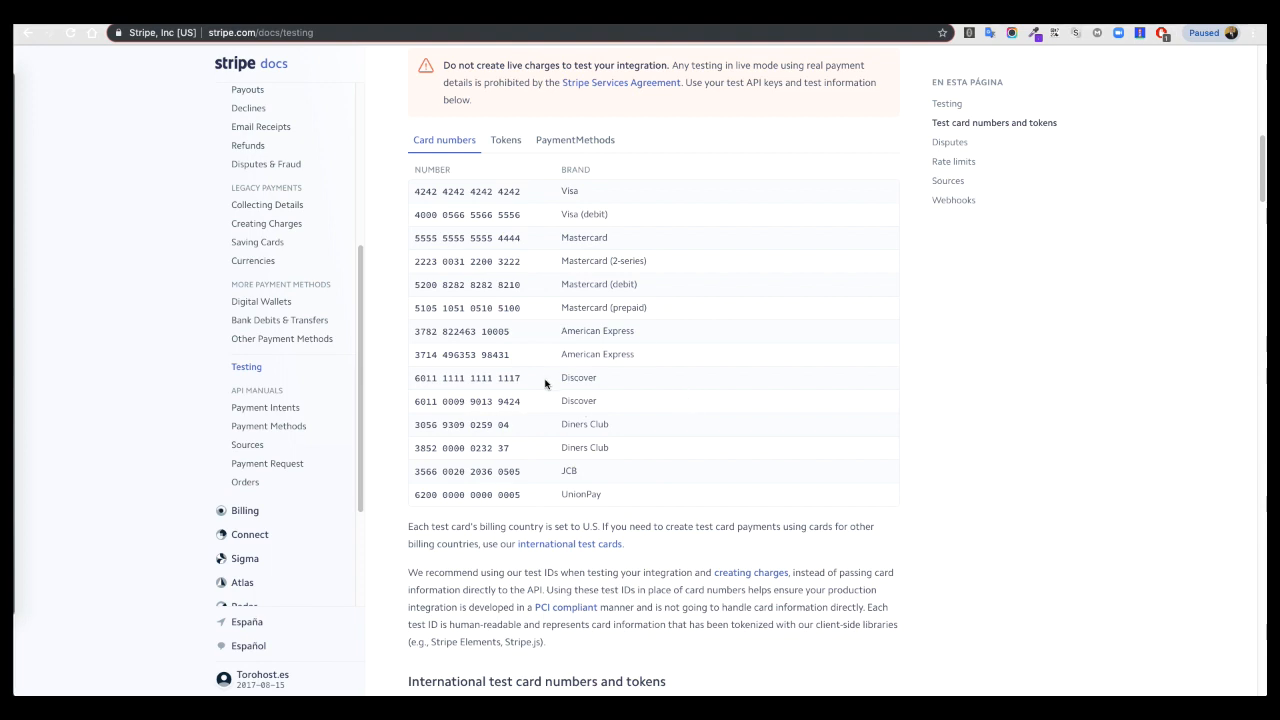
{"action": "scroll", "scroll_direction": "up", "scroll_amount": 3}
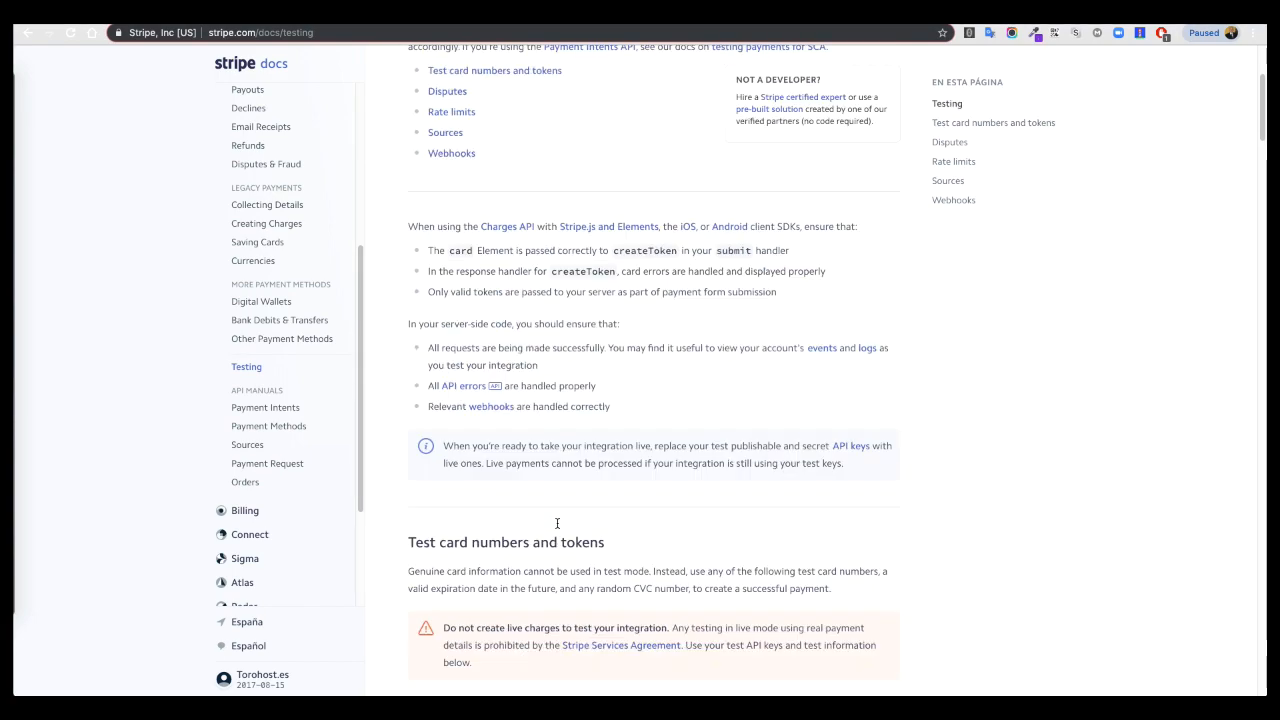
{"action": "scroll", "scroll_direction": "down", "scroll_amount": 3}
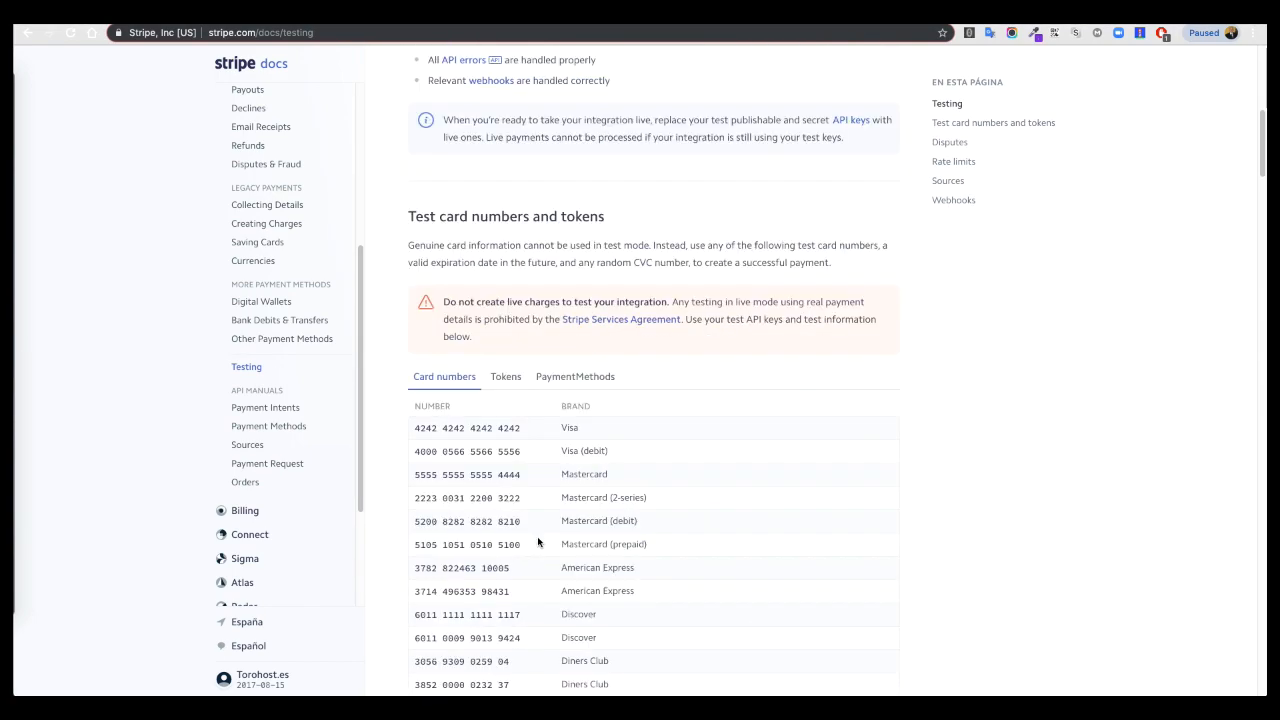
{"action": "scroll", "scroll_direction": "down", "scroll_amount": 3}
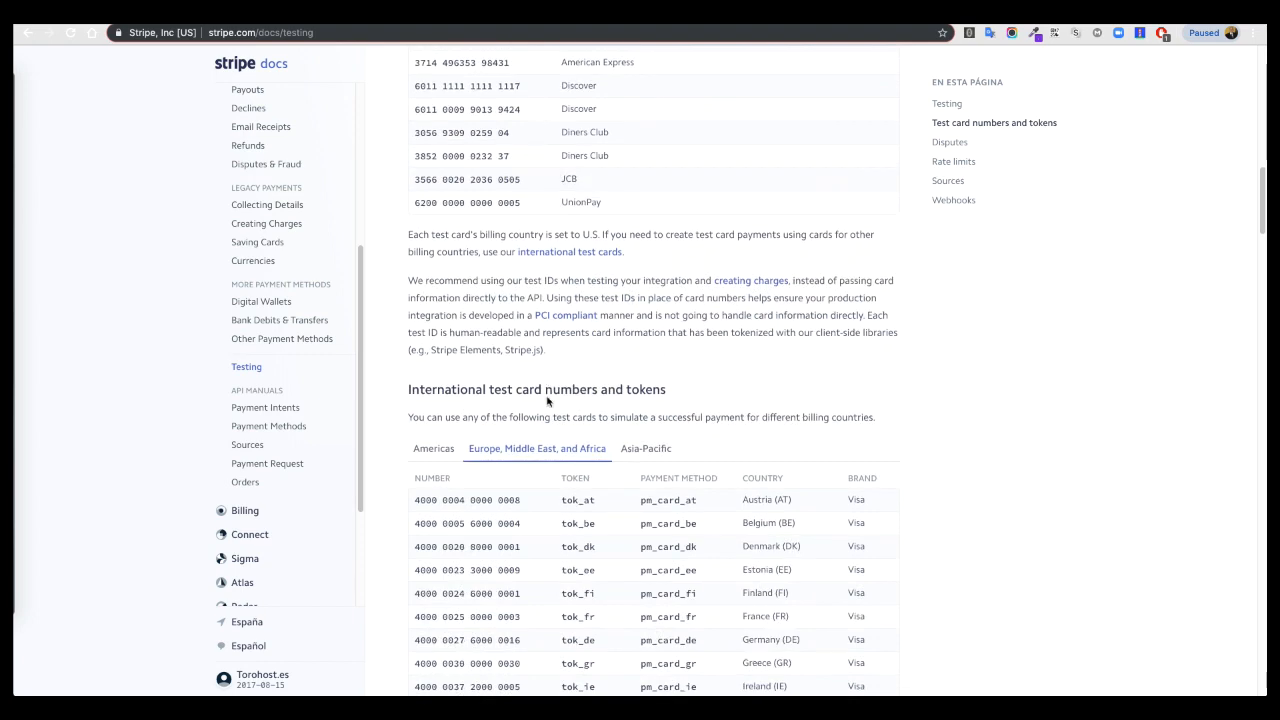
{"action": "left_click", "coordinate": [432, 256]}
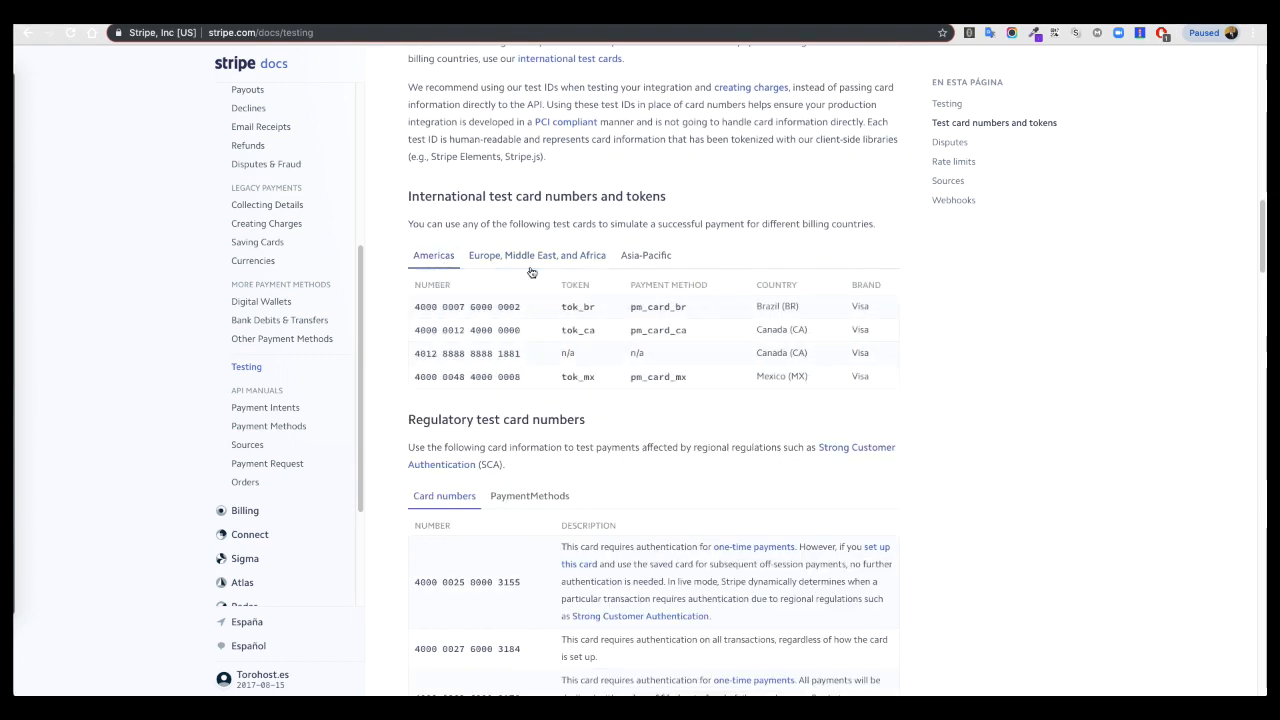
{"action": "left_click", "coordinate": [536, 256]}
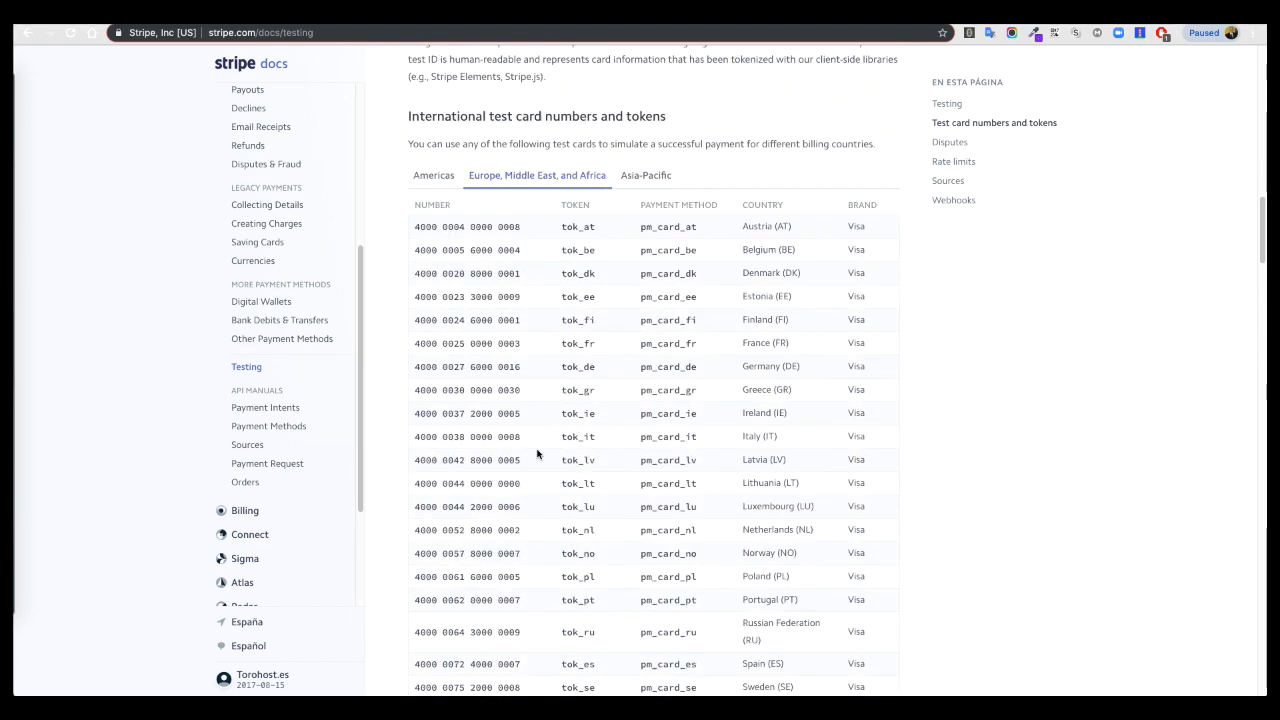
{"action": "scroll", "scroll_direction": "down", "scroll_amount": 3}
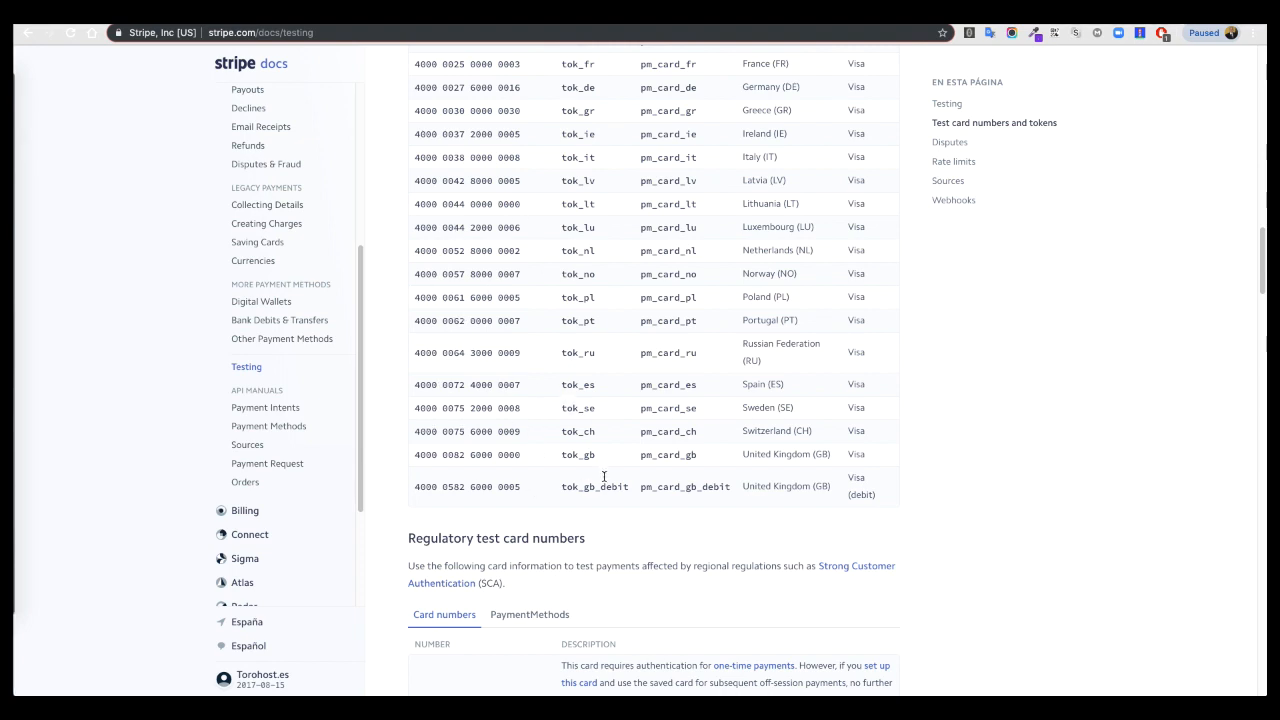
{"action": "mouse_move", "coordinate": [604, 292]}
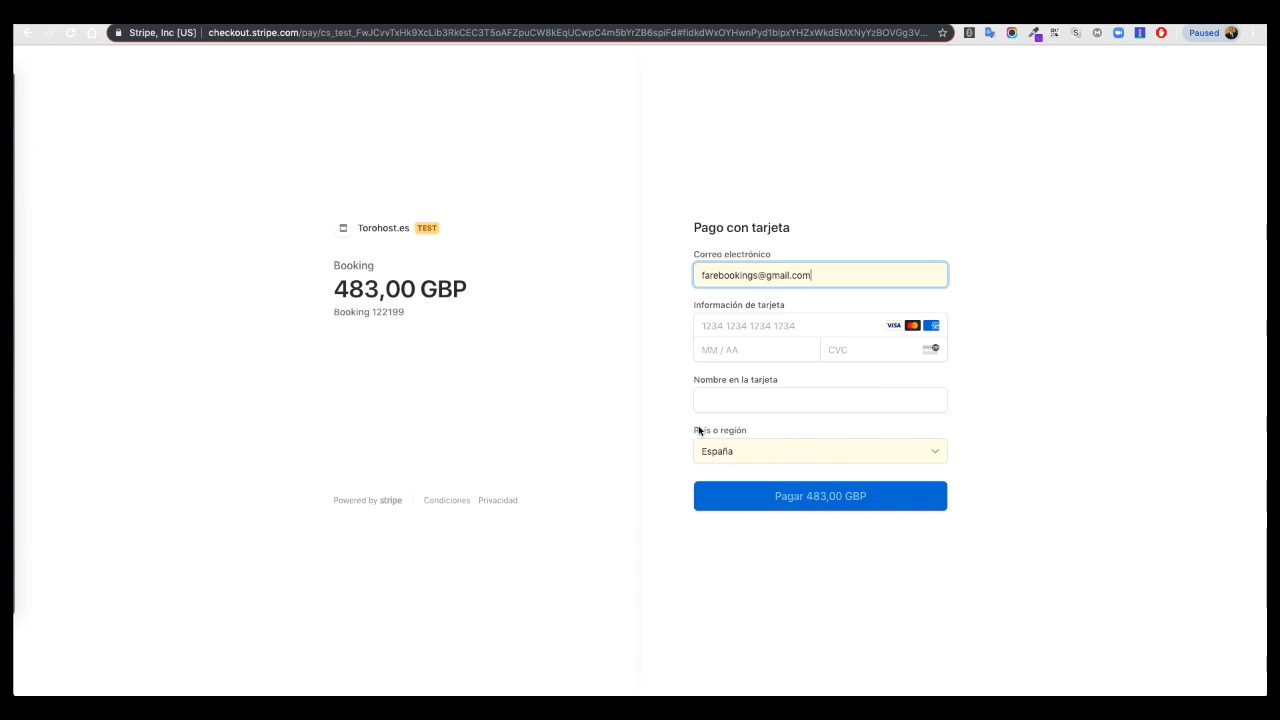
{"action": "left_click", "coordinate": [788, 324]}
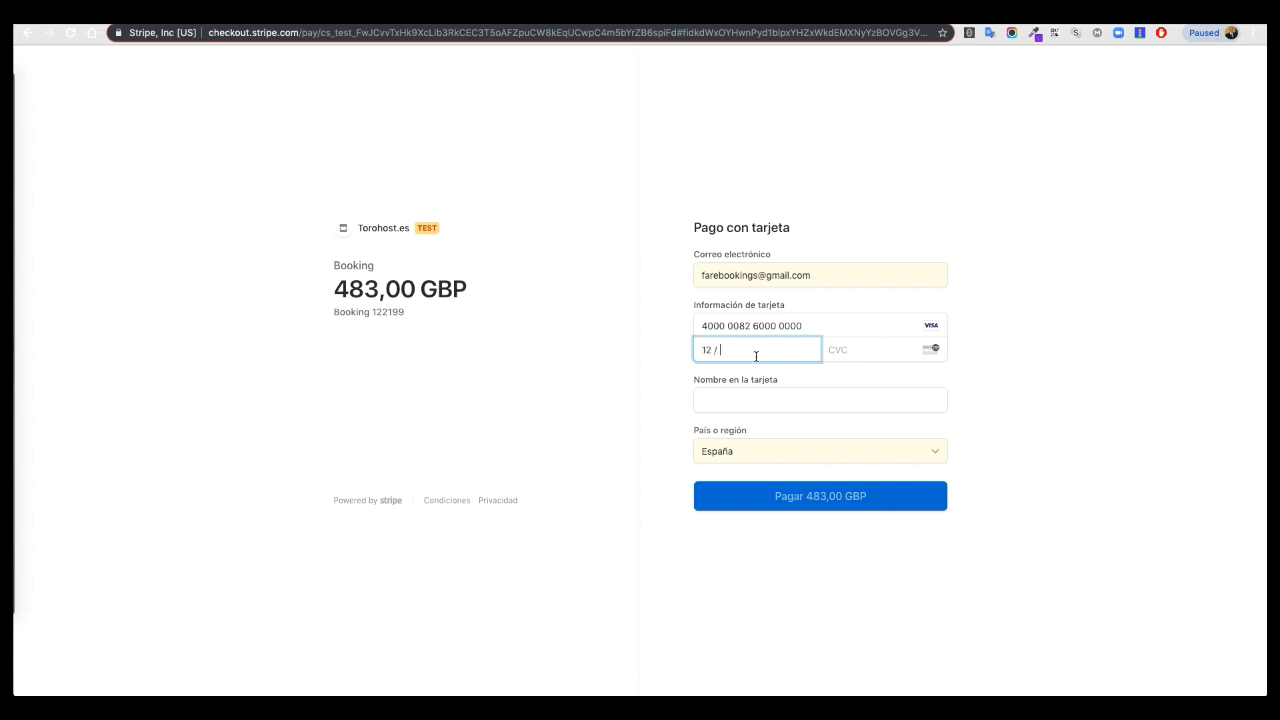
{"action": "type", "text": "22"}
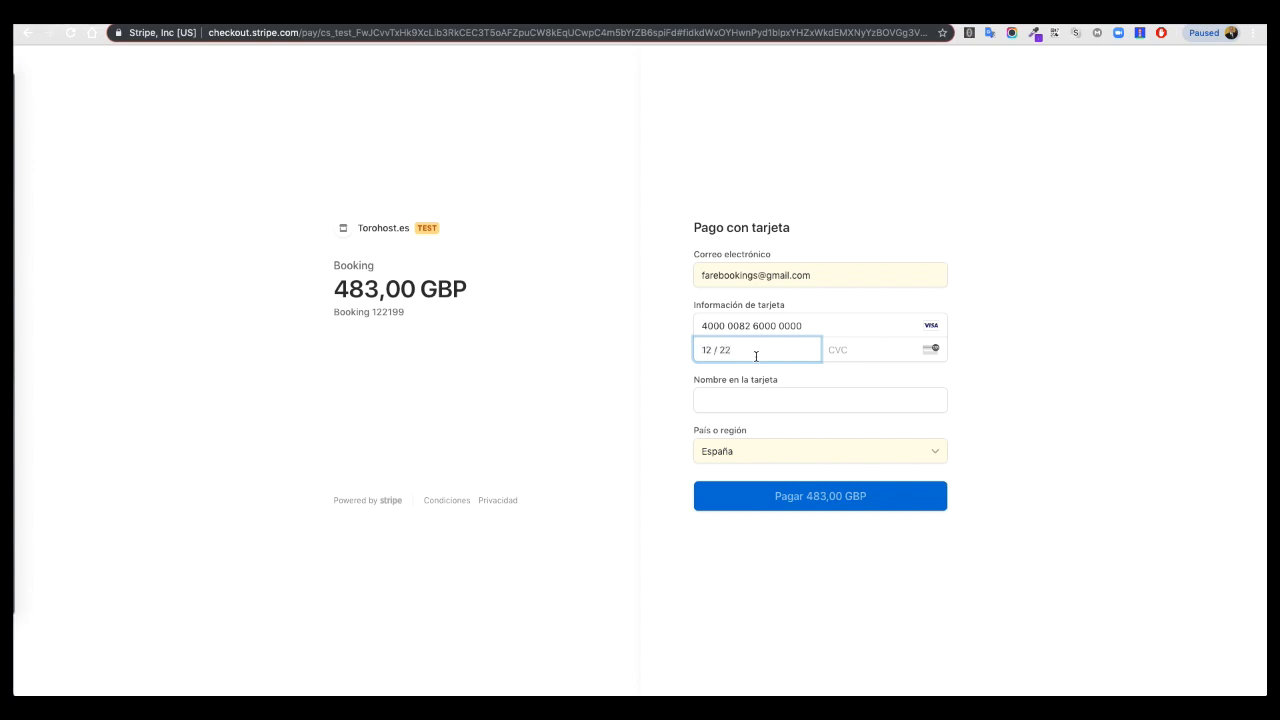
{"action": "type", "text": "123"}
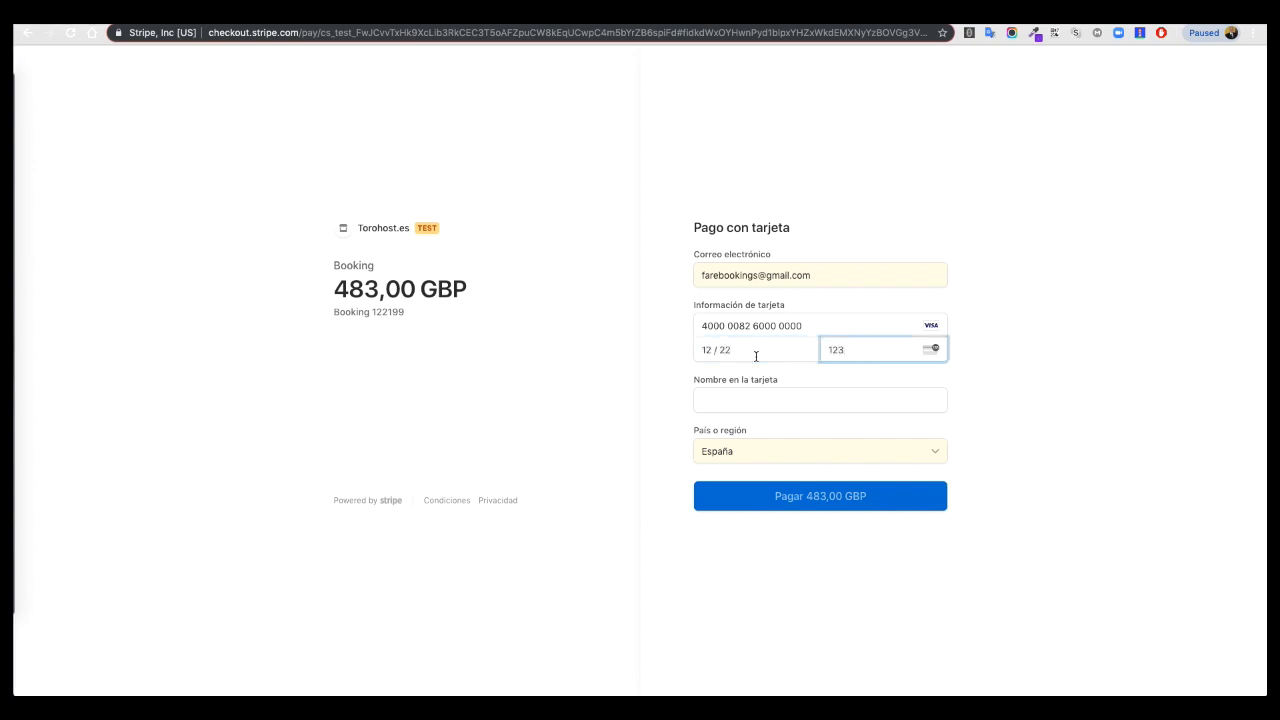
{"action": "left_click", "coordinate": [820, 400]}
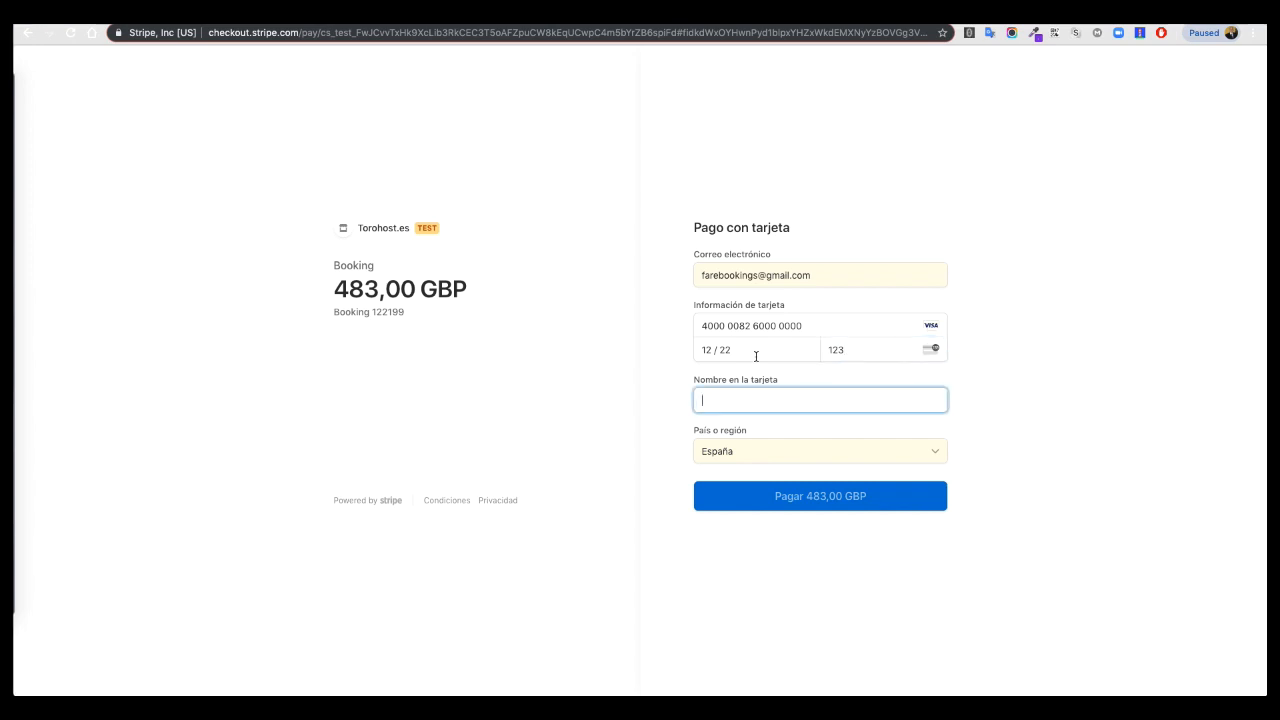
{"action": "type", "text": "Fare"}
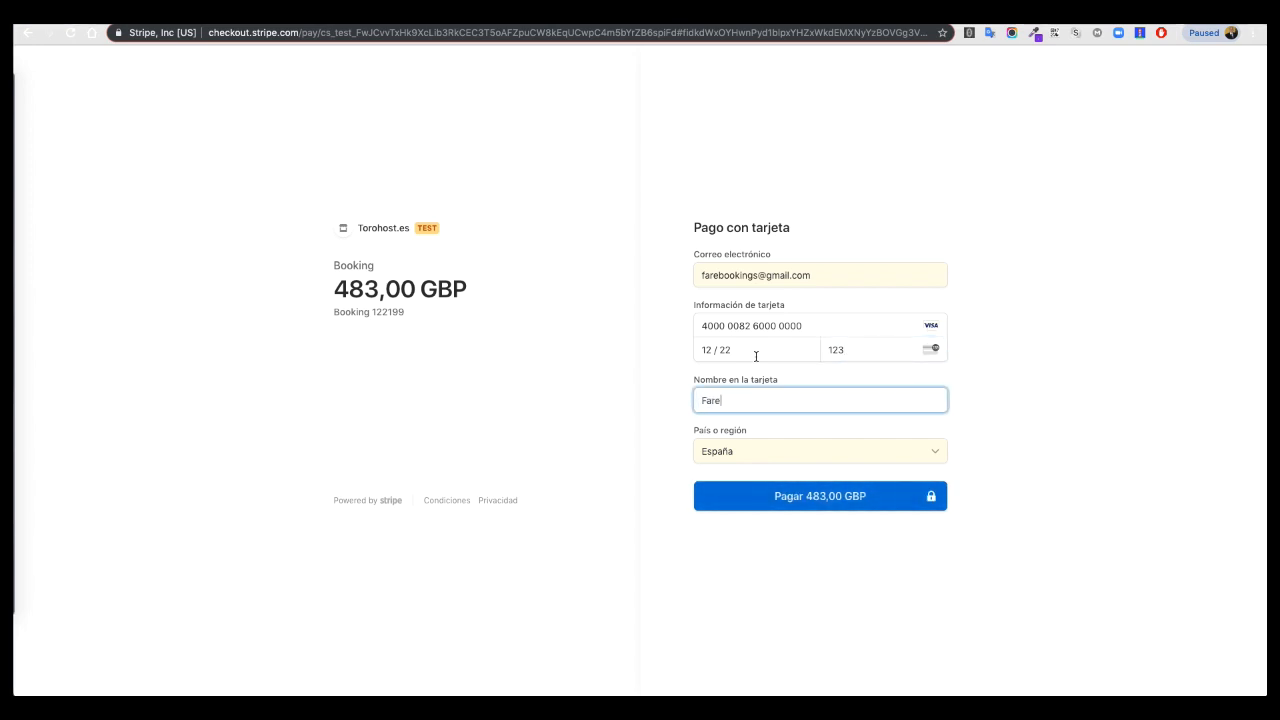
{"action": "type", "text": "bookings"}
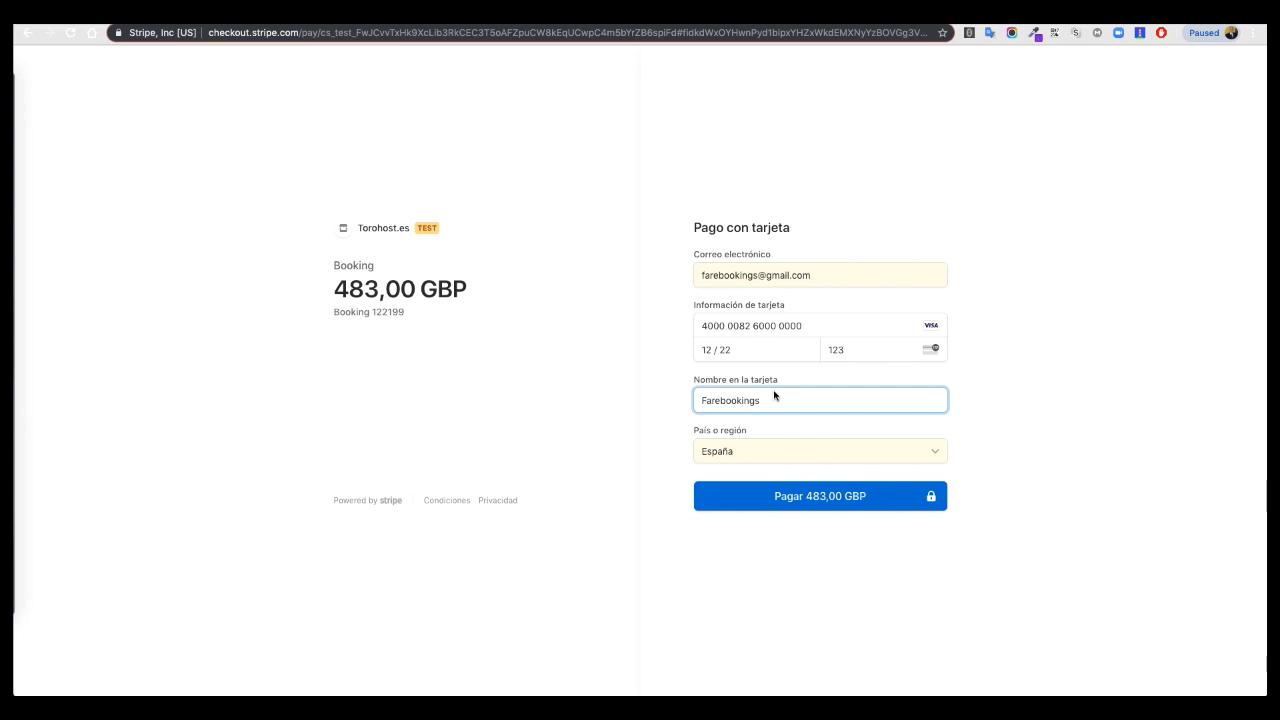
Step: Set the country to Reino Unido with postal code 123 and pay 483,00 GBP
{"action": "left_click", "coordinate": [820, 452]}
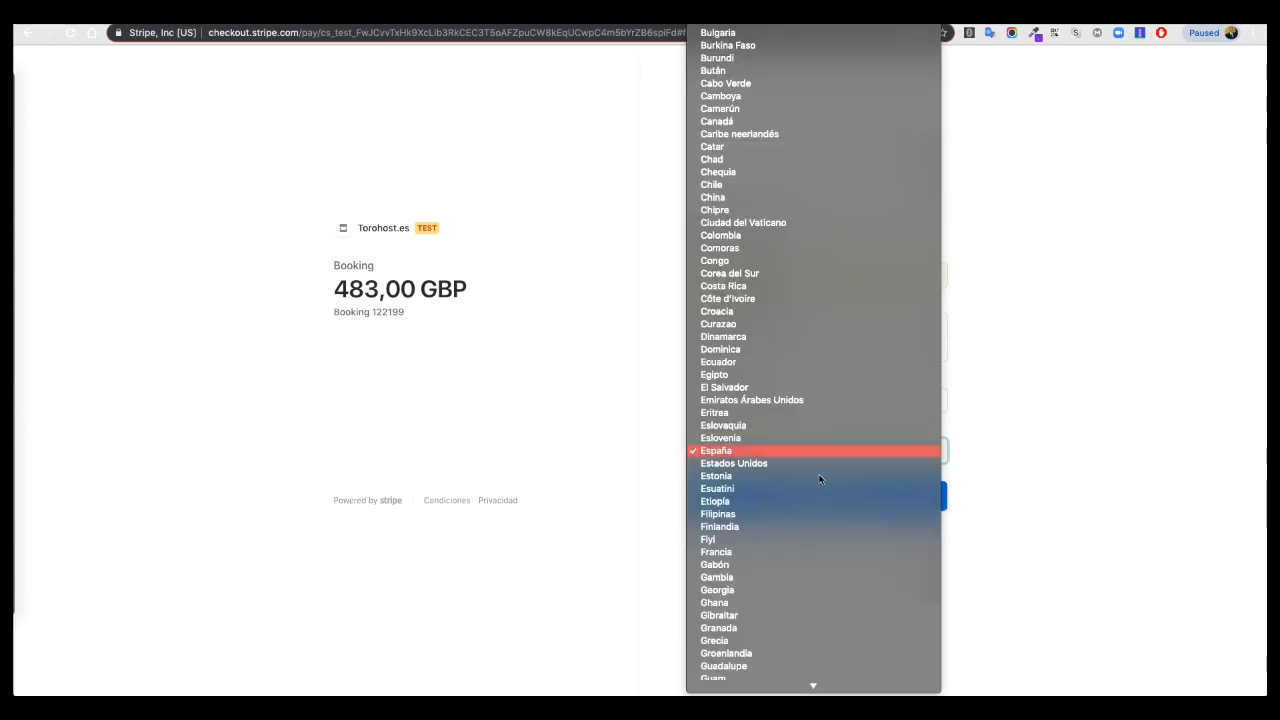
{"action": "scroll", "scroll_direction": "down", "scroll_amount": 3}
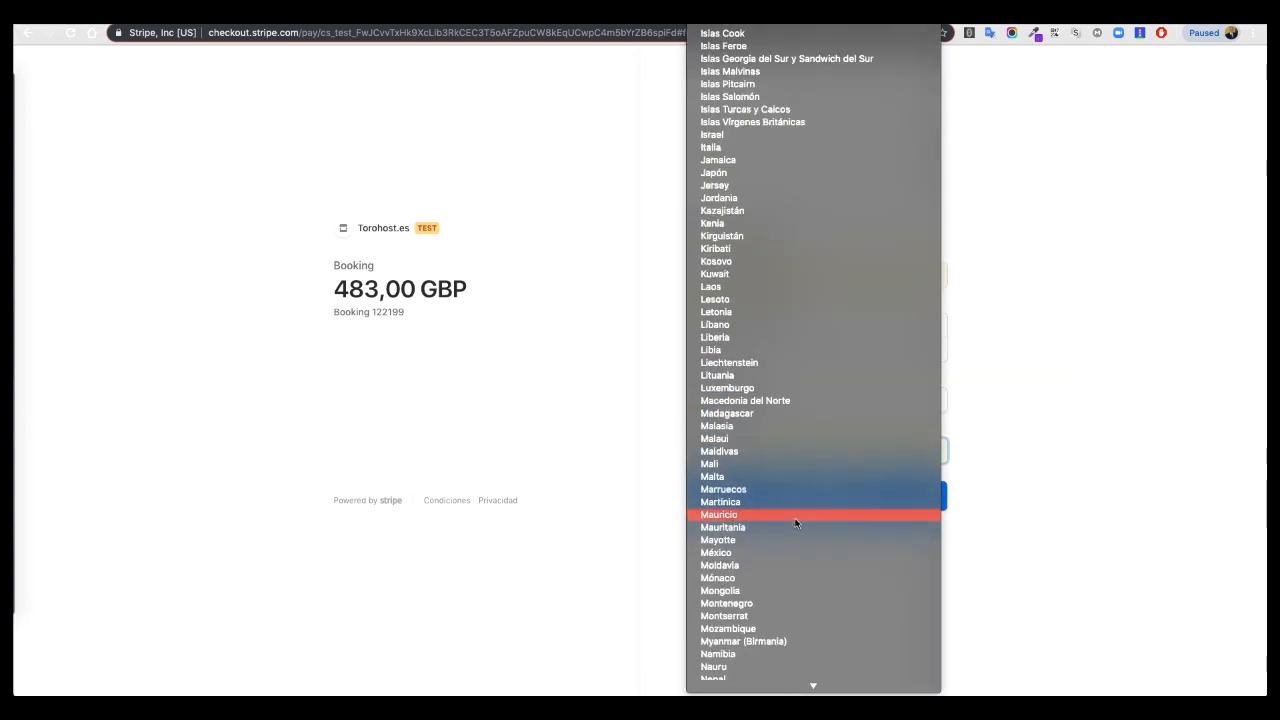
{"action": "scroll", "scroll_direction": "down", "scroll_amount": 3}
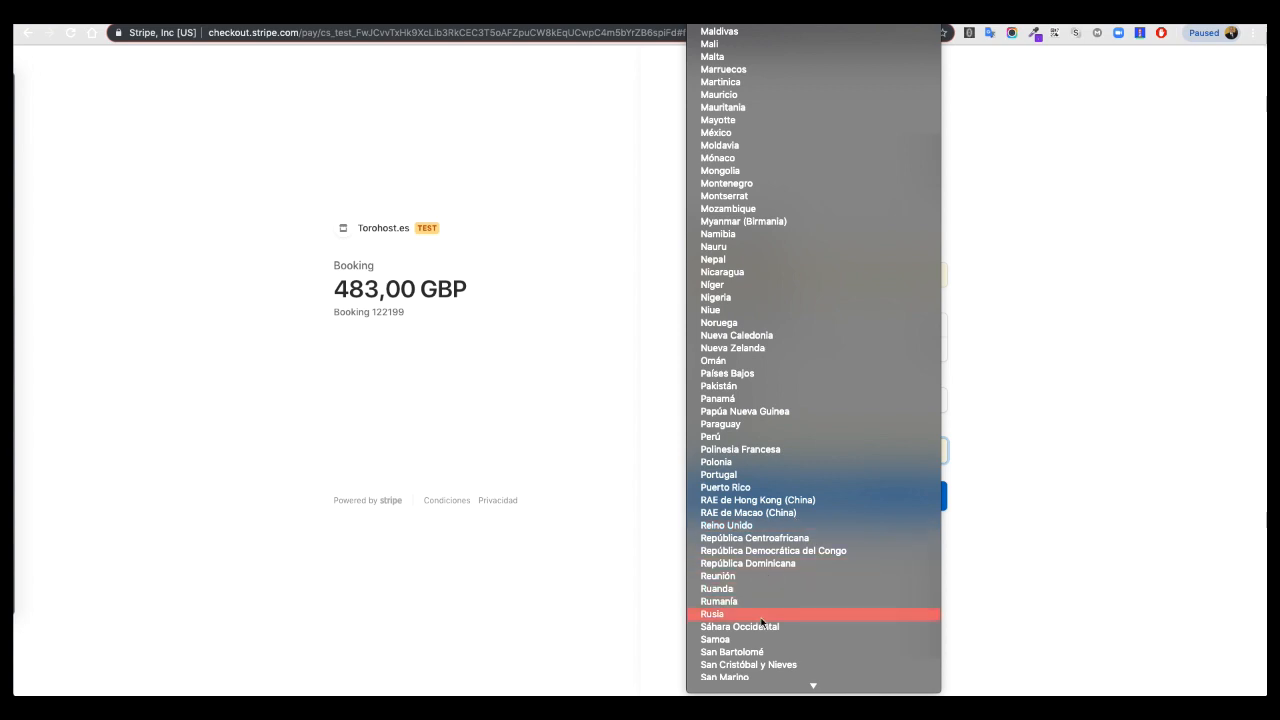
{"action": "scroll", "scroll_direction": "up", "scroll_amount": 3}
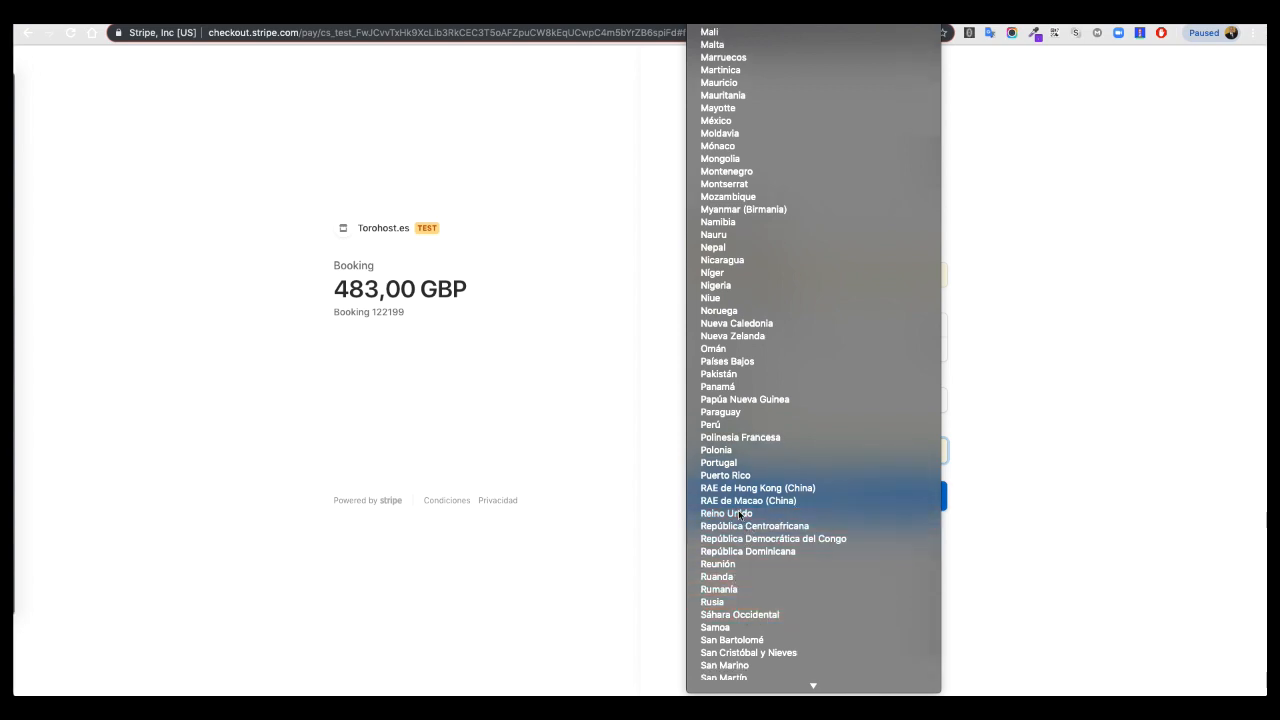
{"action": "left_click", "coordinate": [726, 512]}
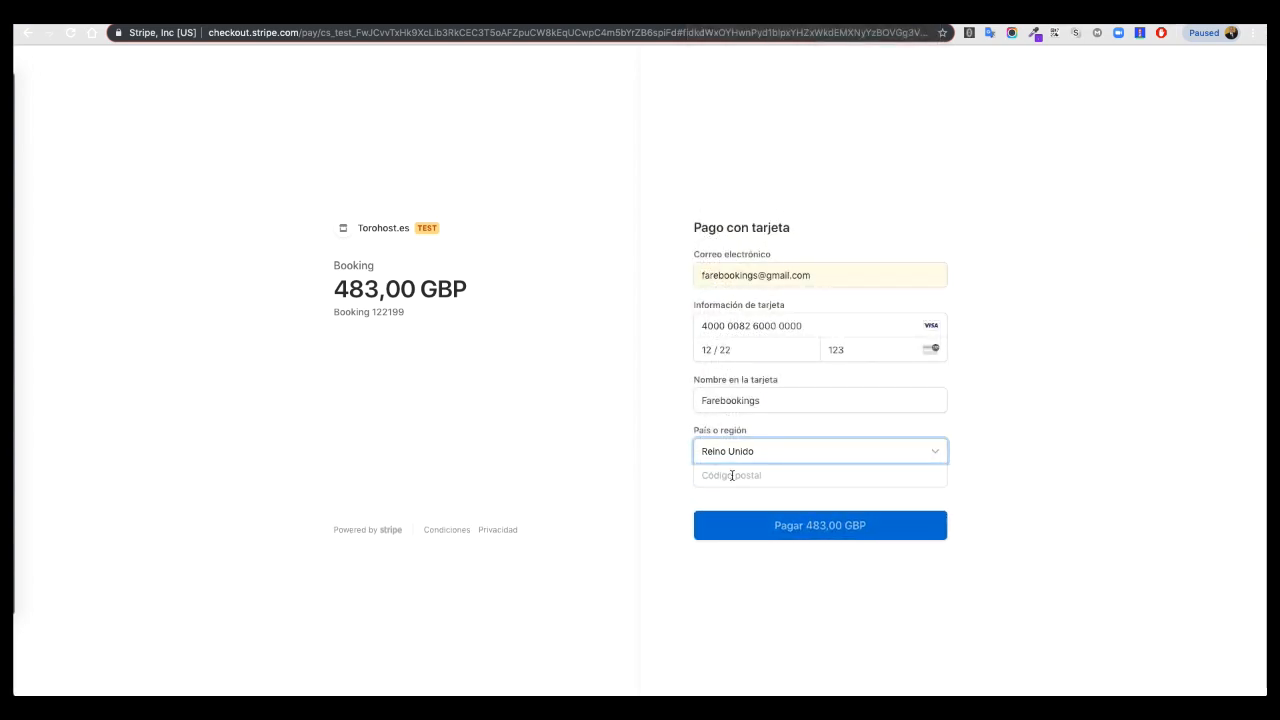
{"action": "type", "text": "123"}
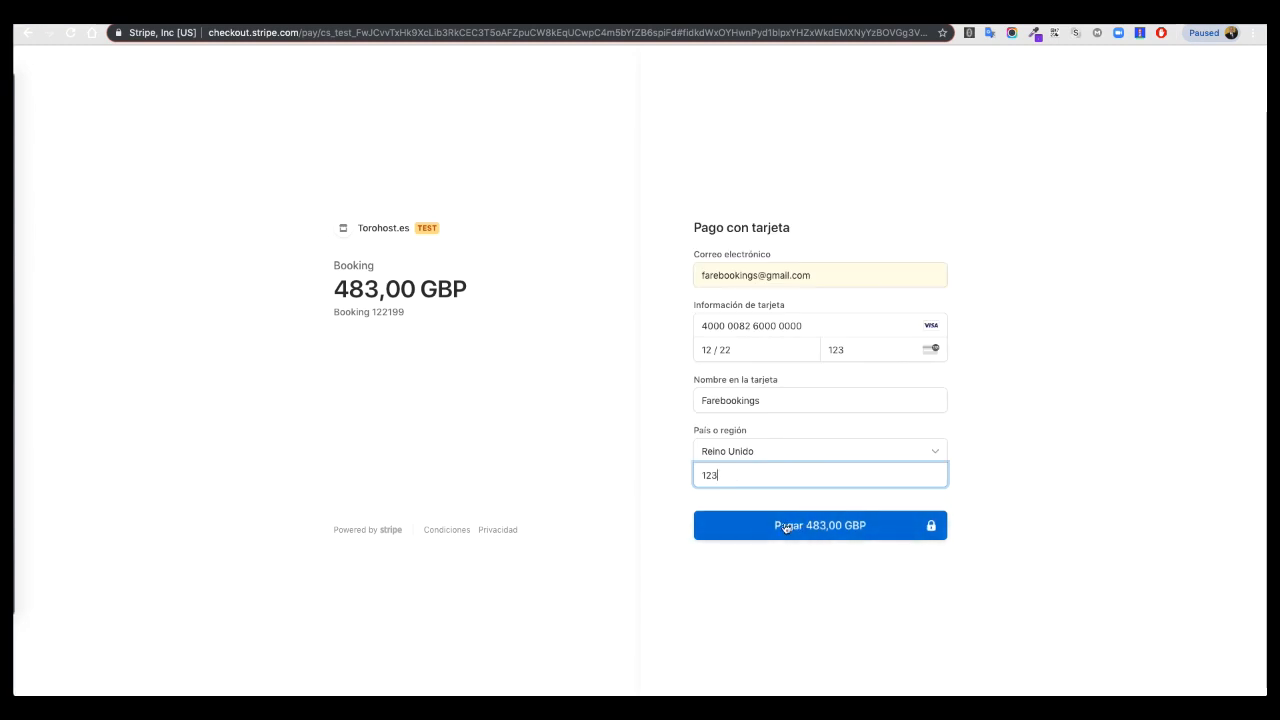
{"action": "mouse_move", "coordinate": [800, 600]}
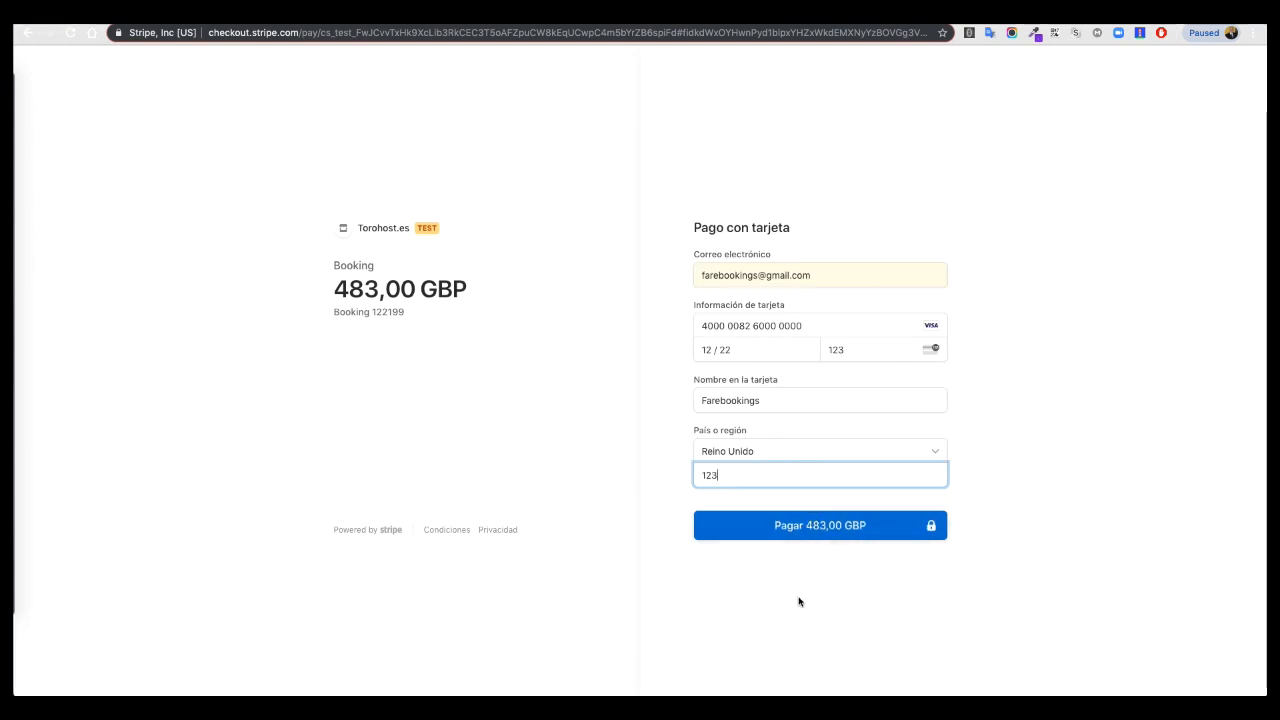
{"action": "left_click", "coordinate": [820, 524]}
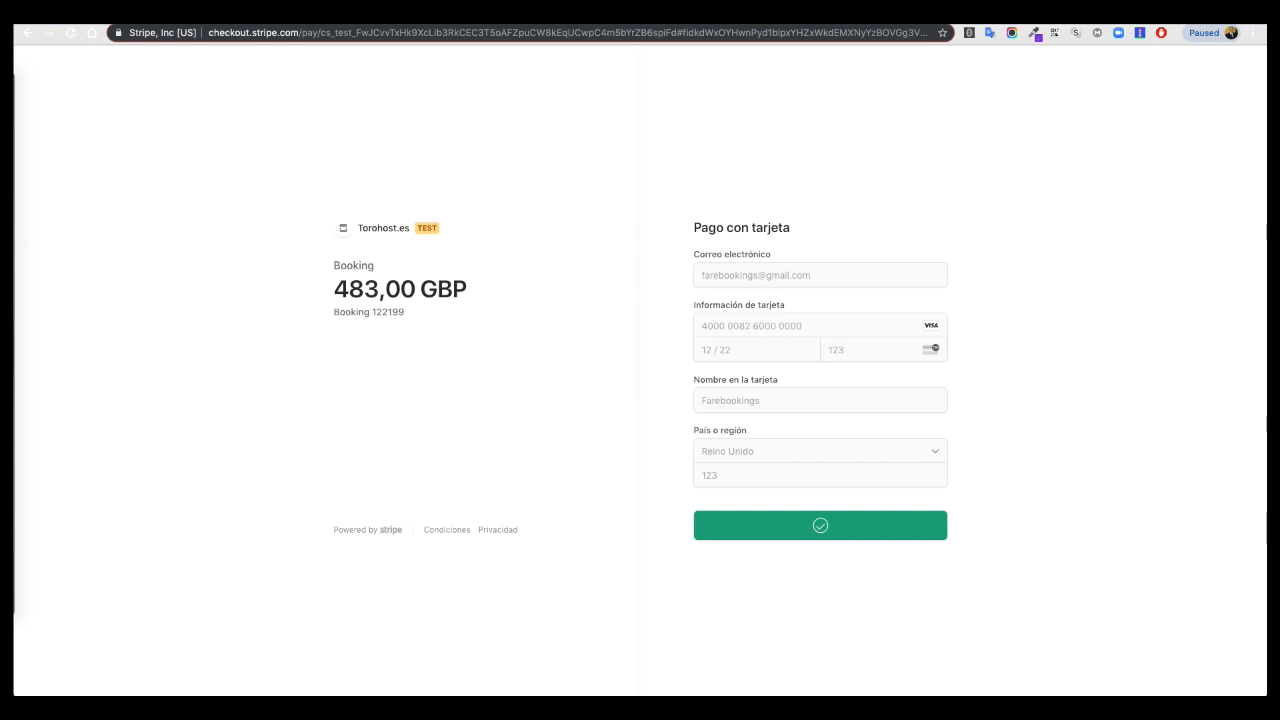
Step: Reach the successful payment page for booking 122199 with a 483 GBP total
{"action": "left_click", "coordinate": [820, 524]}
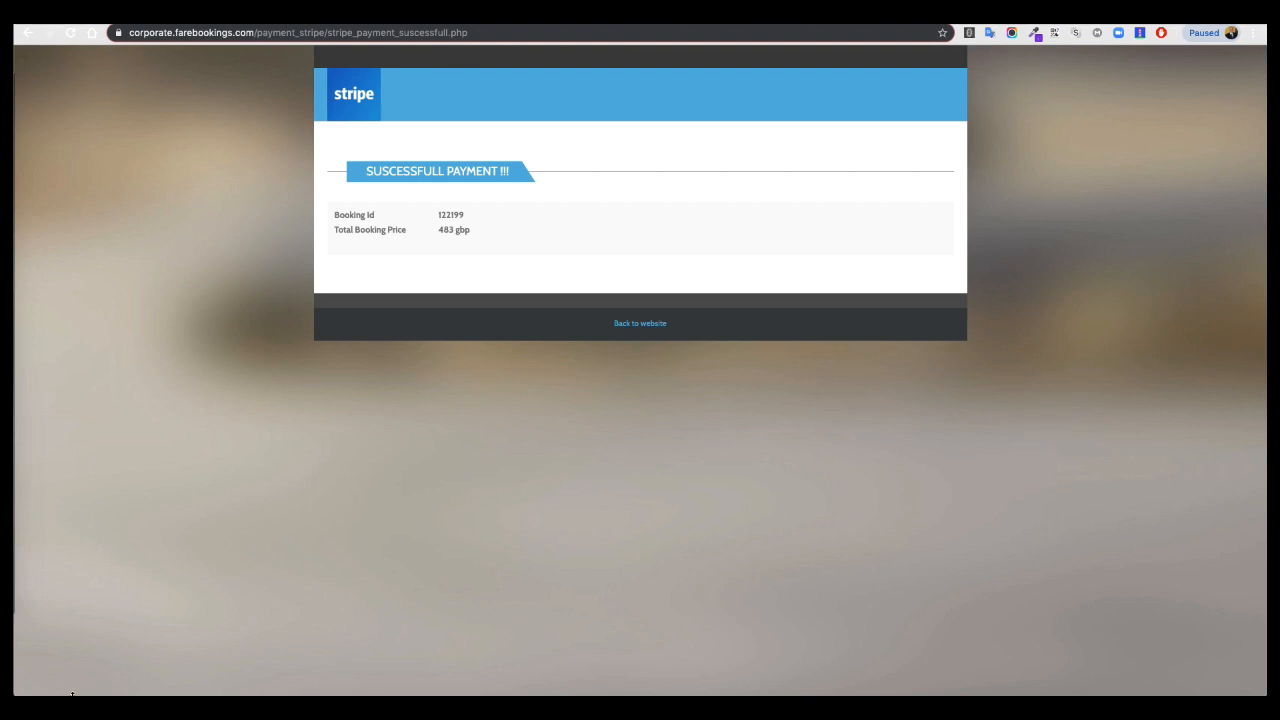
{"action": "mouse_move", "coordinate": [248, 272]}
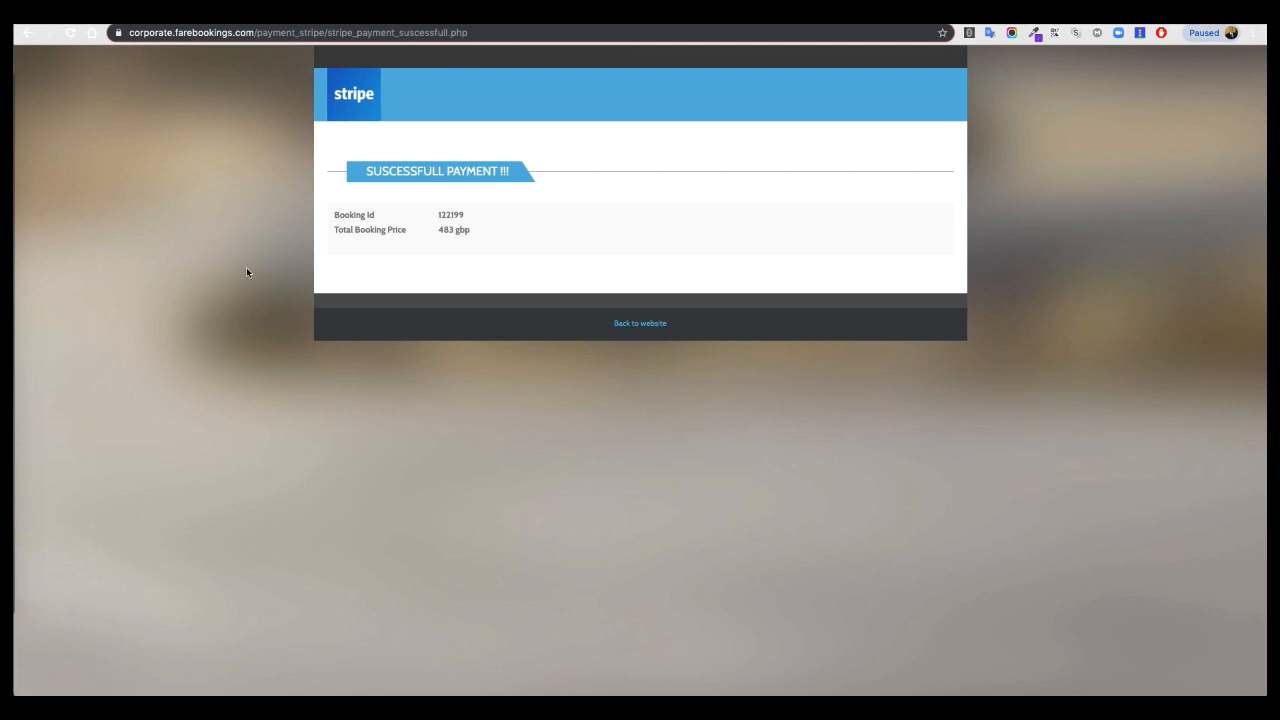
{"action": "mouse_move", "coordinate": [456, 250]}
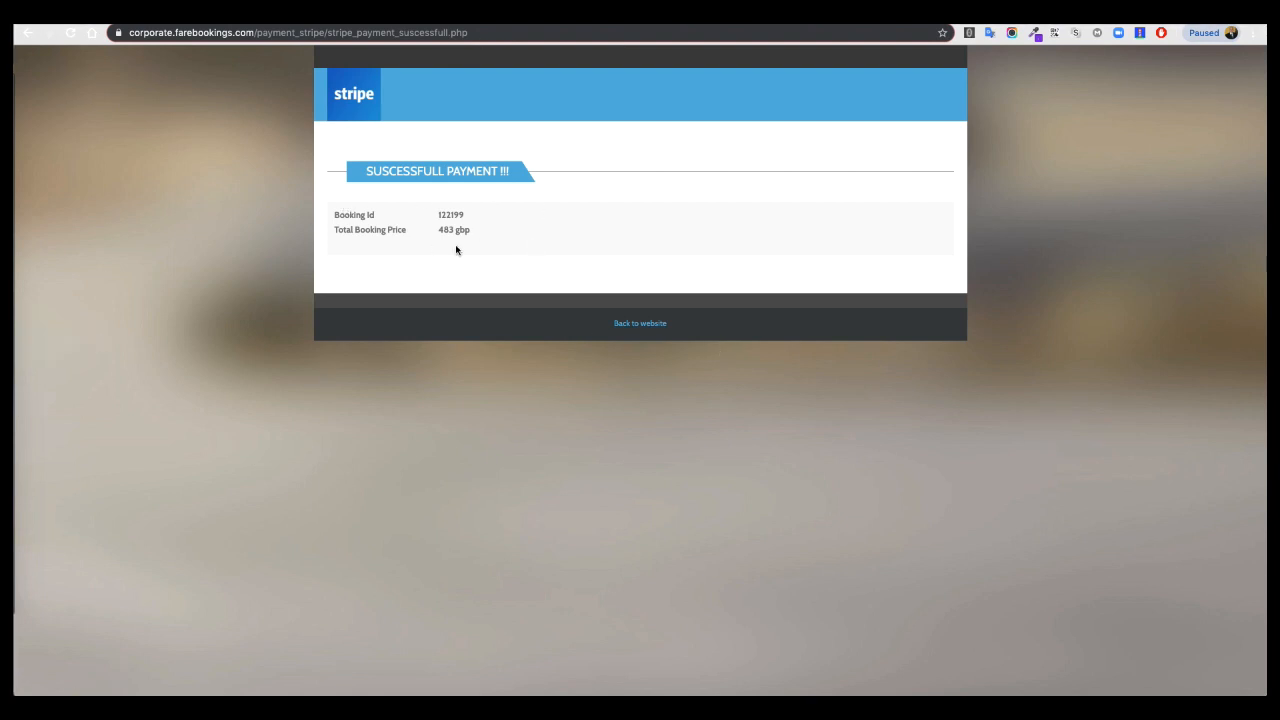
{"action": "mouse_move", "coordinate": [332, 272]}
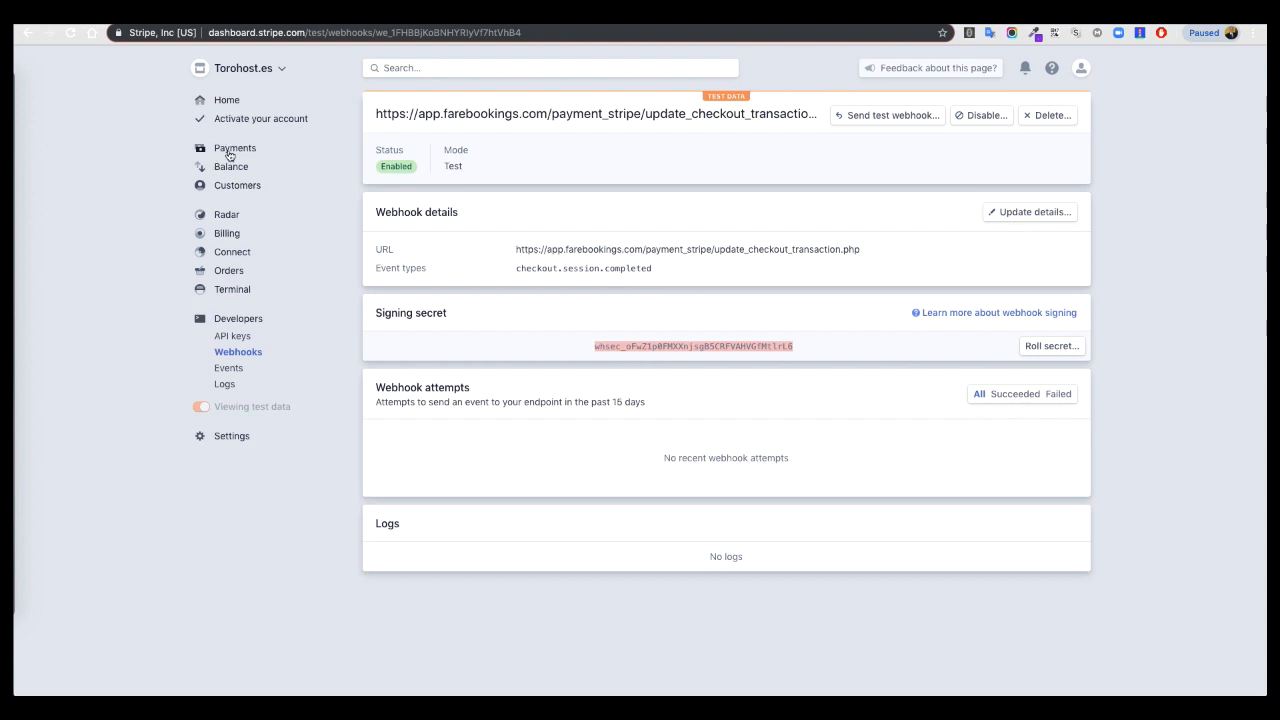
{"action": "left_click", "coordinate": [236, 148]}
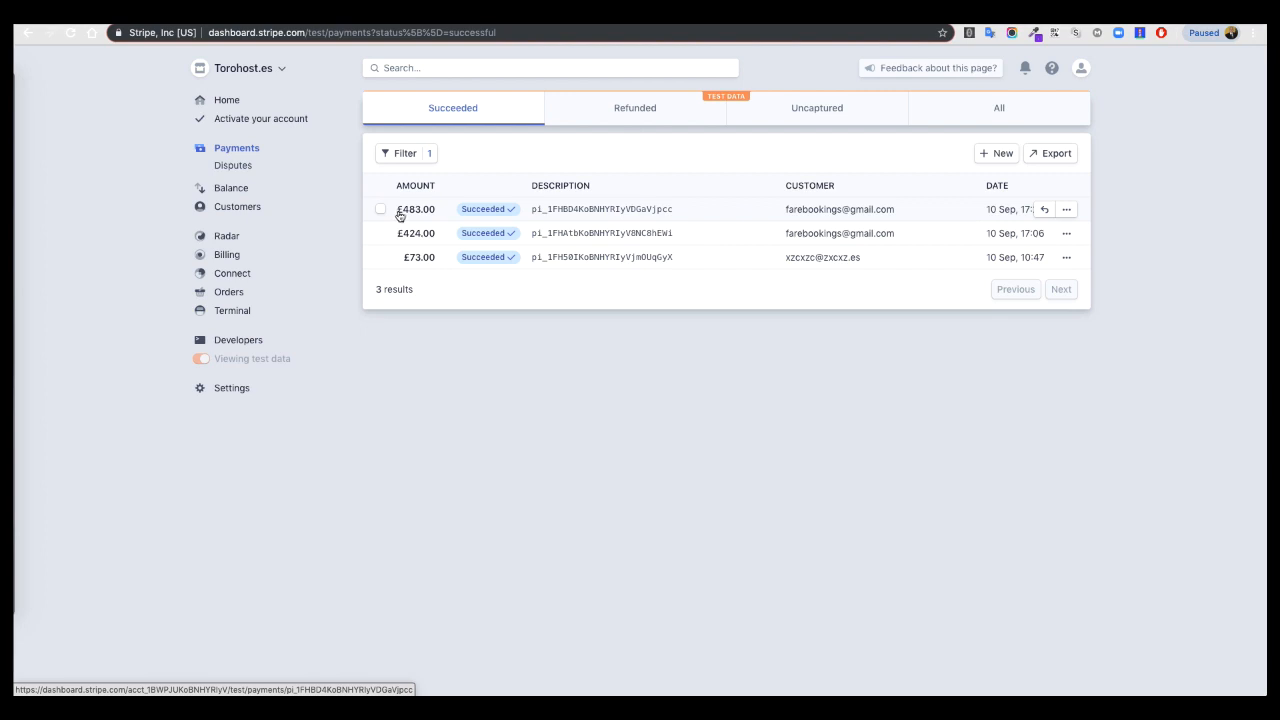
{"action": "mouse_move", "coordinate": [956, 224]}
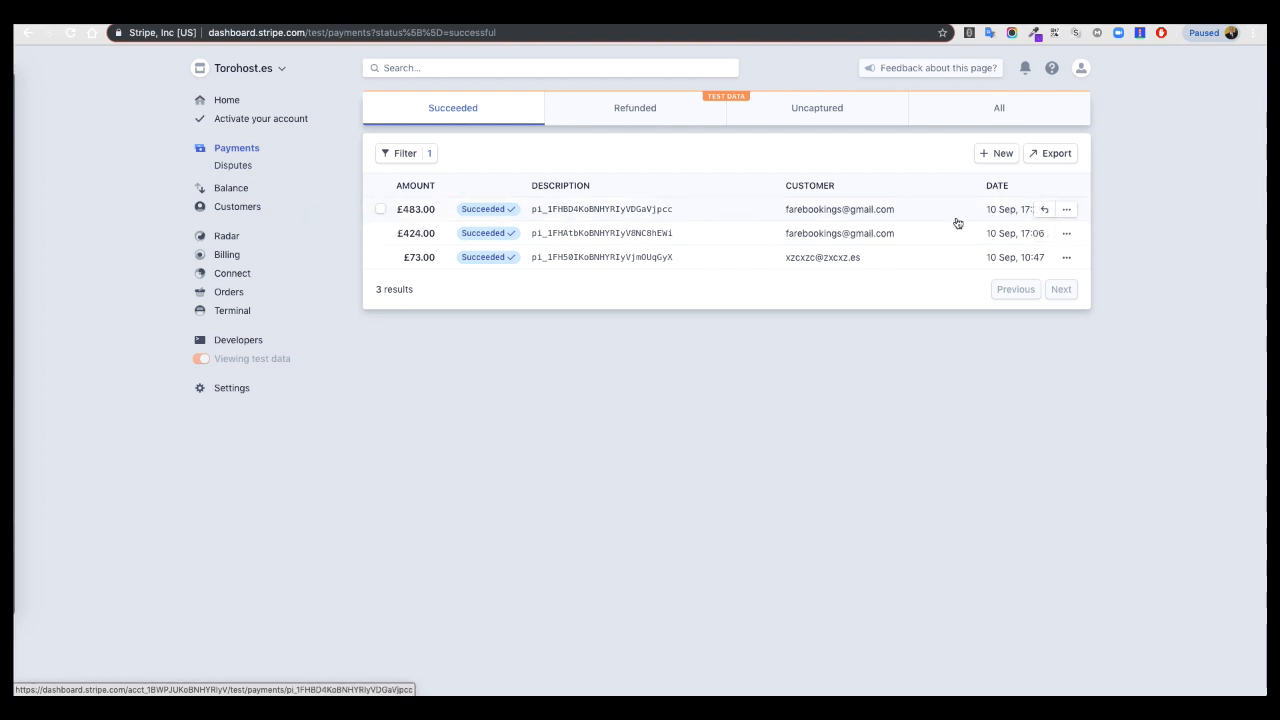
{"action": "mouse_move", "coordinate": [1036, 472]}
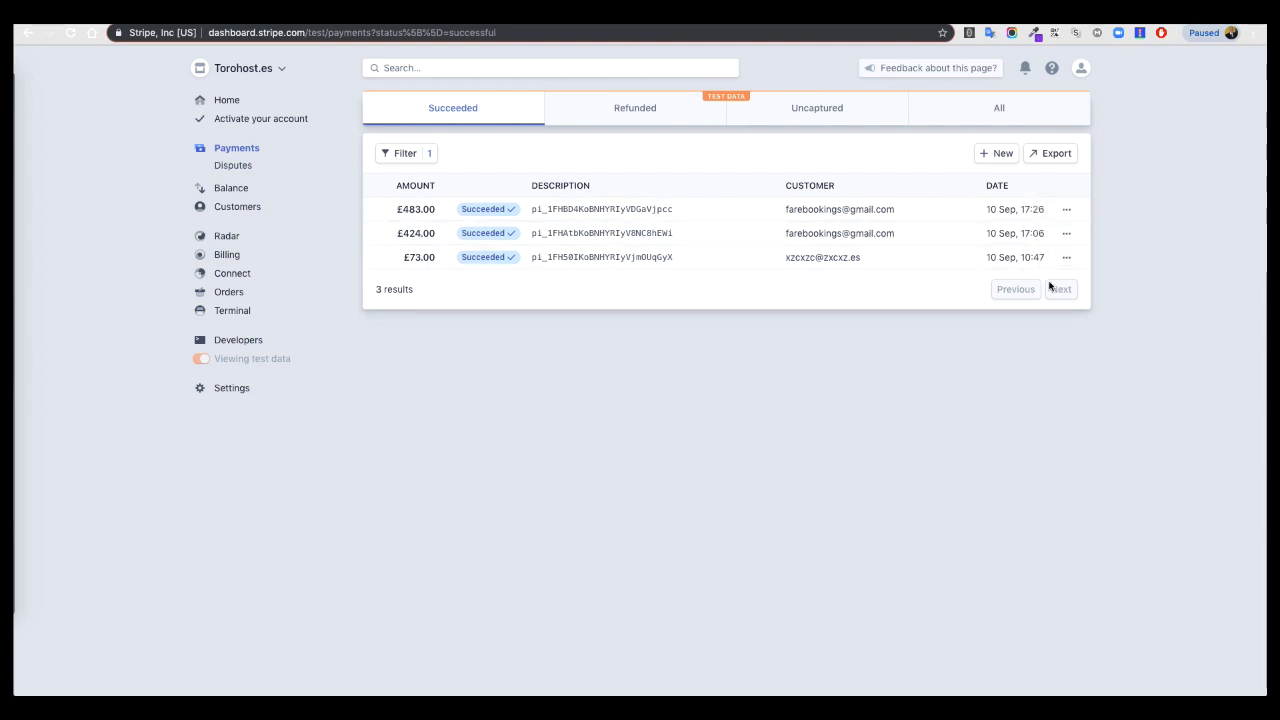
{"action": "mouse_move", "coordinate": [650, 444]}
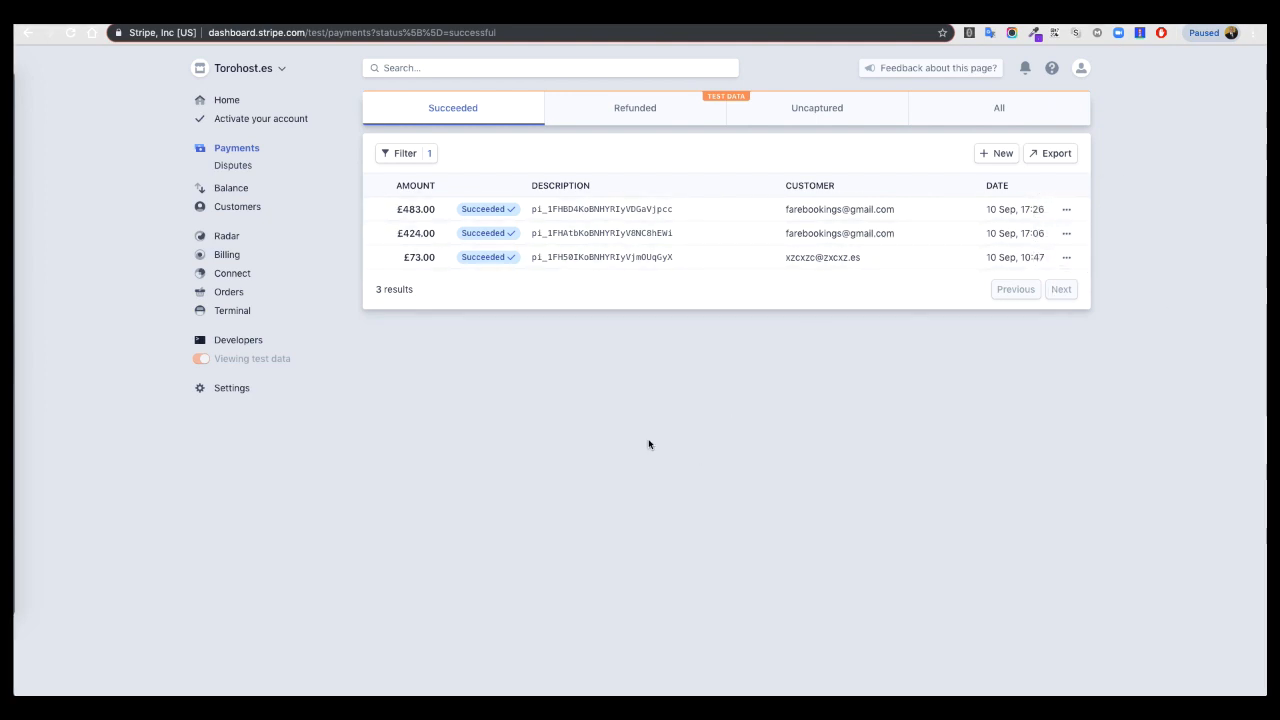
{"action": "mouse_move", "coordinate": [804, 196]}
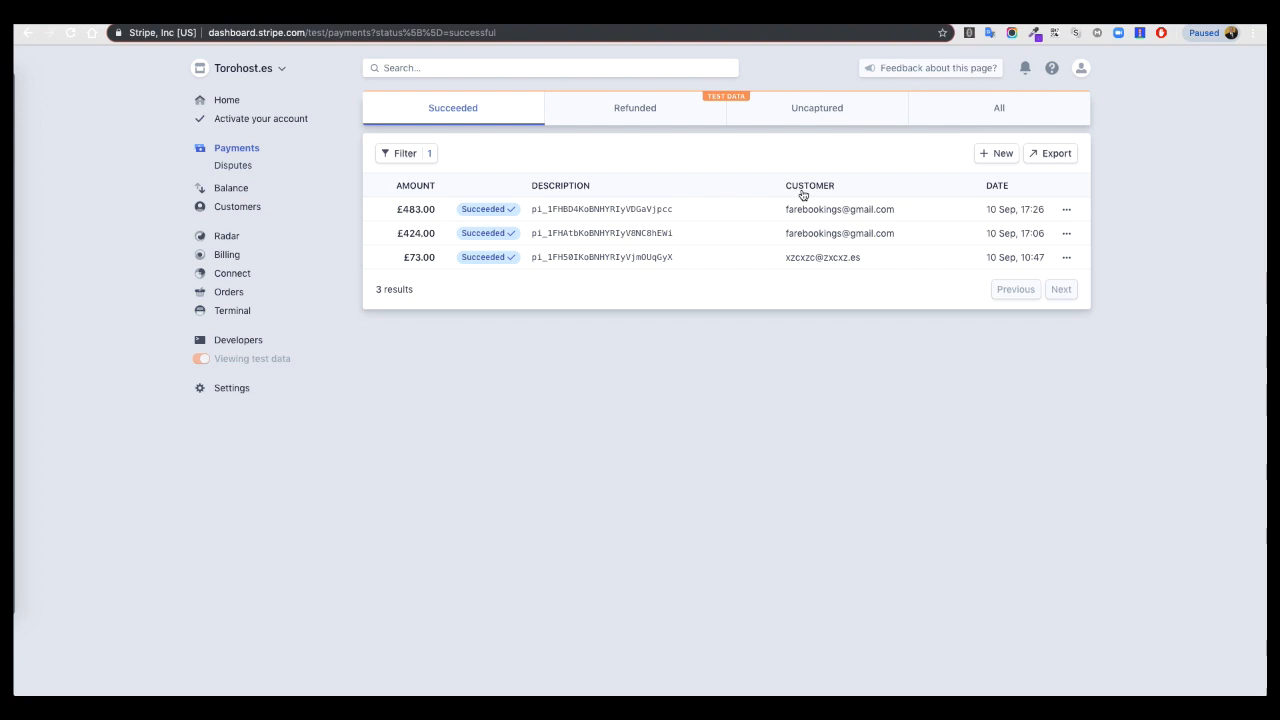
{"action": "mouse_move", "coordinate": [120, 302]}
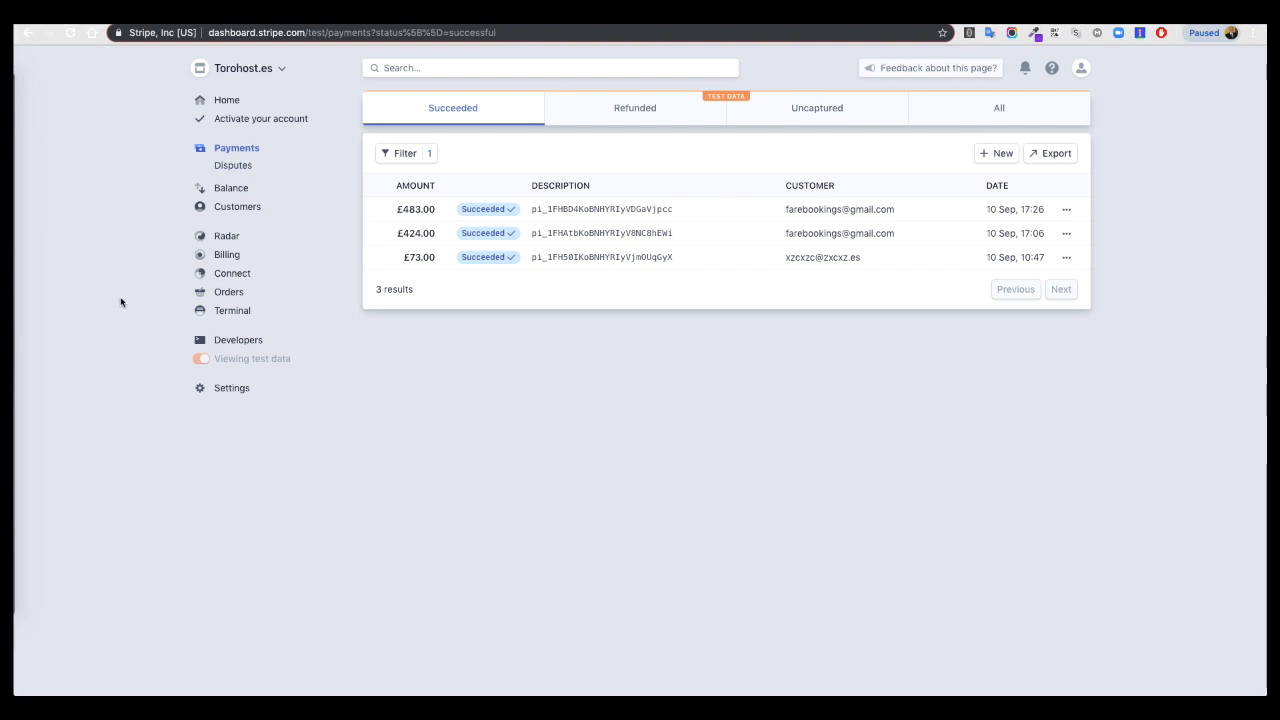
{"action": "mouse_move", "coordinate": [576, 40]}
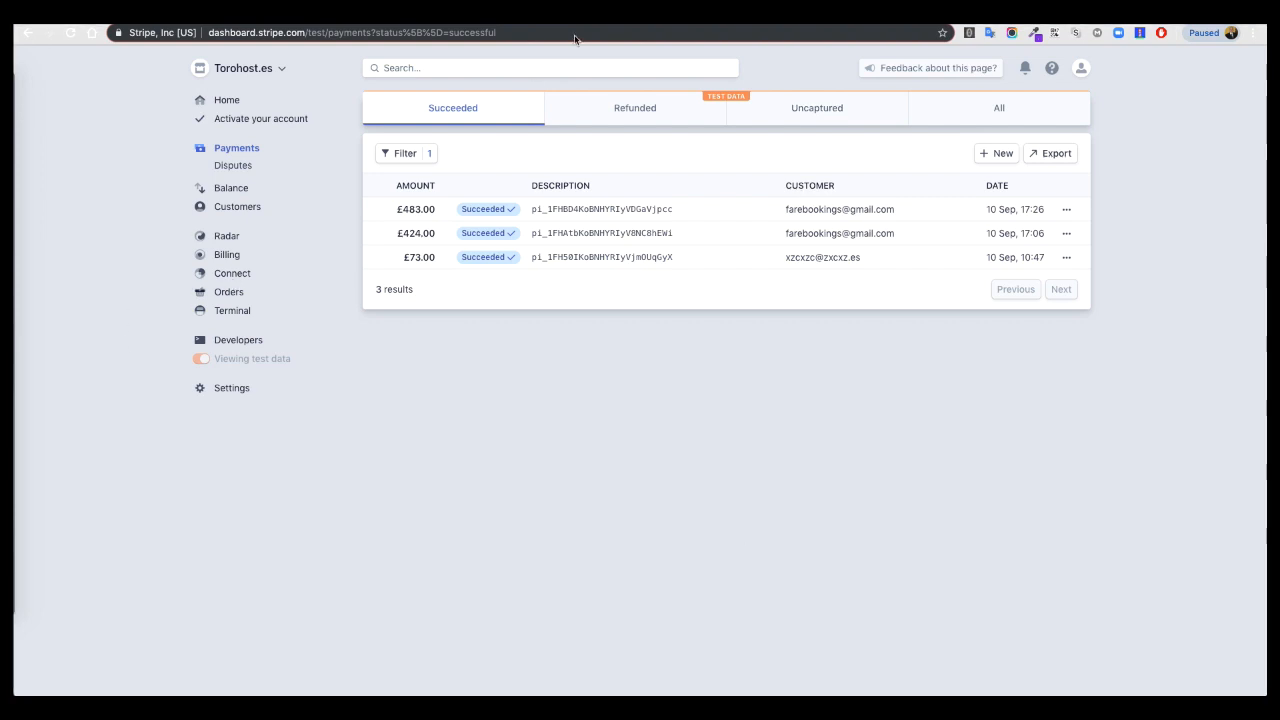